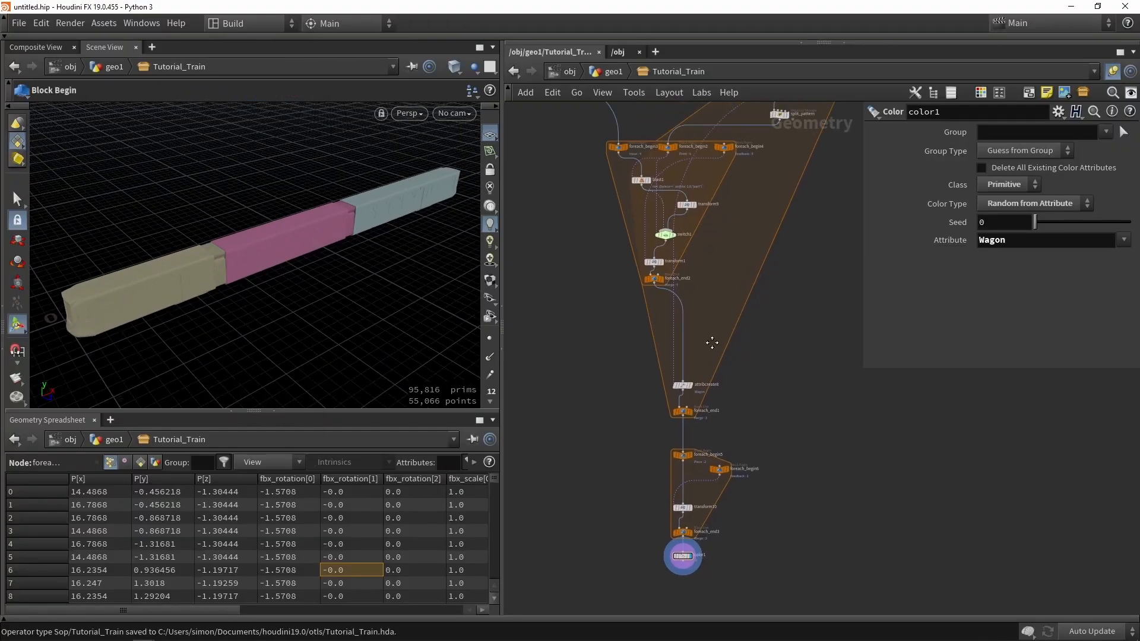
pyautogui.moveTo(715, 345)
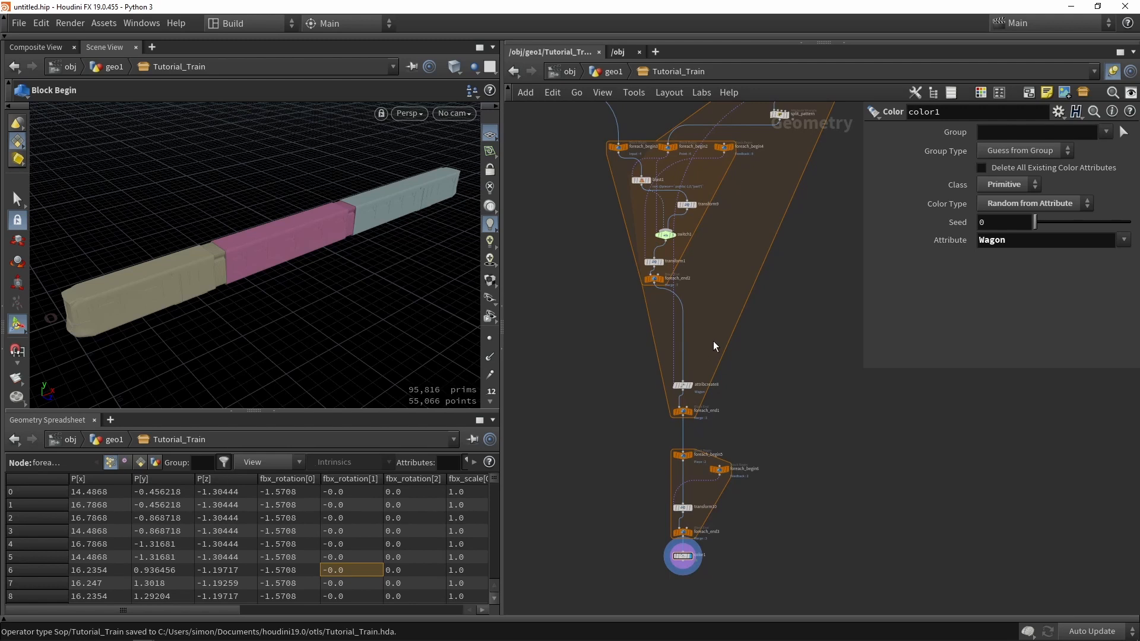
# Add a Skeleton SOP and draw a four-joint chain along the three train wagons
pyautogui.scroll(-3)
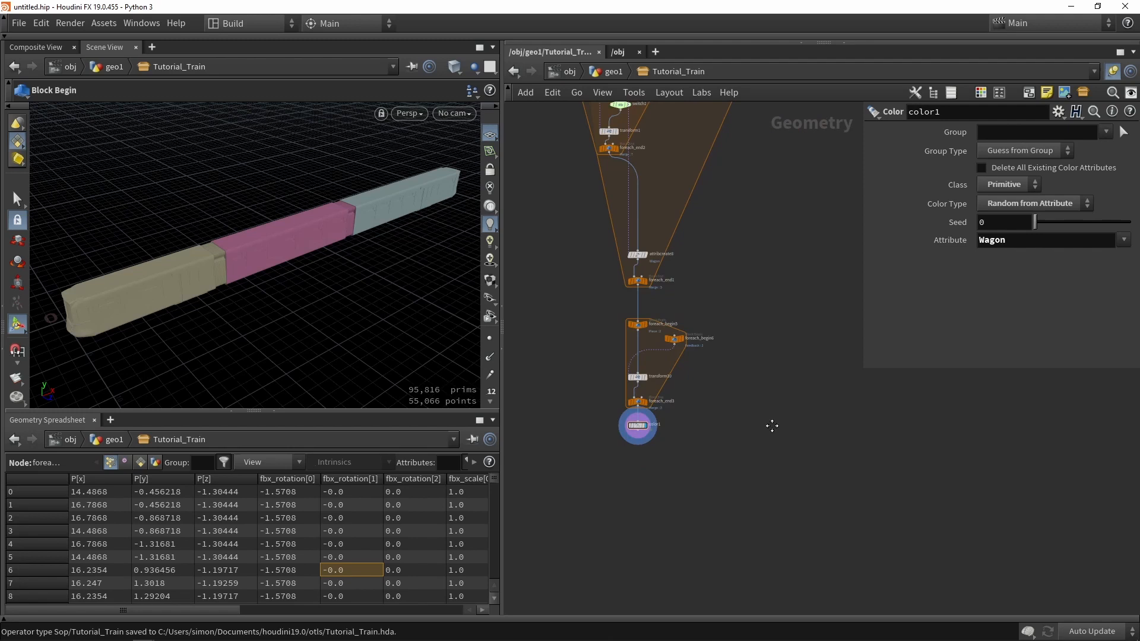
pyautogui.press('Tab')
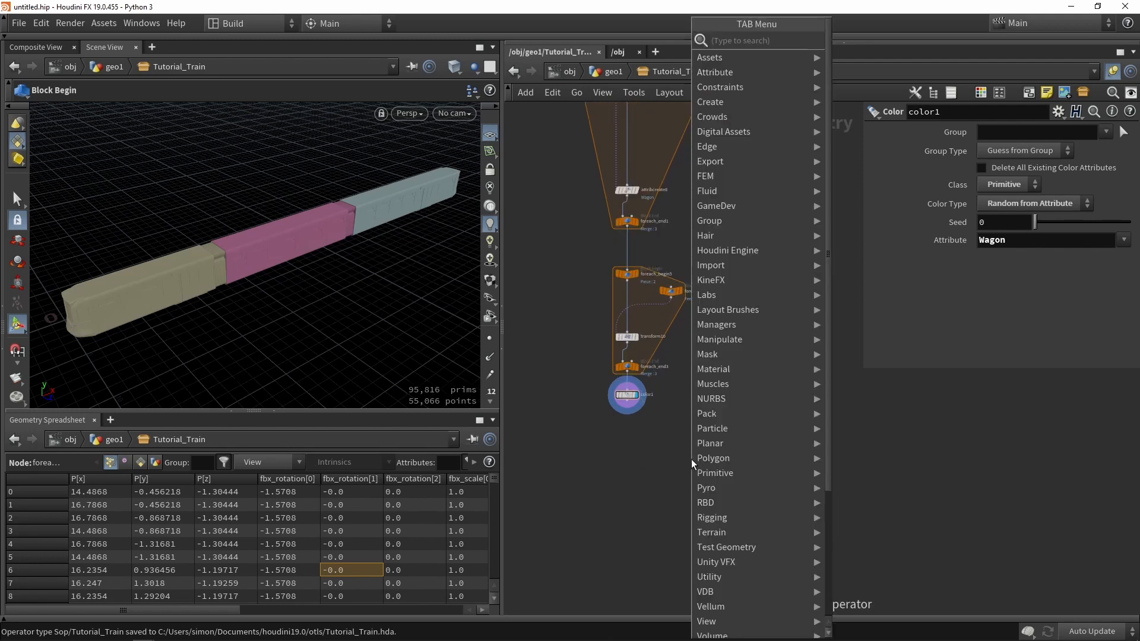
pyautogui.write('skel')
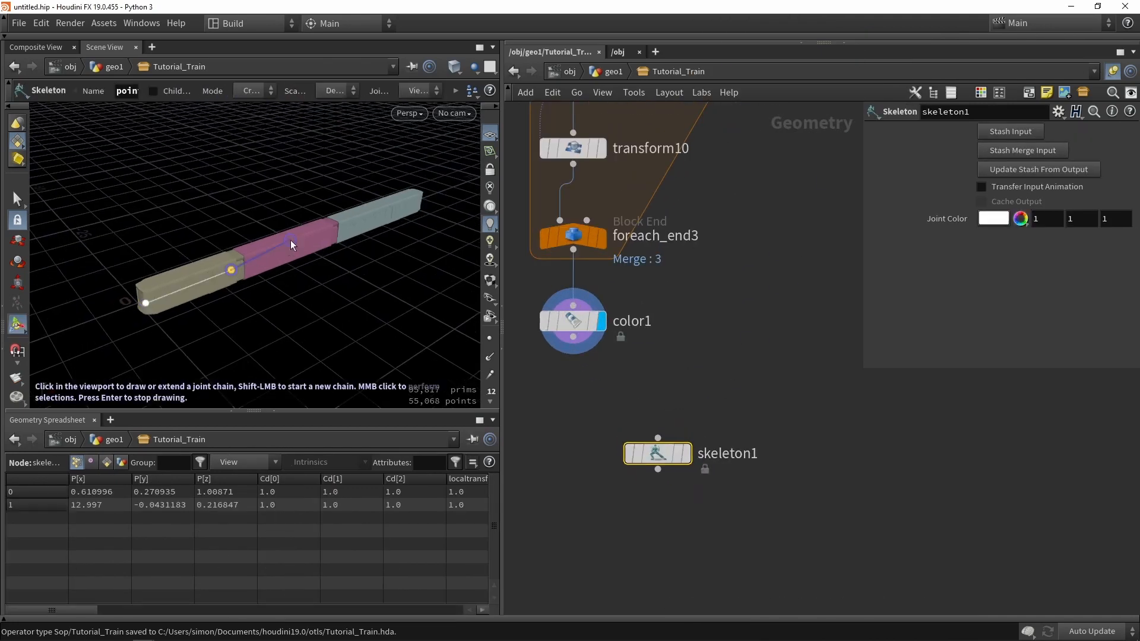
pyautogui.click(293, 164)
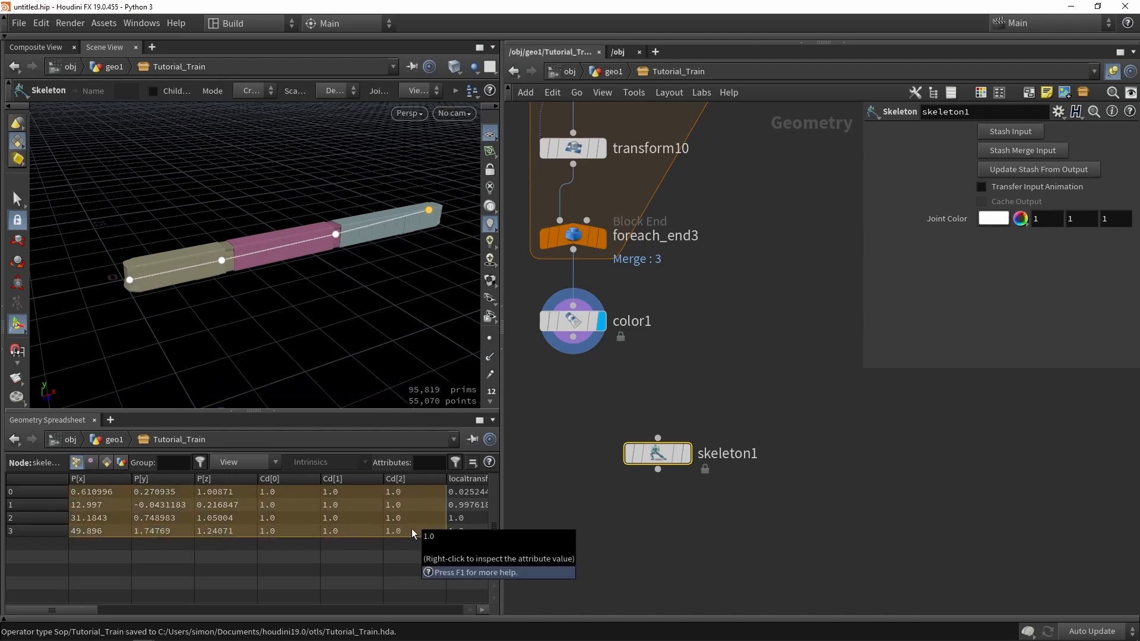
pyautogui.moveTo(415, 551)
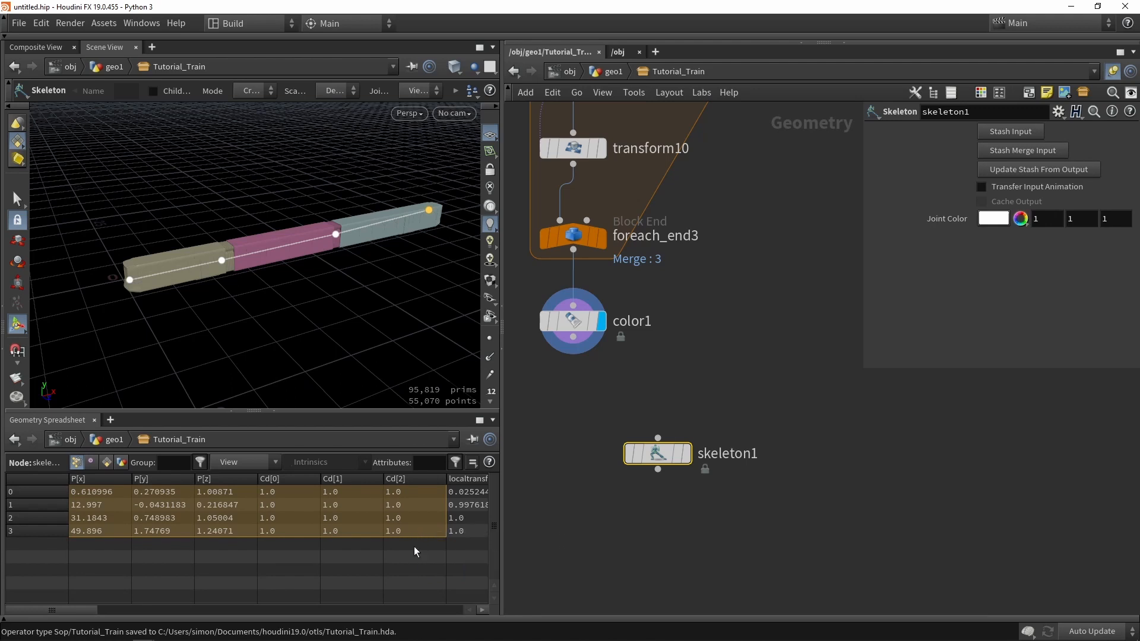
pyautogui.moveTo(403, 559)
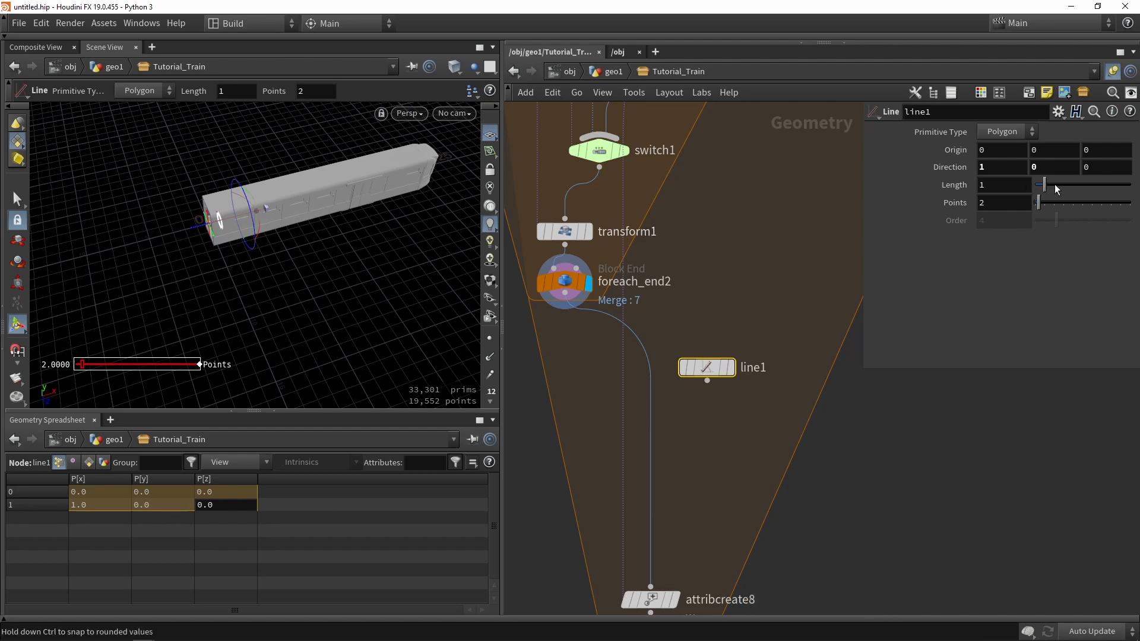
# Drive the Line SOP's Length with bbox(-1, D_XSIZE) via a spare input to foreach_end2, giving 21.8695
pyautogui.moveTo(1038, 185); pyautogui.dragTo(1072, 185)
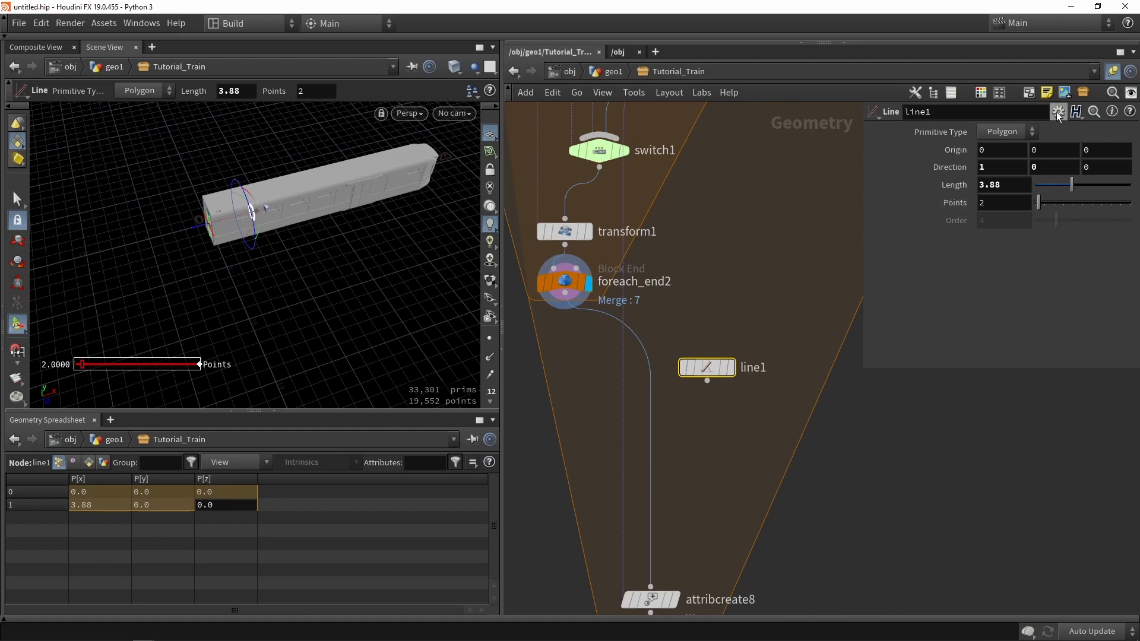
pyautogui.click(1059, 112)
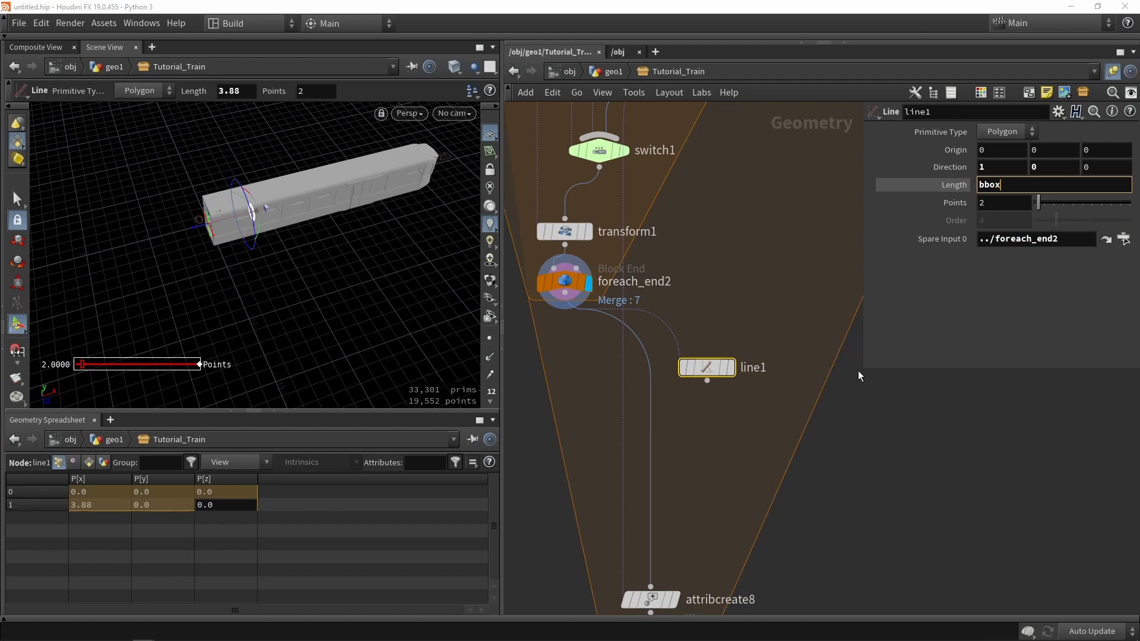
pyautogui.write('(')
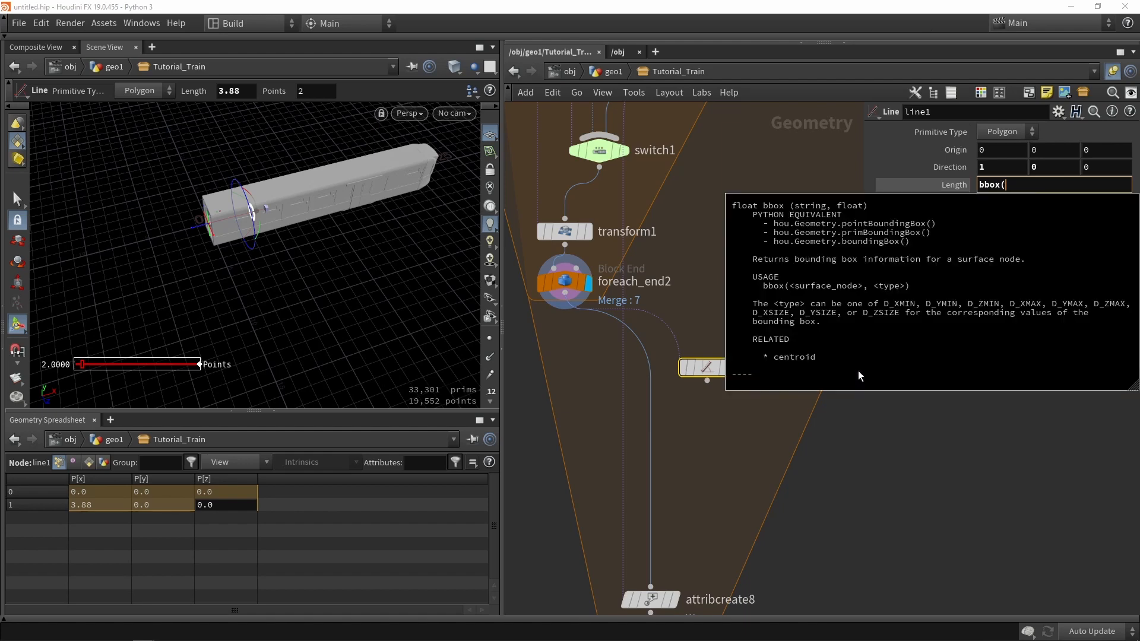
pyautogui.write('-1, D_X')
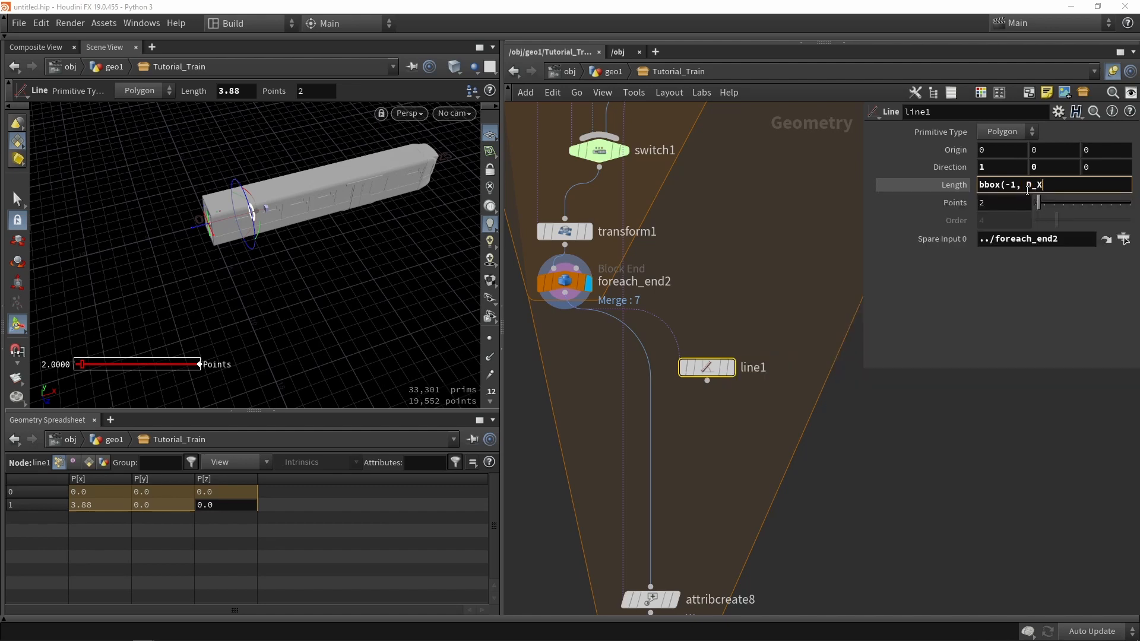
pyautogui.write('SIZE')
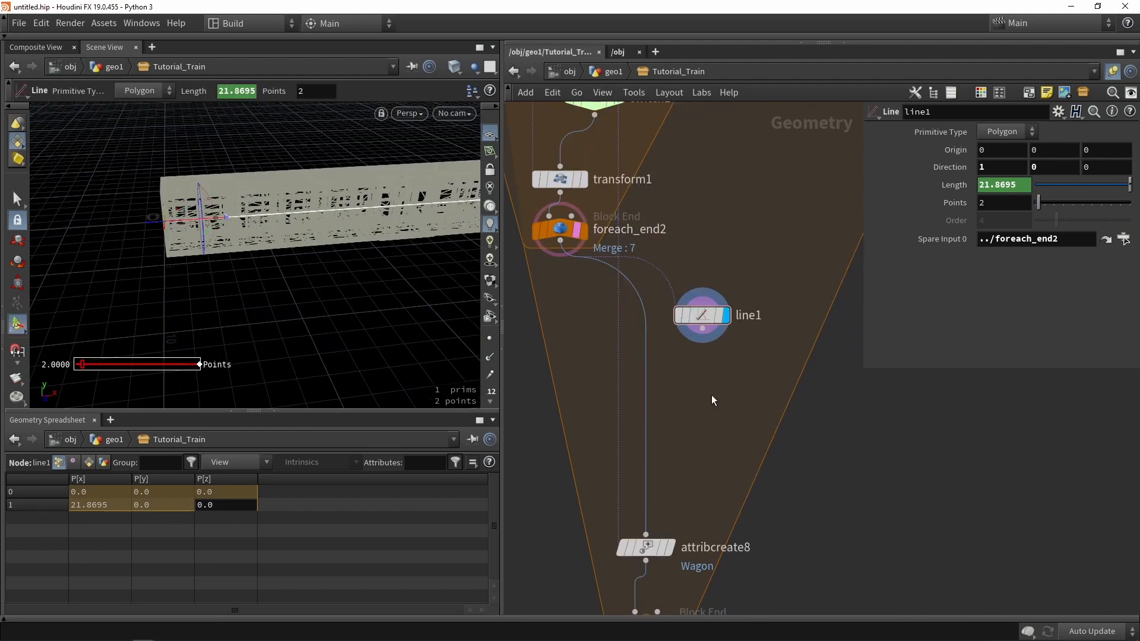
pyautogui.moveTo(718, 396)
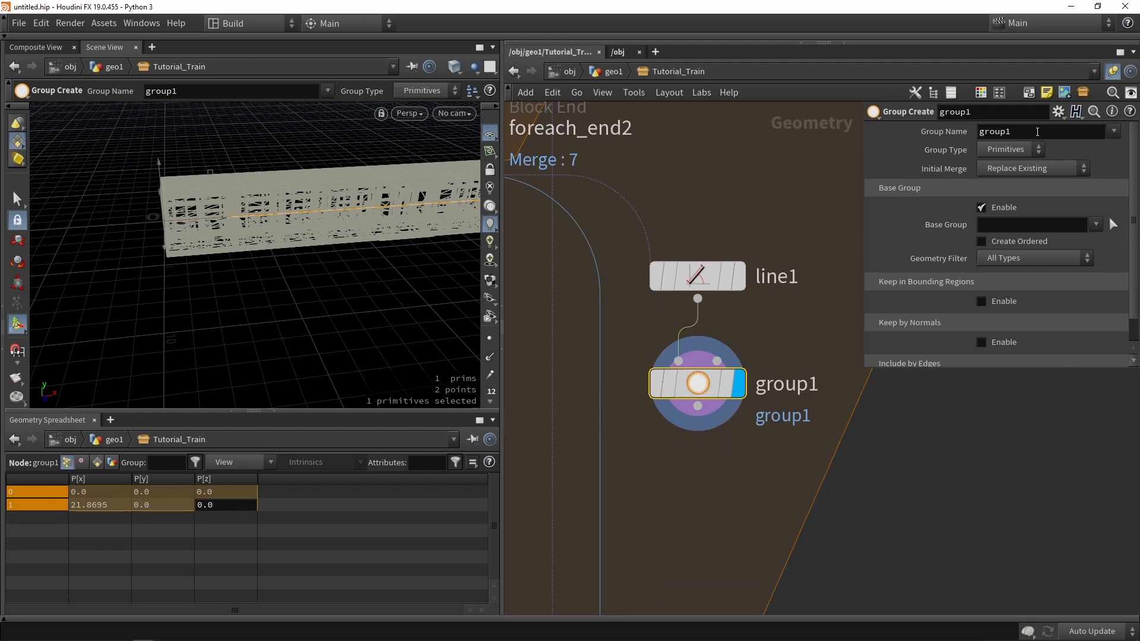
# Group the line's primitive as Curve and merge group1 with foreach_end2 in the loop
pyautogui.write('Curve')
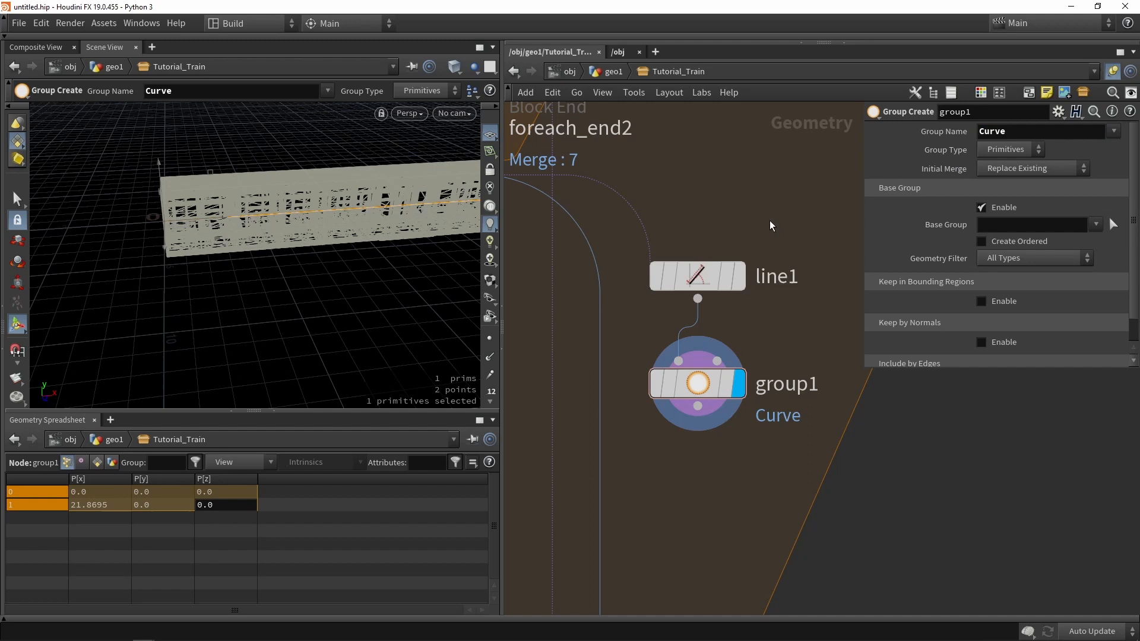
pyautogui.moveTo(779, 212)
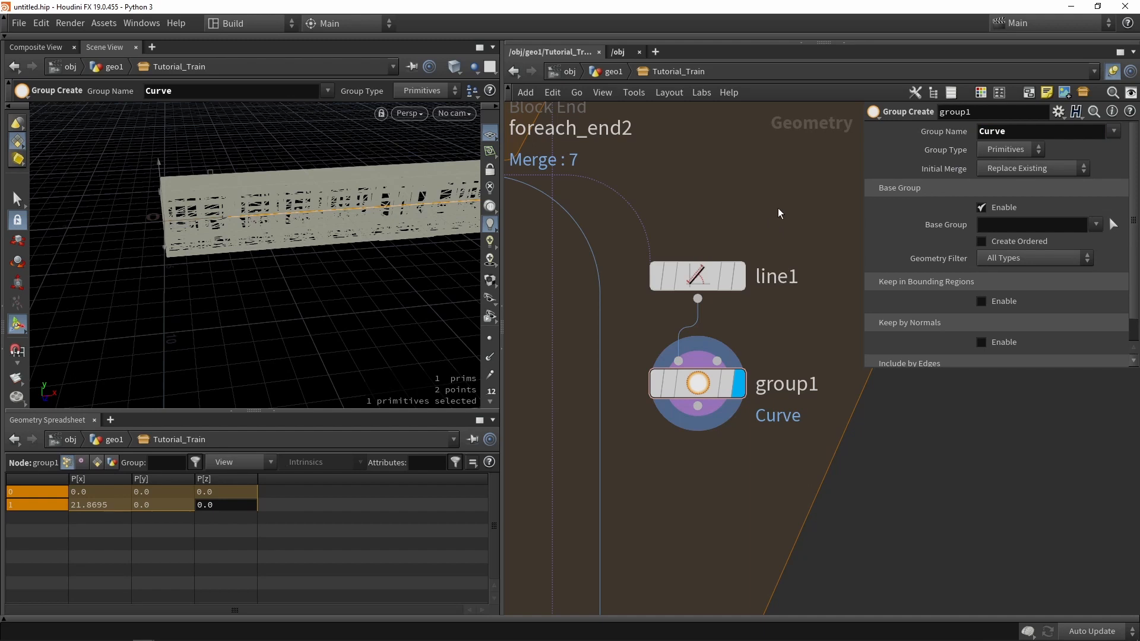
pyautogui.moveTo(773, 203)
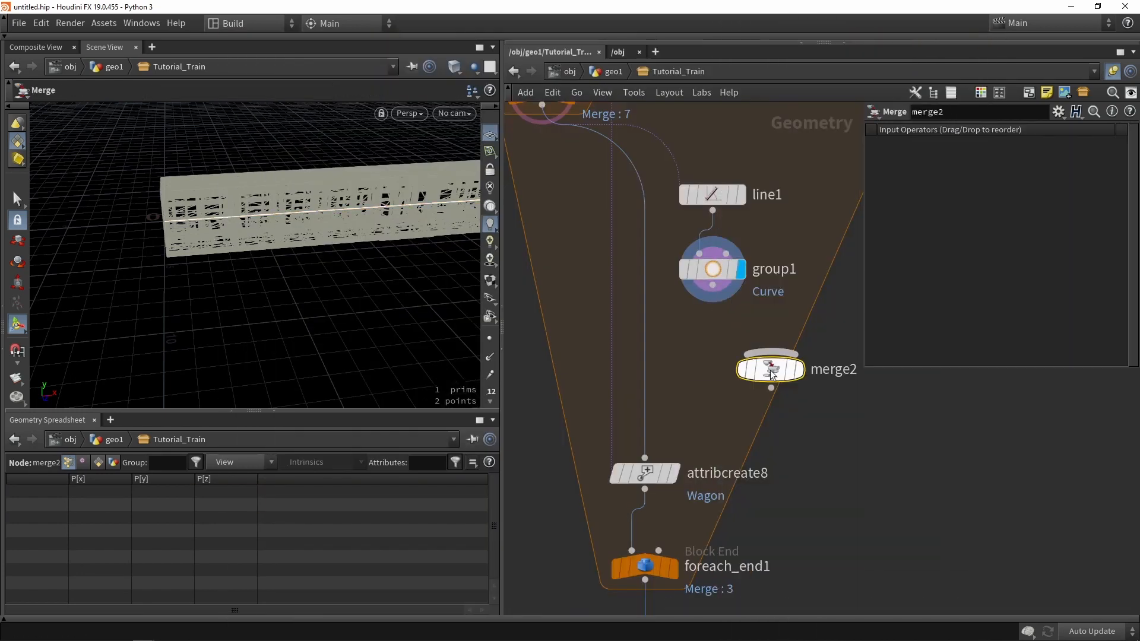
pyautogui.moveTo(770, 368); pyautogui.dragTo(661, 362)
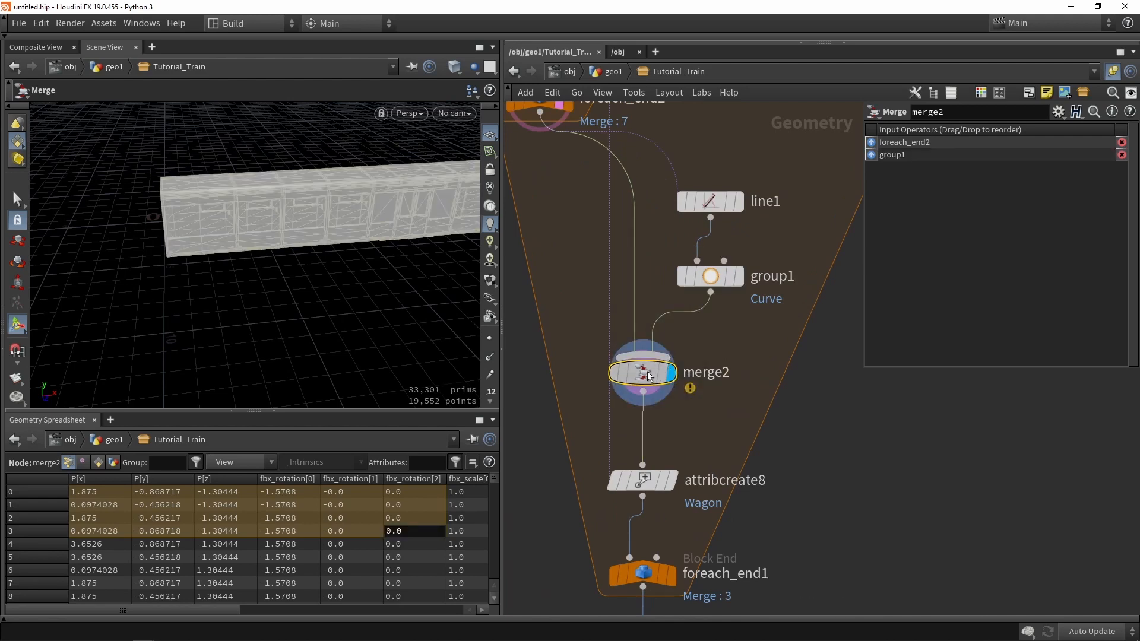
pyautogui.scroll(-3)
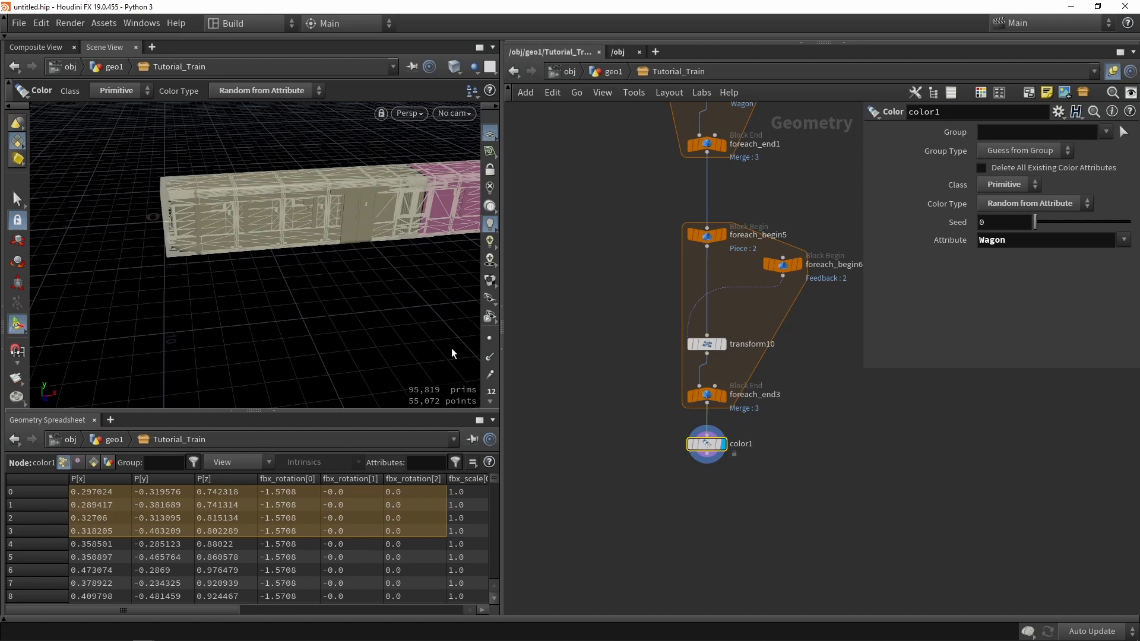
pyautogui.click(705, 443)
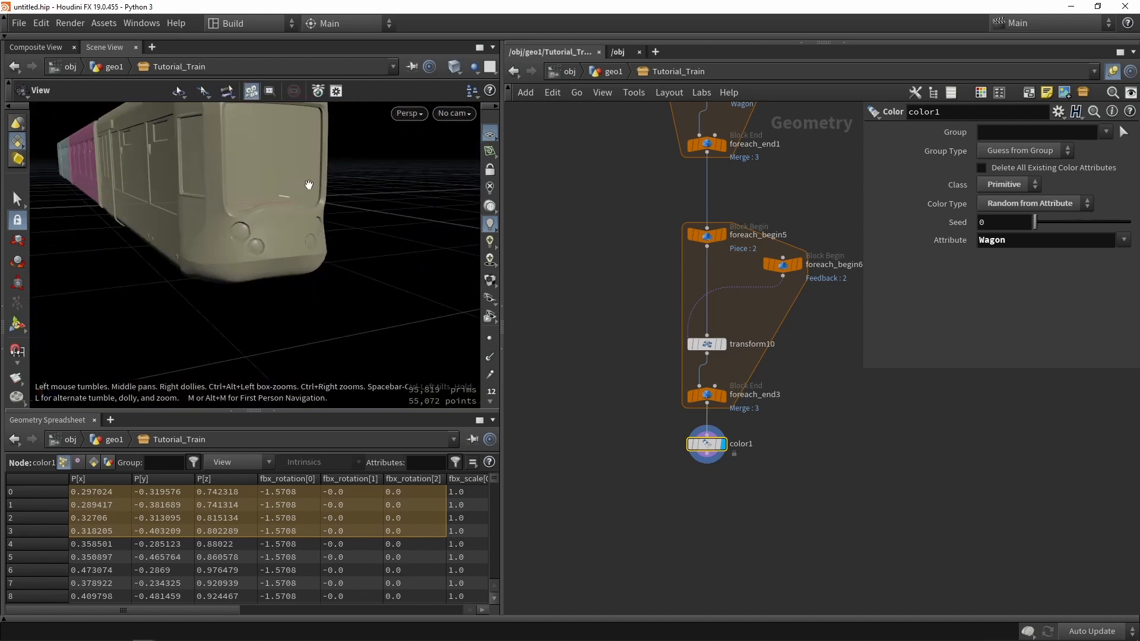
# Add a Split SOP after foreach_end3 isolating the Curve group's three-segment line
pyautogui.press('tab')
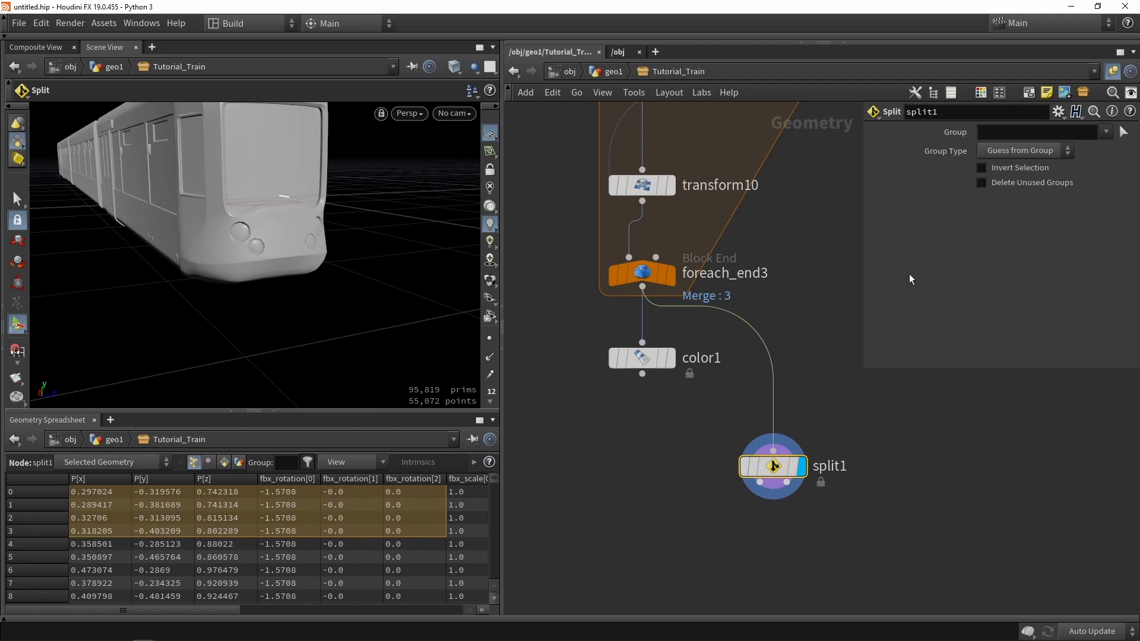
pyautogui.click(1104, 132)
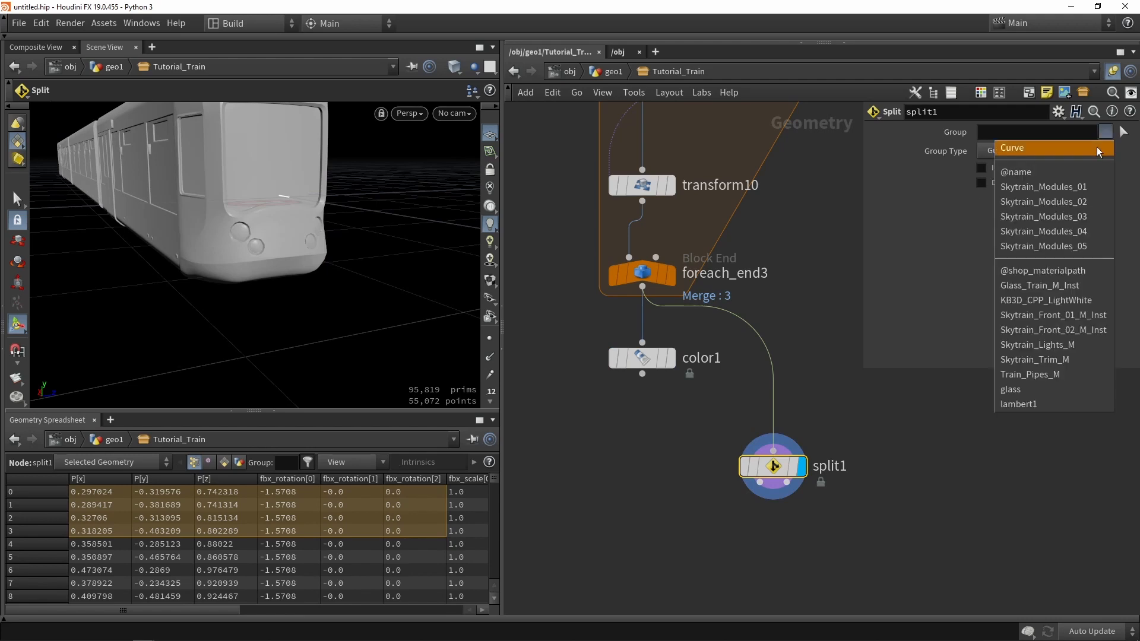
pyautogui.click(1012, 147)
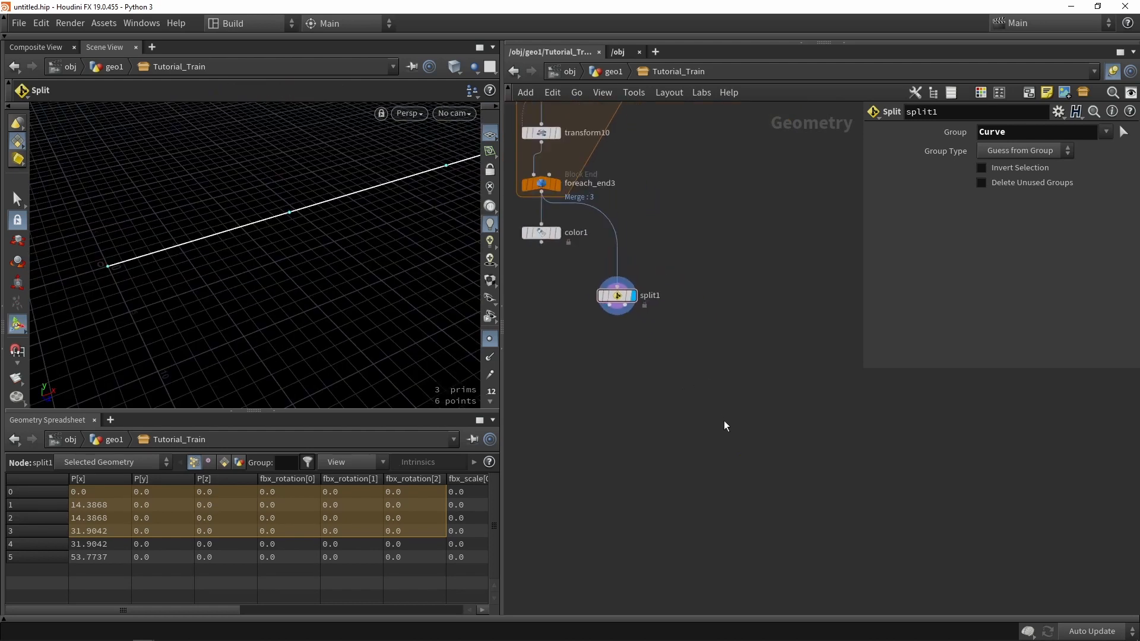
# Add a separate Skeleton SOP and view the split node's output
pyautogui.write('skel')
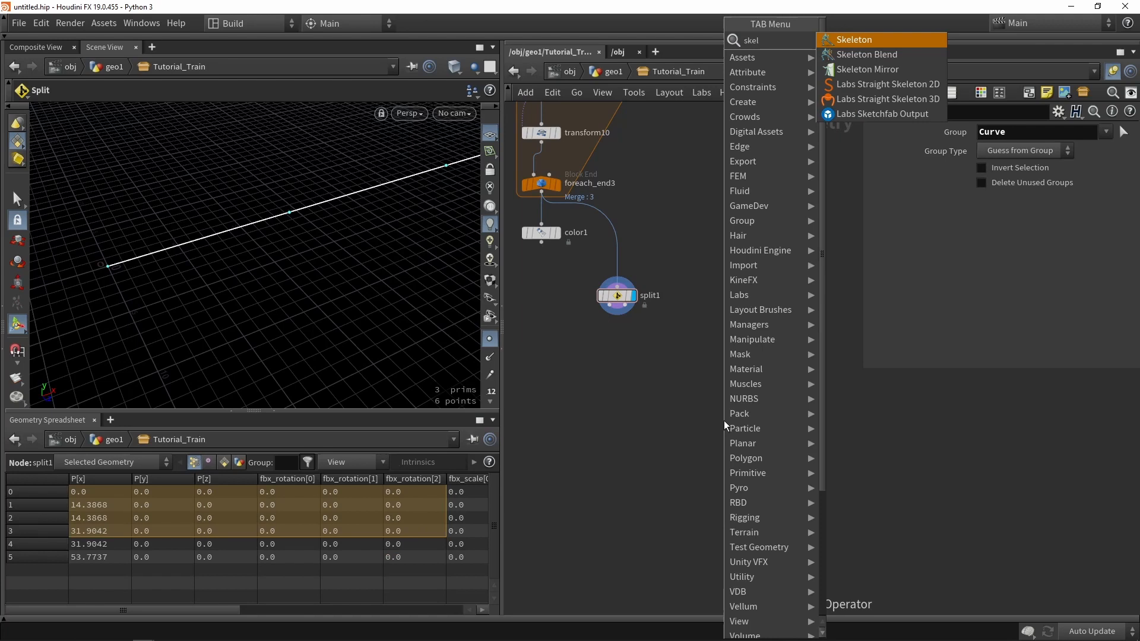
pyautogui.click(854, 39)
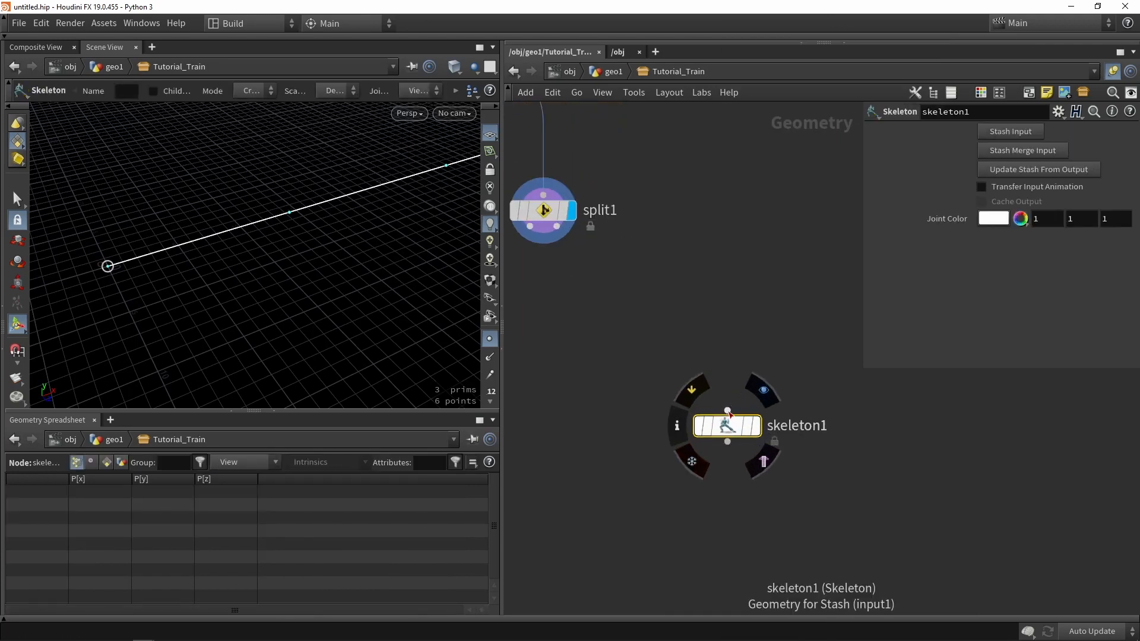
pyautogui.moveTo(727, 425)
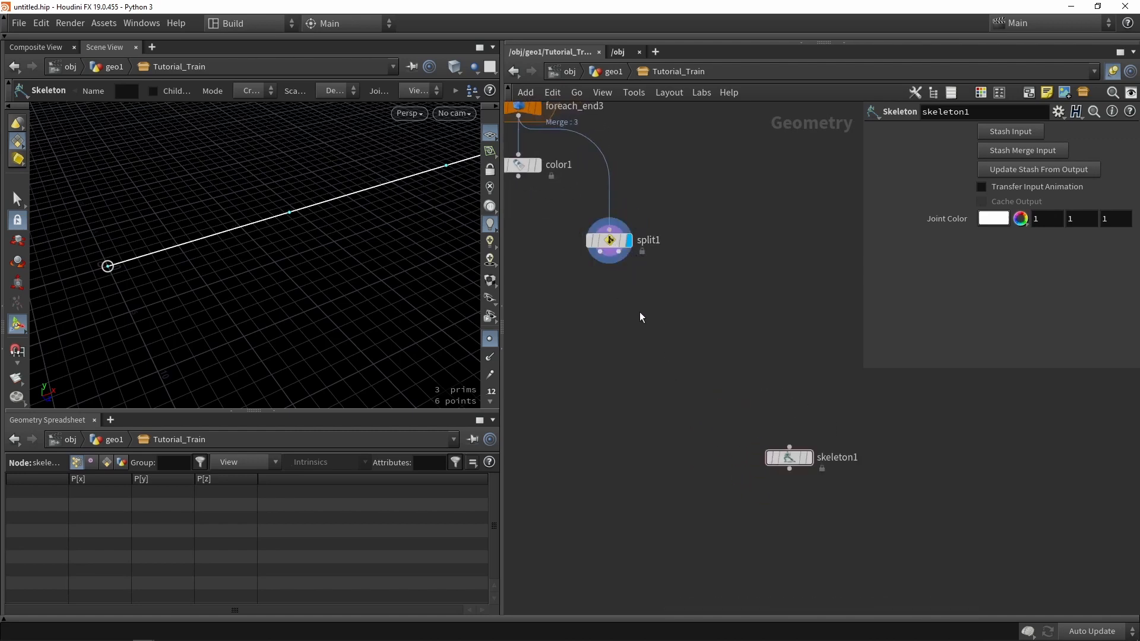
pyautogui.click(610, 240)
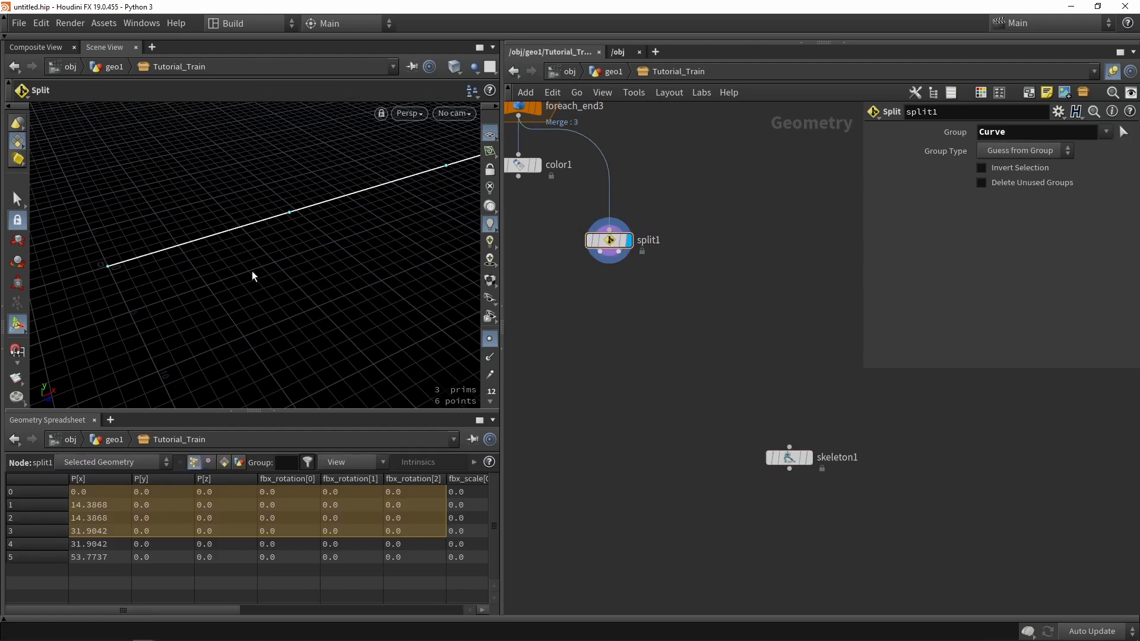
# Add a Group by Range after fuse1 creating point group Last_point, then a Blast node
pyautogui.press('tab')
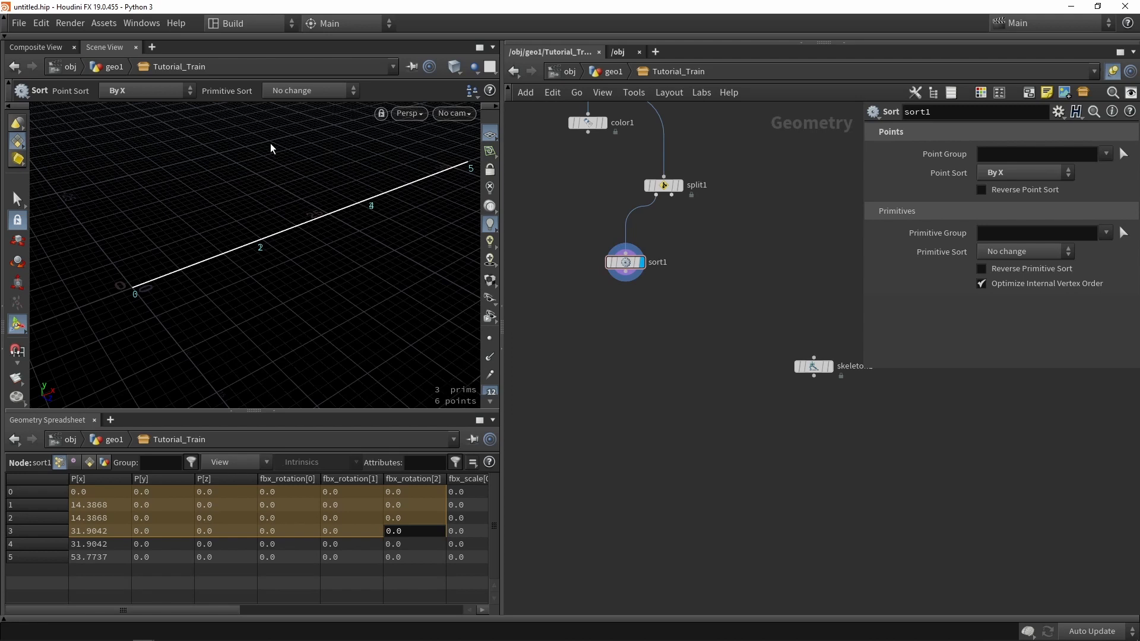
pyautogui.moveTo(621, 351)
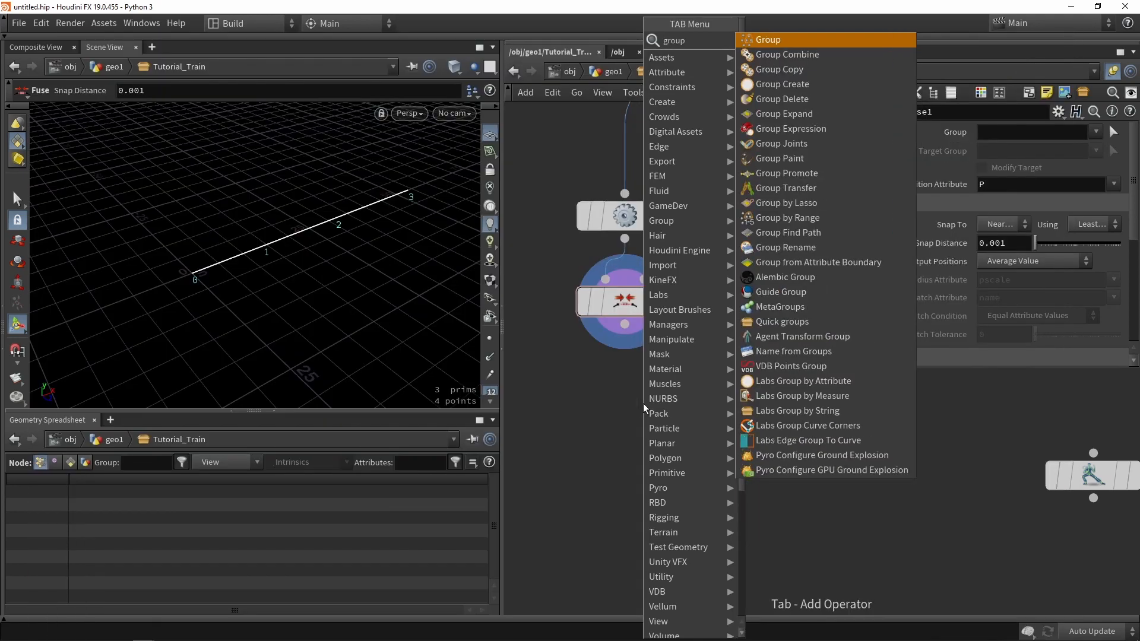
pyautogui.click(786, 218)
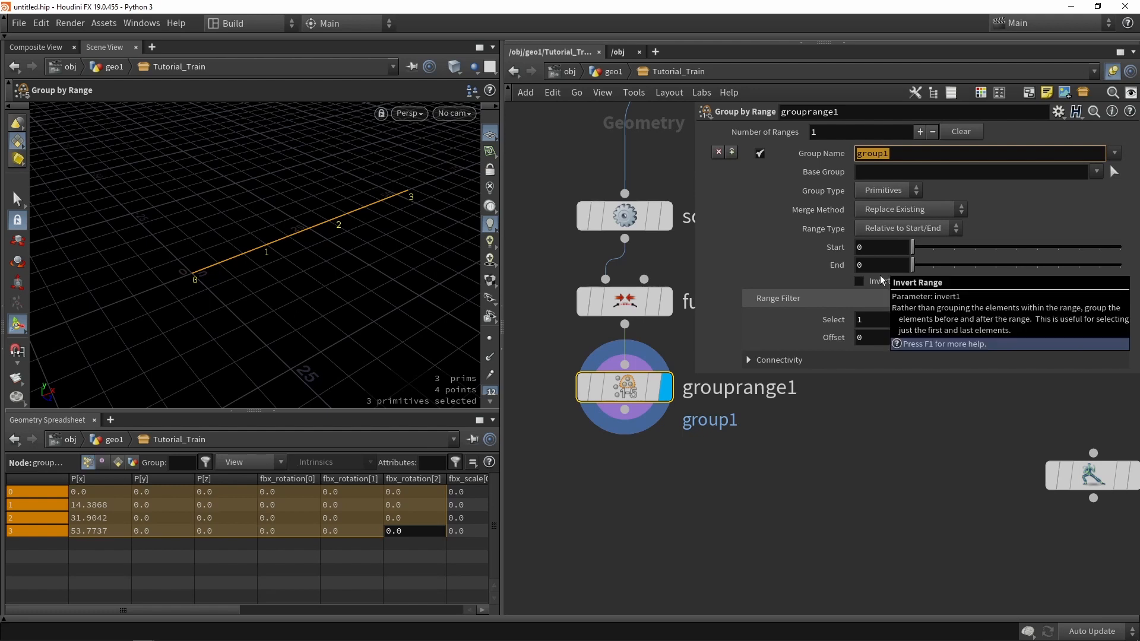
pyautogui.write('Last_popint')
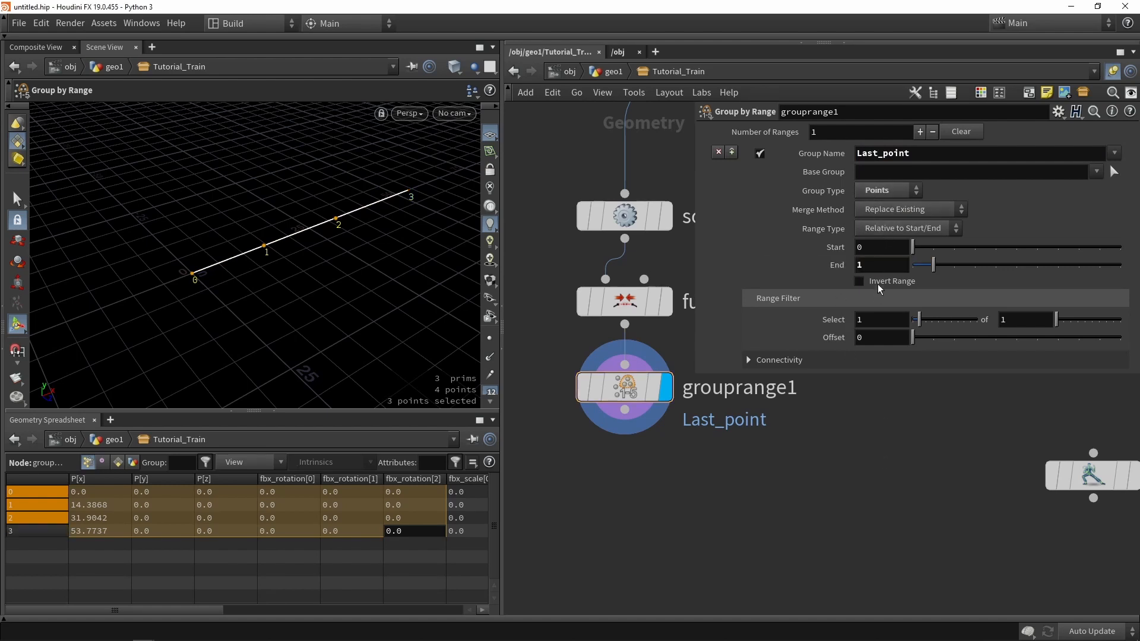
pyautogui.click(860, 281)
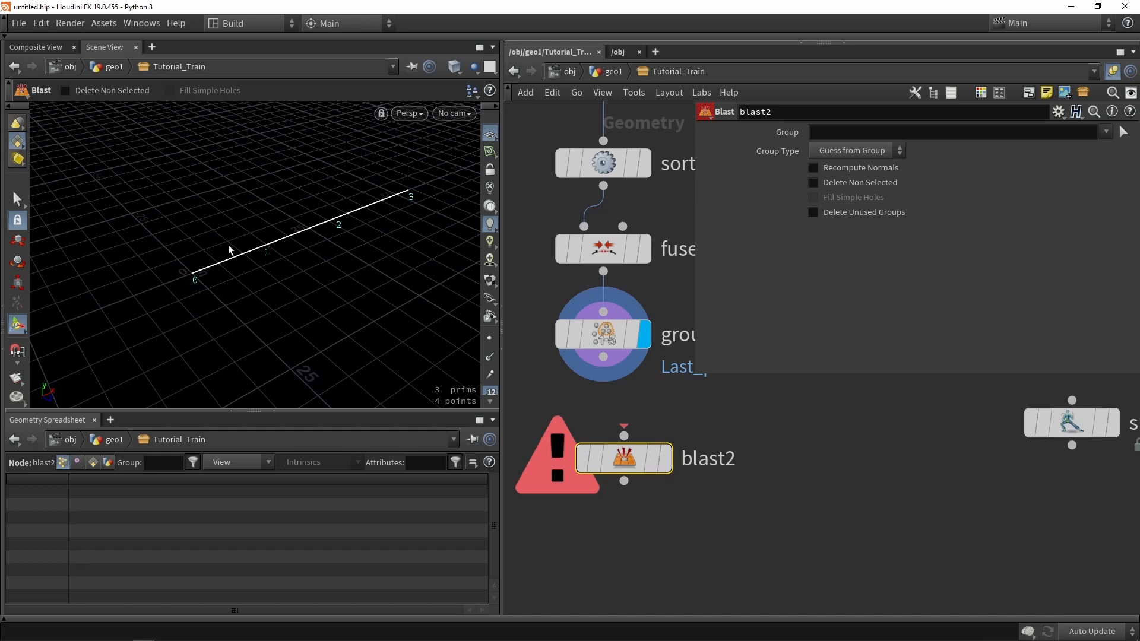
pyautogui.moveTo(222, 247)
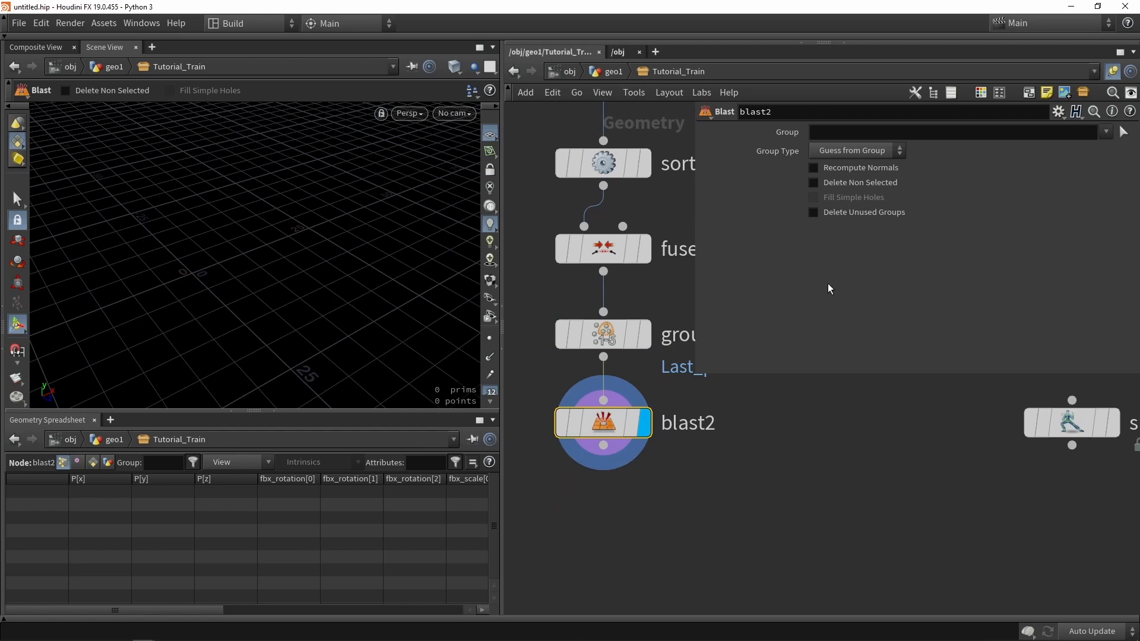
# Set blast2 to delete the Last_point group from the curve
pyautogui.click(1103, 132)
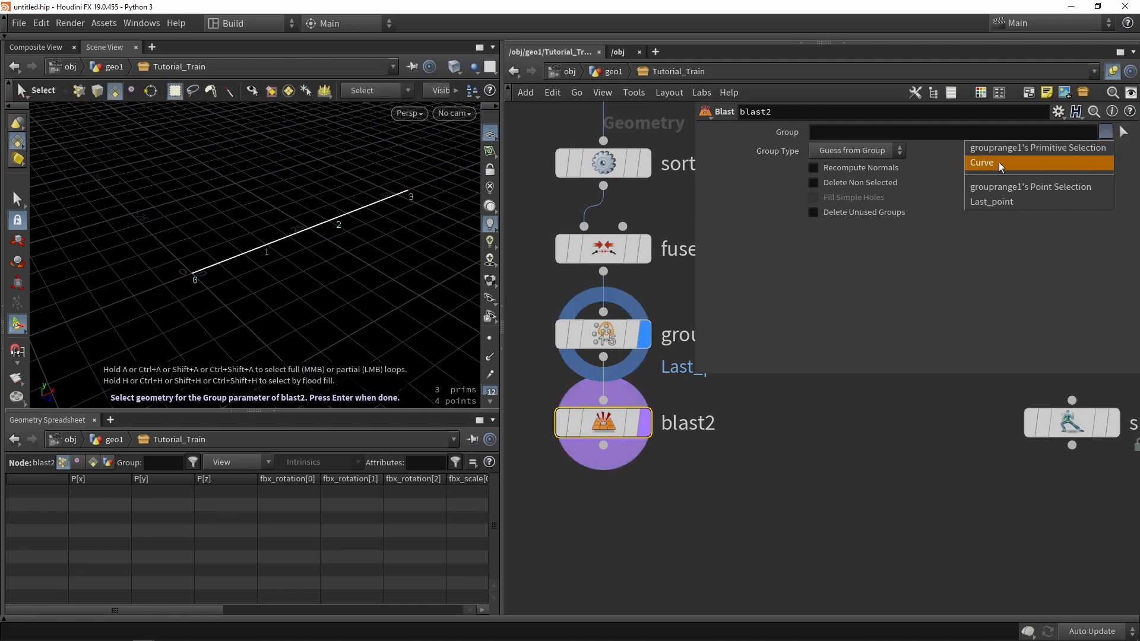
pyautogui.click(991, 202)
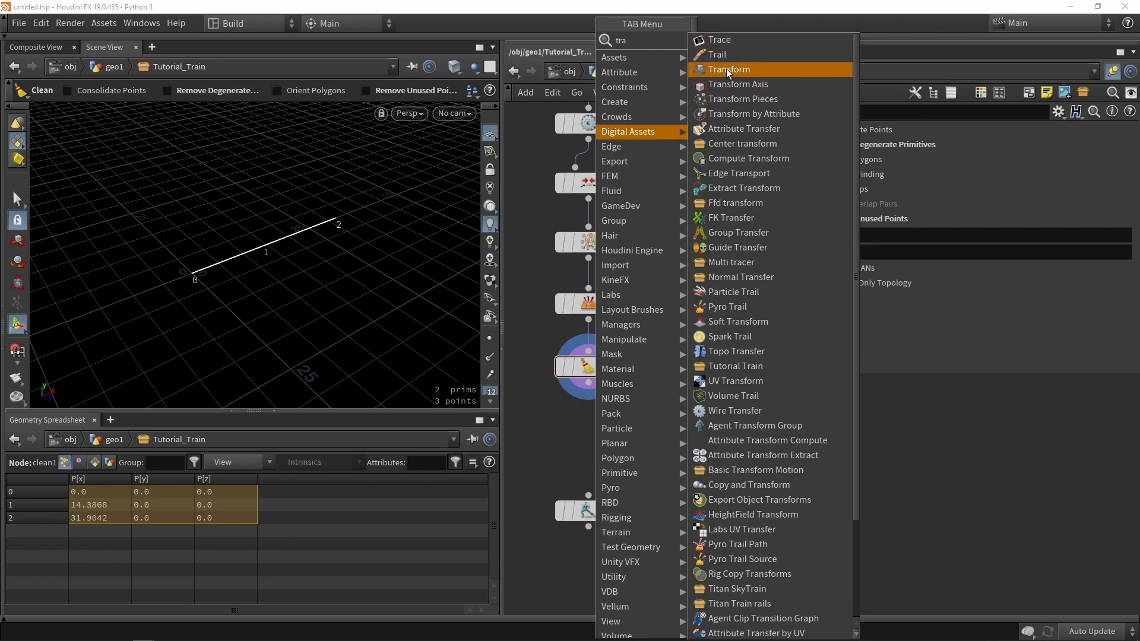
# Add a Transform after clean1 with Translate X 0.5 and wire it into skeleton1
pyautogui.click(729, 69)
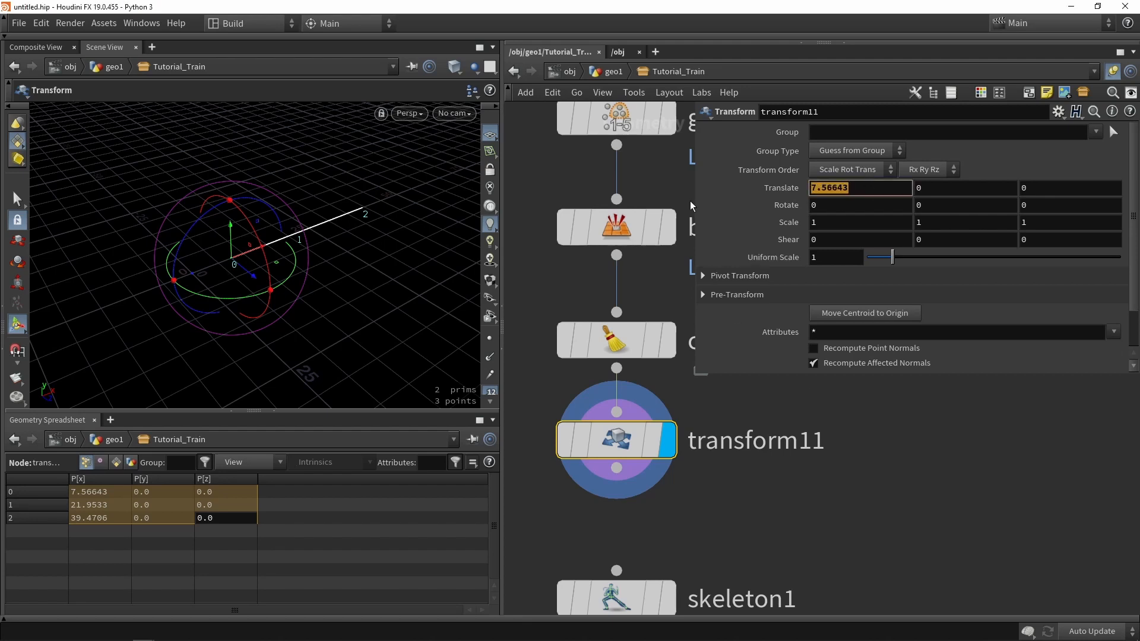
pyautogui.write('0.5')
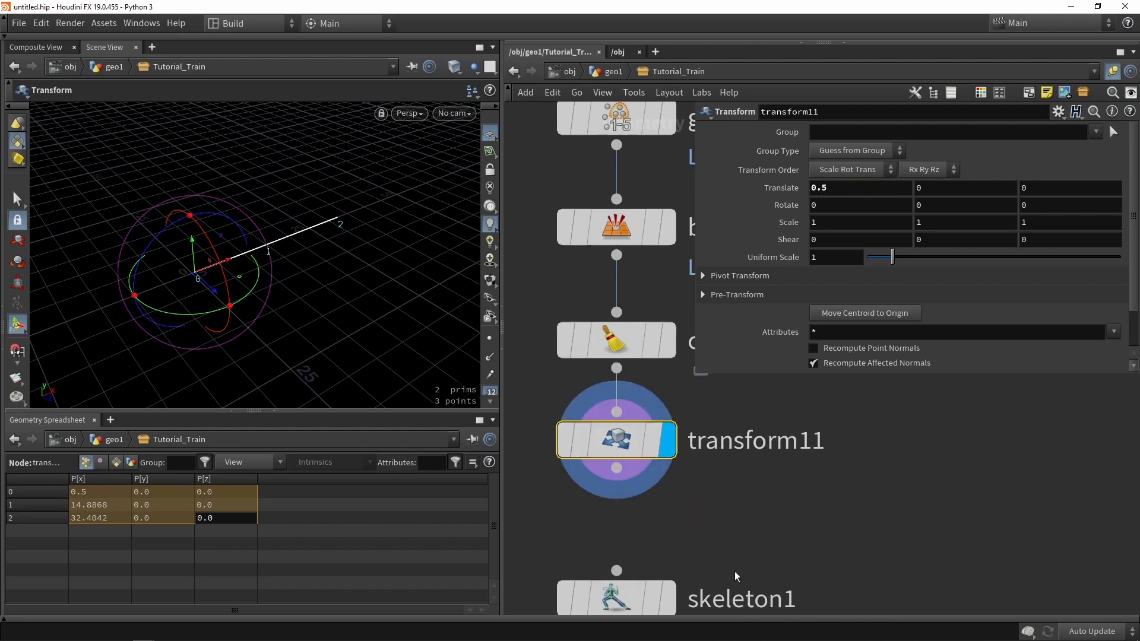
pyautogui.scroll(-3)
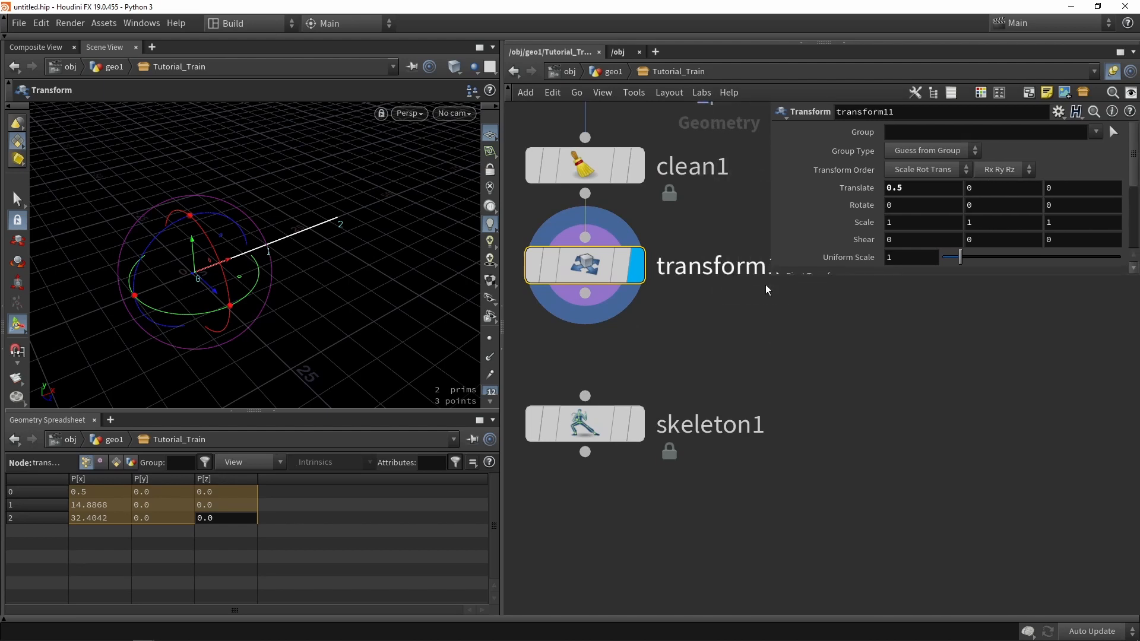
pyautogui.click(584, 426)
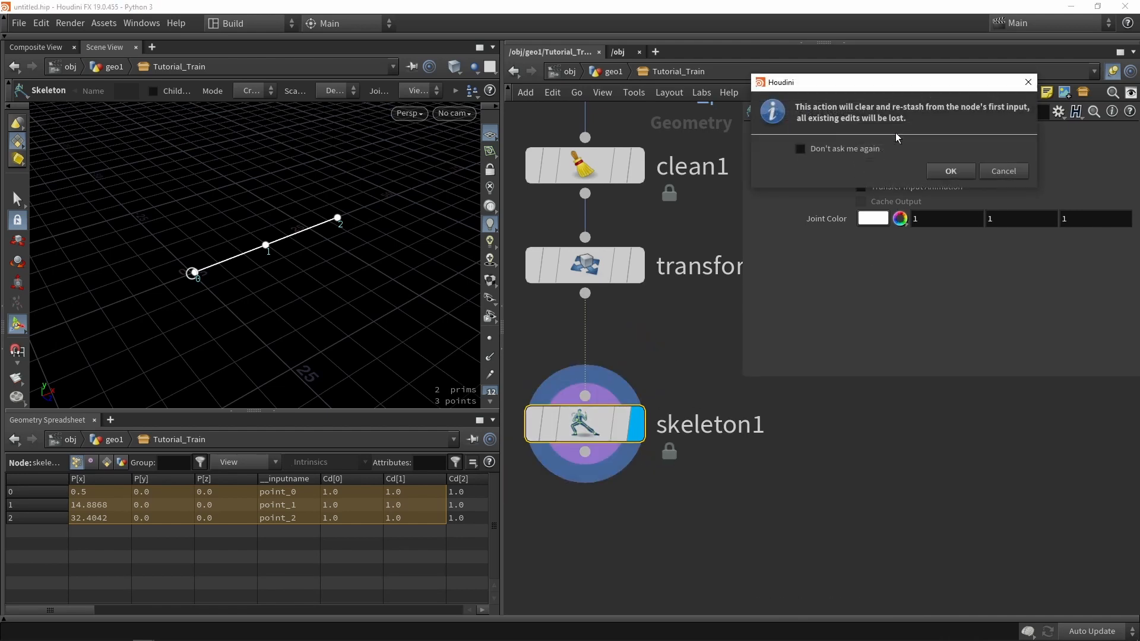
# Confirm re-stashing skeleton1's input so its three joints match the shifted curve
pyautogui.click(949, 171)
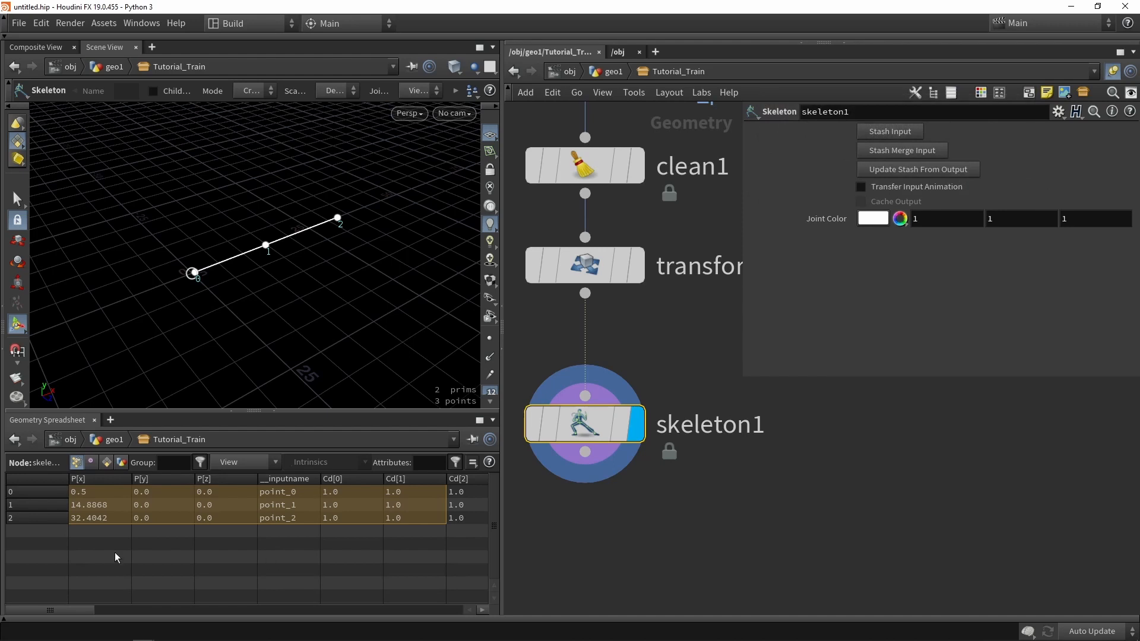
pyautogui.moveTo(293, 554)
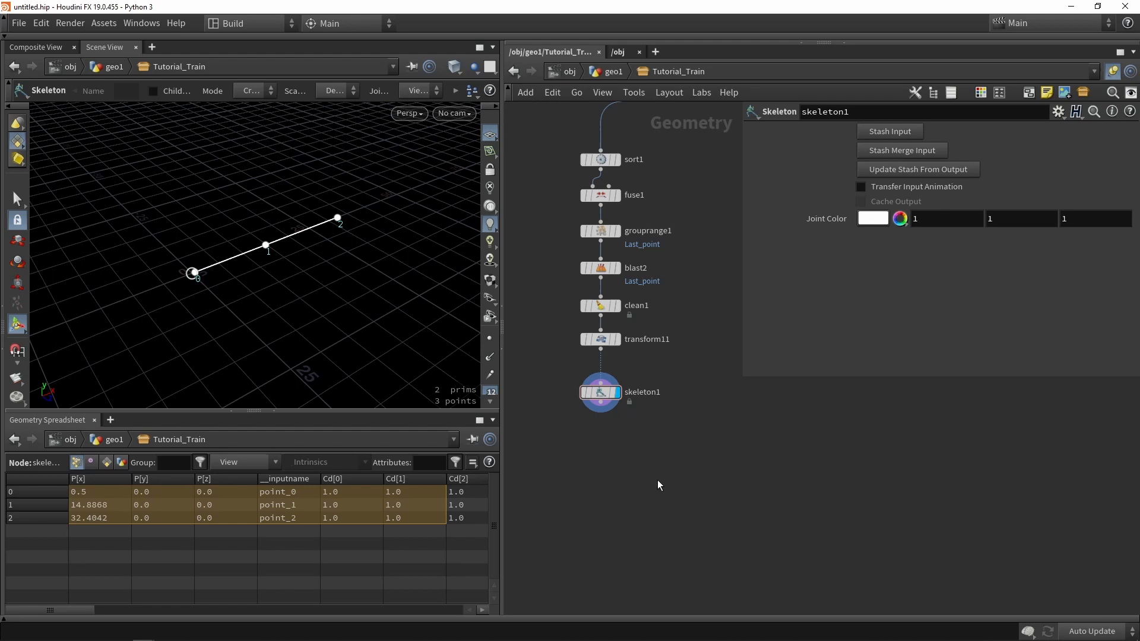
pyautogui.moveTo(696, 436)
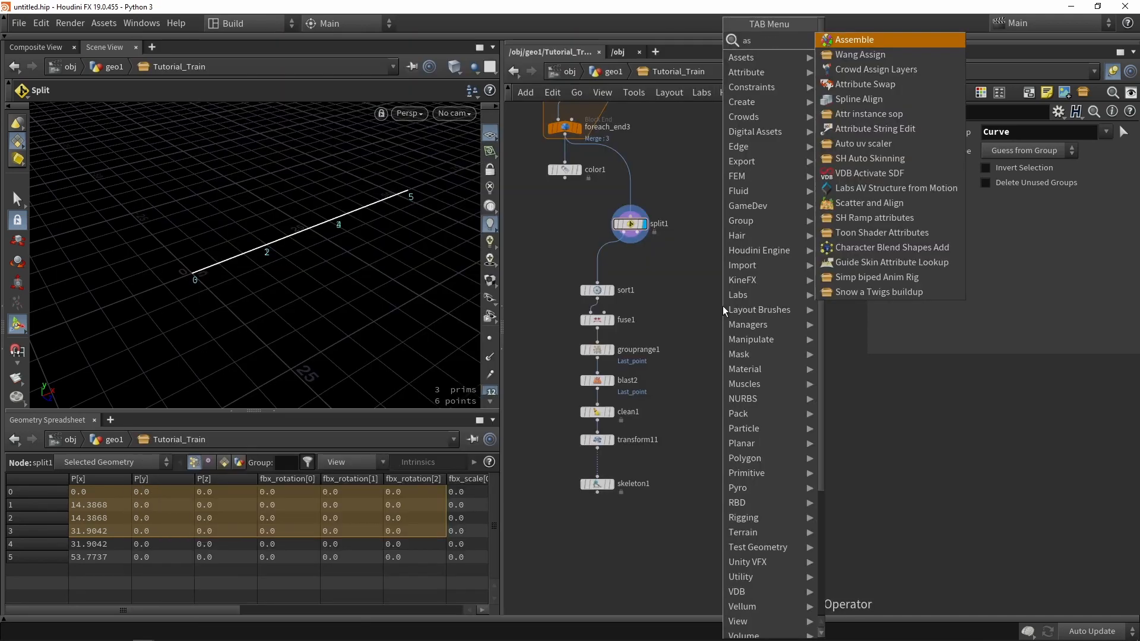
# Add an Assemble node branching from split1's other output
pyautogui.click(855, 39)
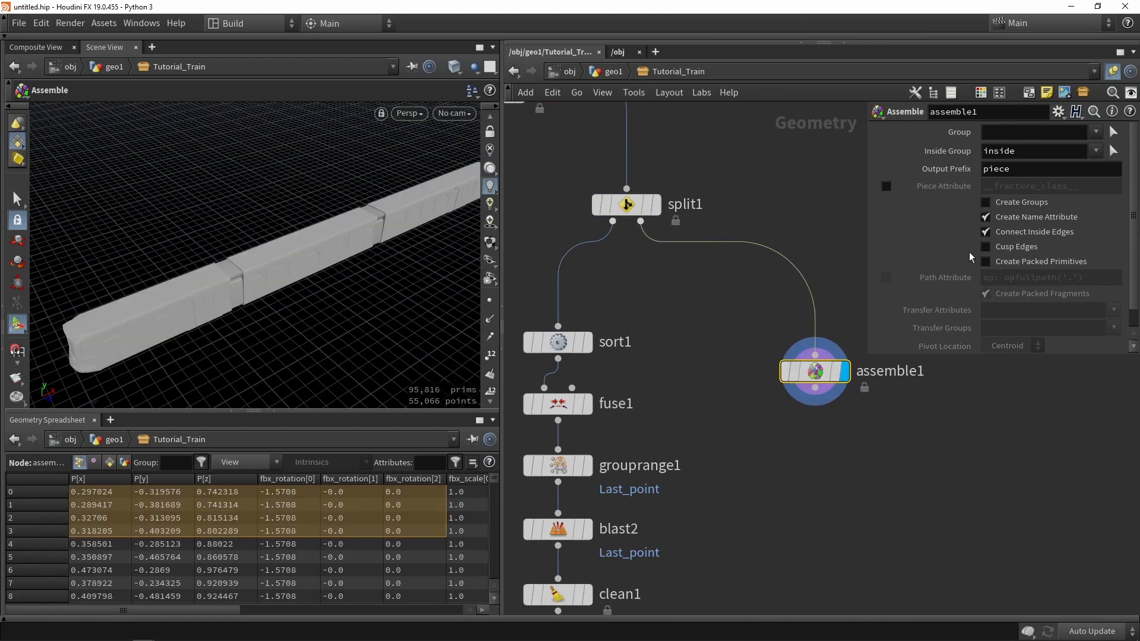
pyautogui.moveTo(1013, 270)
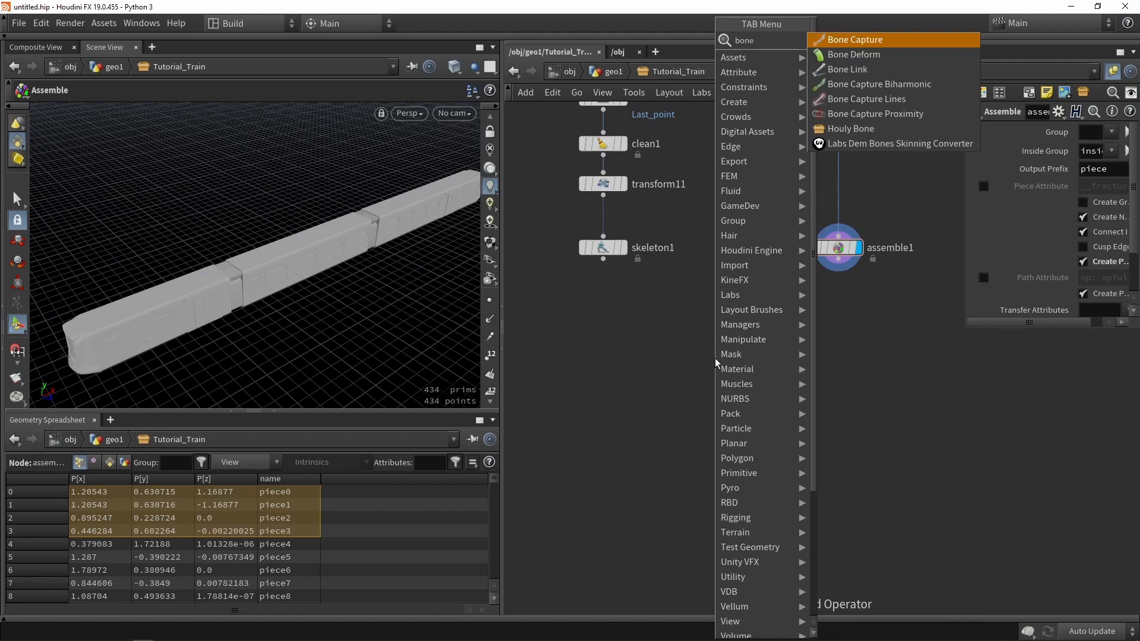
# Add Bone Capture Lines wired from skeleton1
pyautogui.click(866, 98)
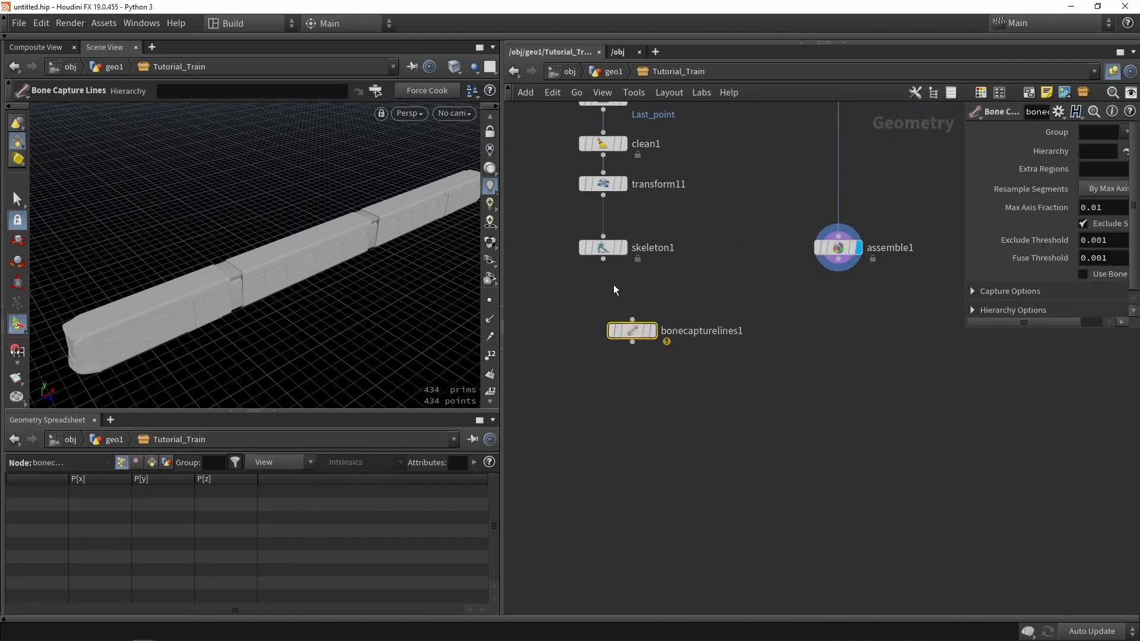
pyautogui.moveTo(631, 331); pyautogui.dragTo(771, 308)
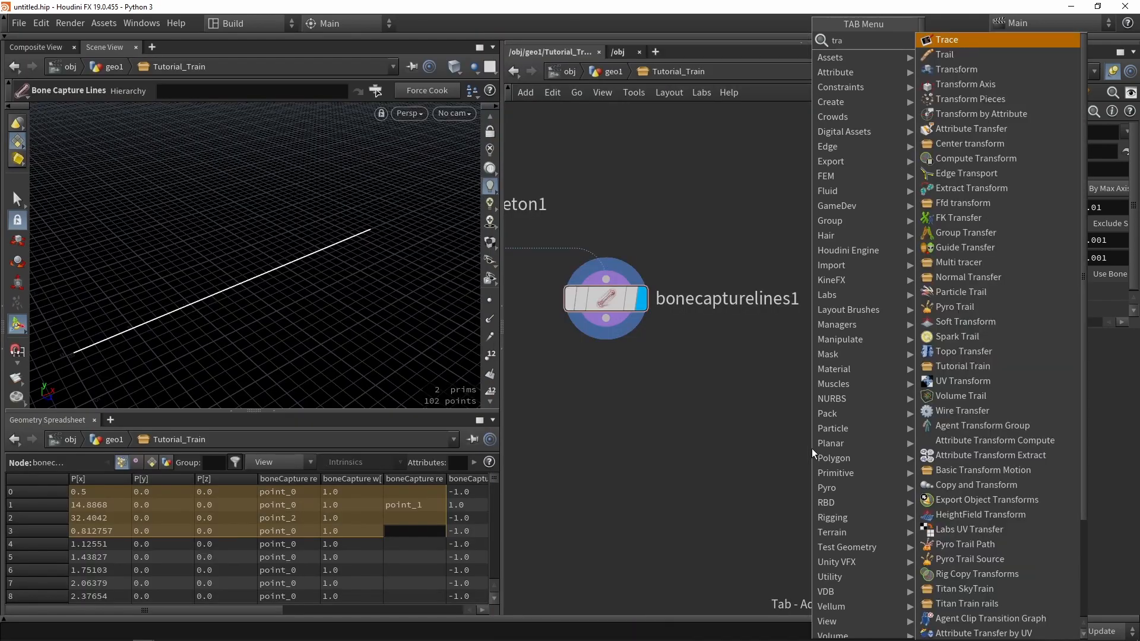
# Add an Attribute Transfer from bonecapturelines1 onto assemble1 with Blend Width 10
pyautogui.write('transfer')
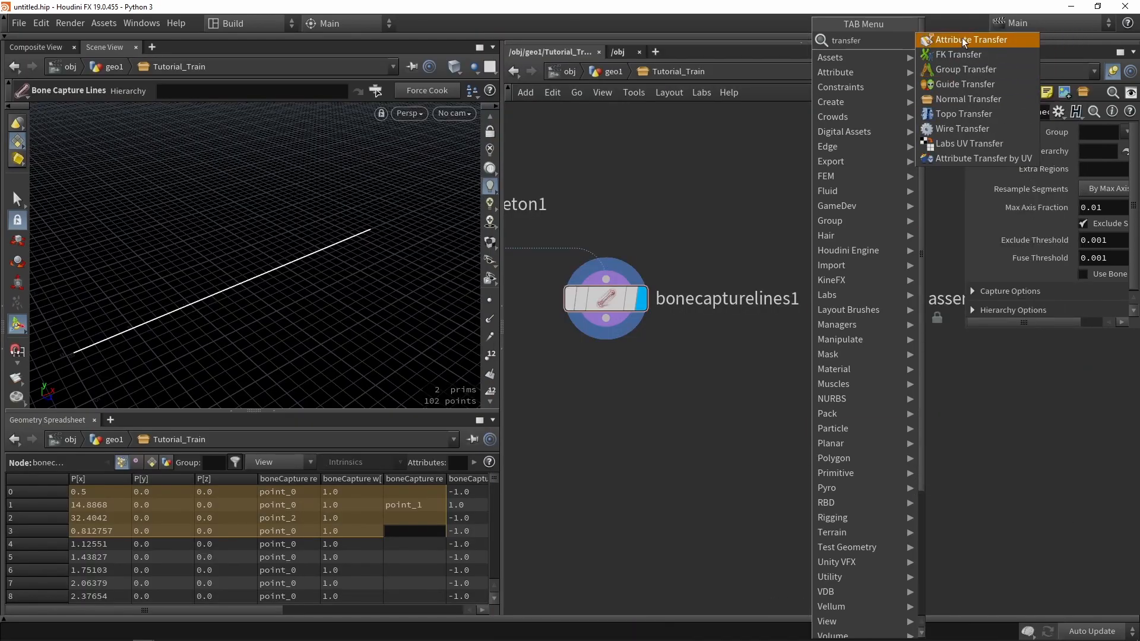
pyautogui.click(969, 39)
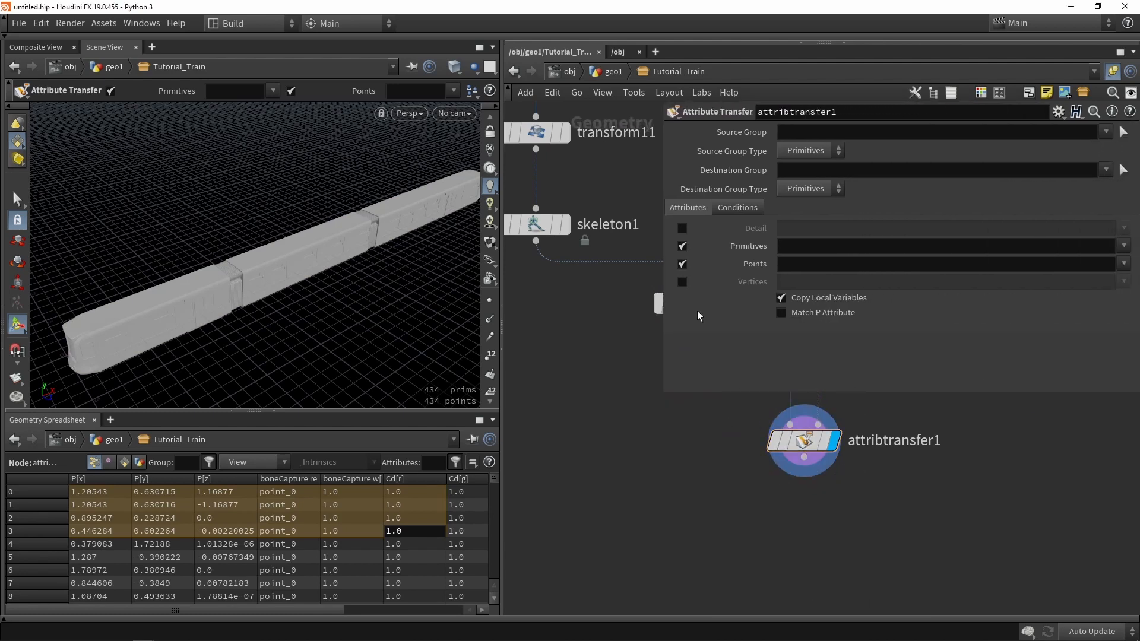
pyautogui.click(737, 207)
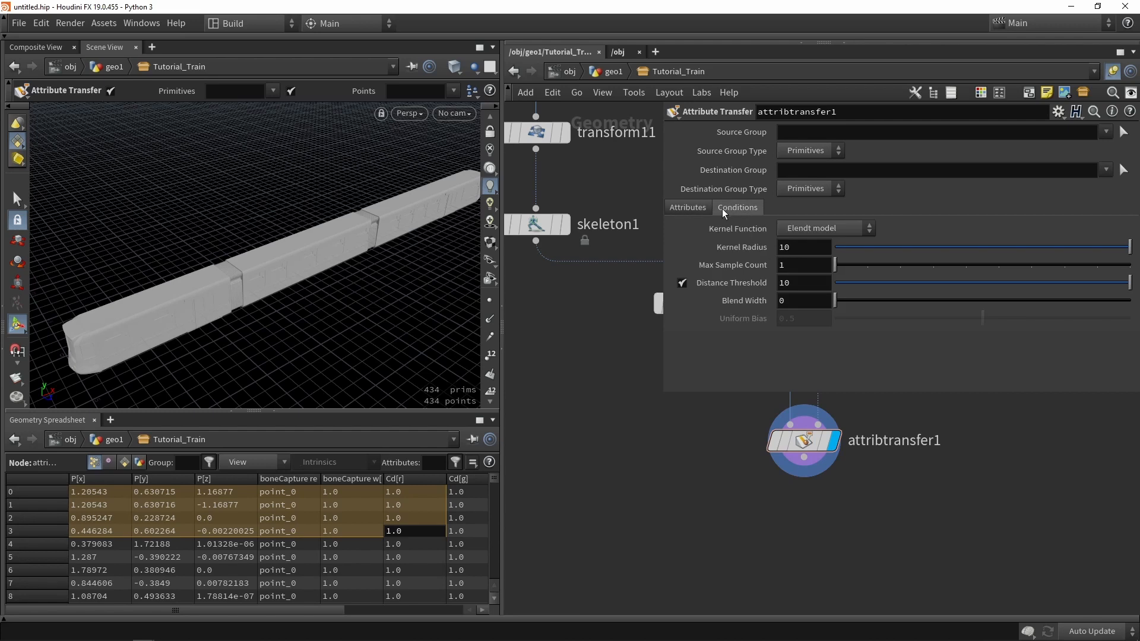
pyautogui.moveTo(836, 301); pyautogui.dragTo(1035, 301)
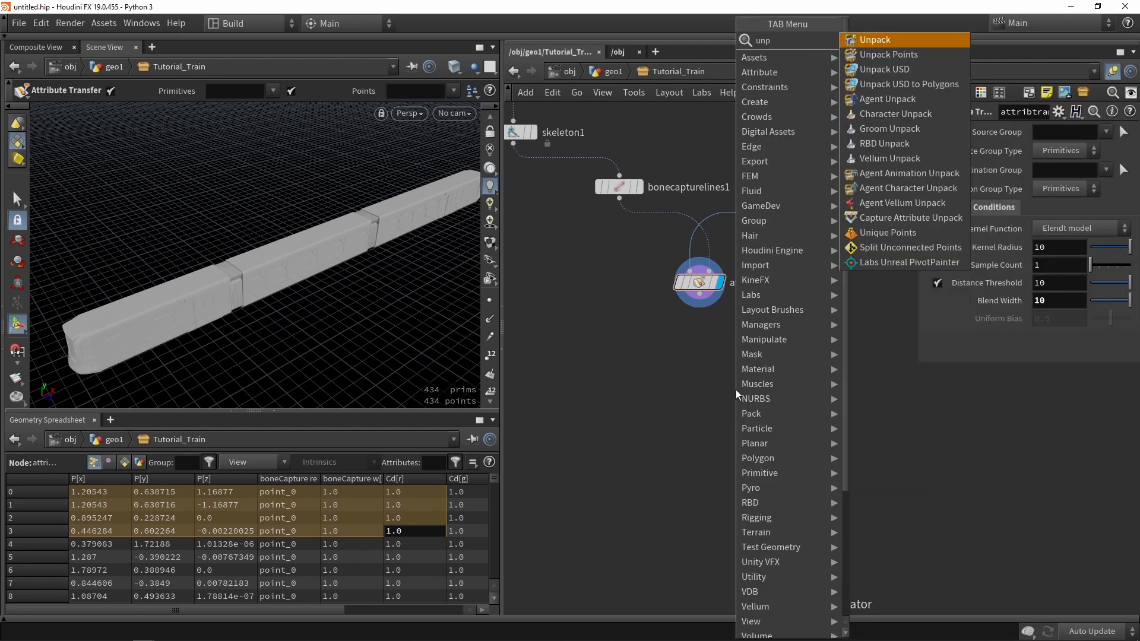
# Unpack the train after attribtransfer1, wire unpack1 and skeleton1 into a Bone Deform, then add Rig Pose
pyautogui.click(865, 39)
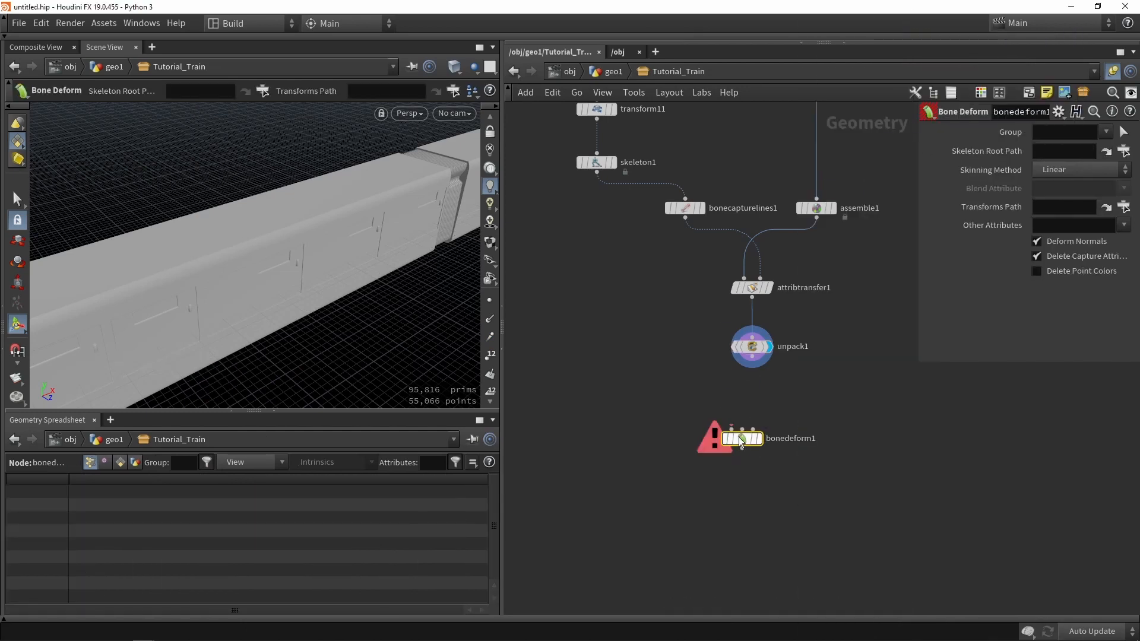
pyautogui.moveTo(741, 438); pyautogui.dragTo(760, 462)
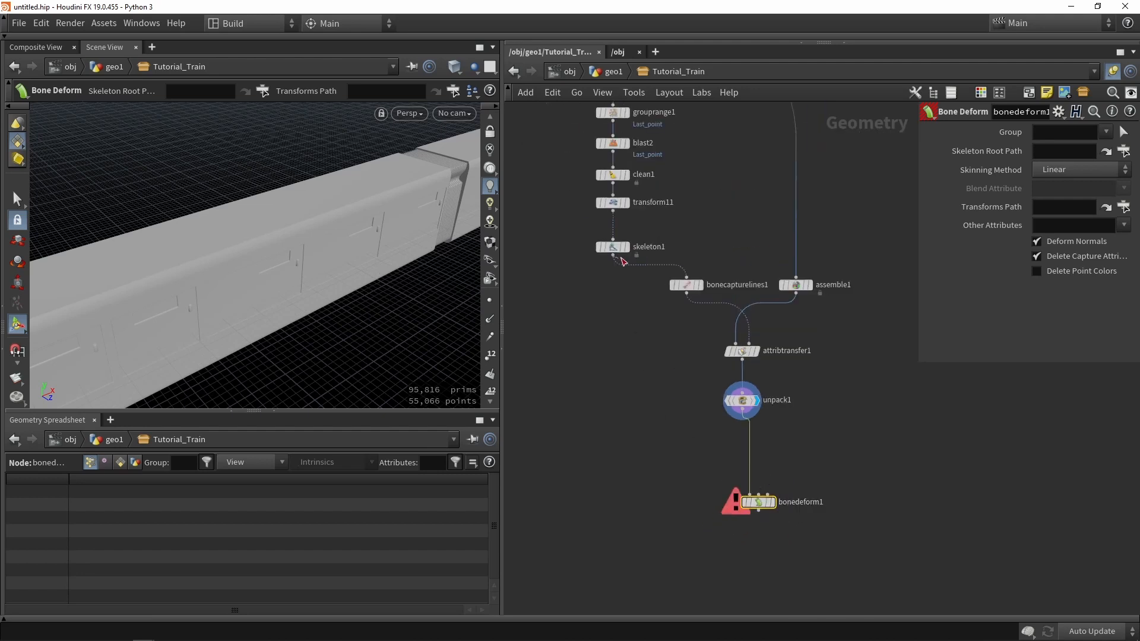
pyautogui.moveTo(757, 501); pyautogui.dragTo(647, 503)
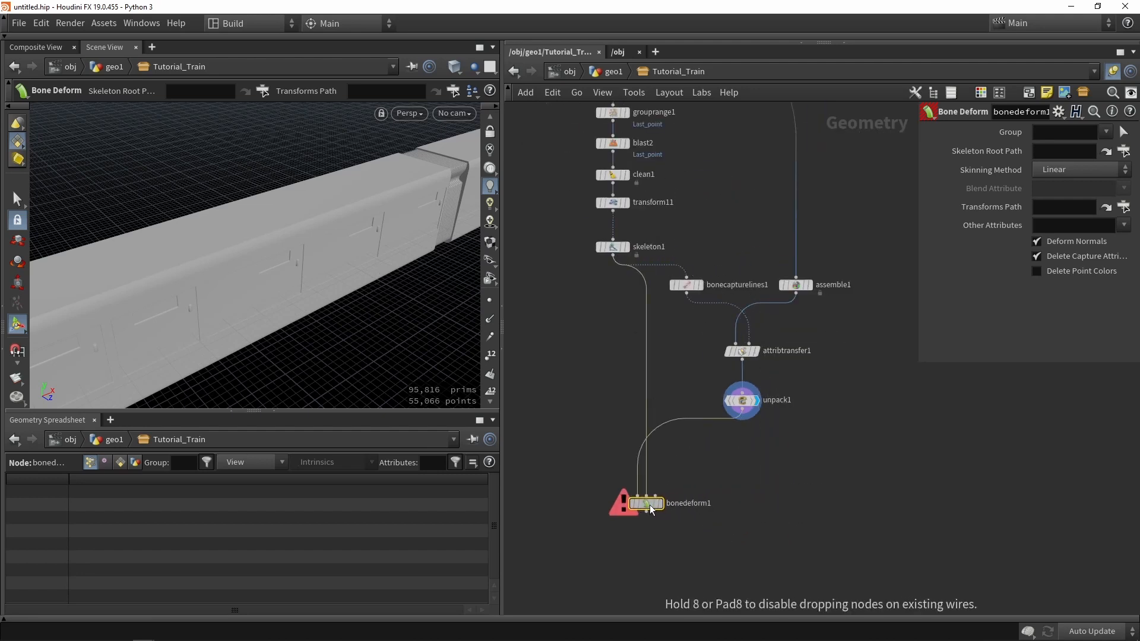
pyautogui.scroll(-3)
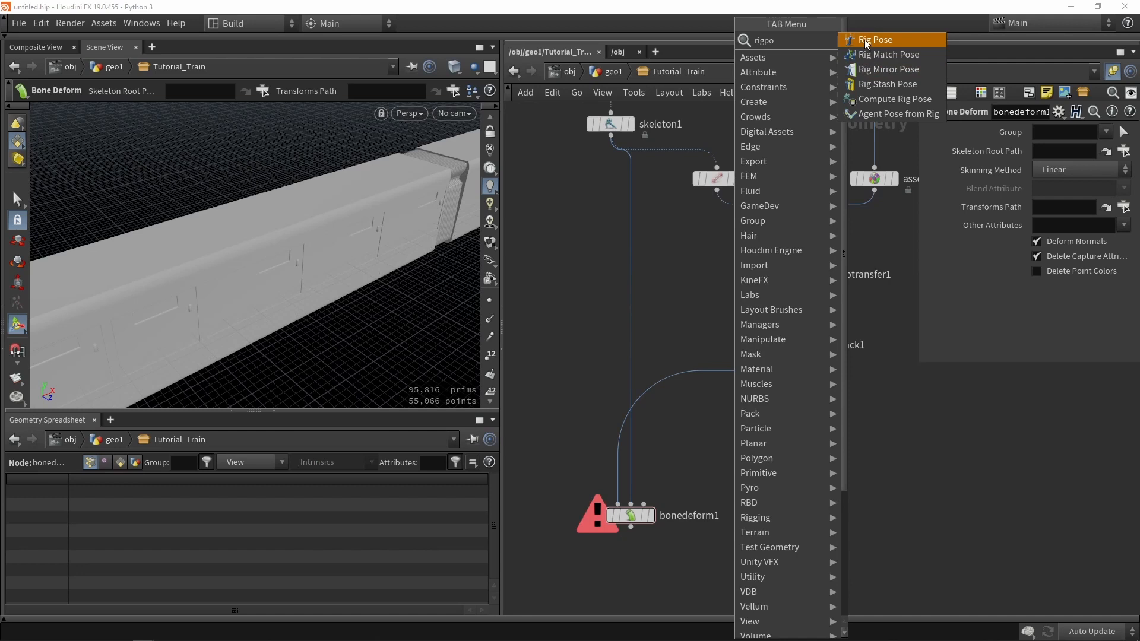
pyautogui.click(875, 39)
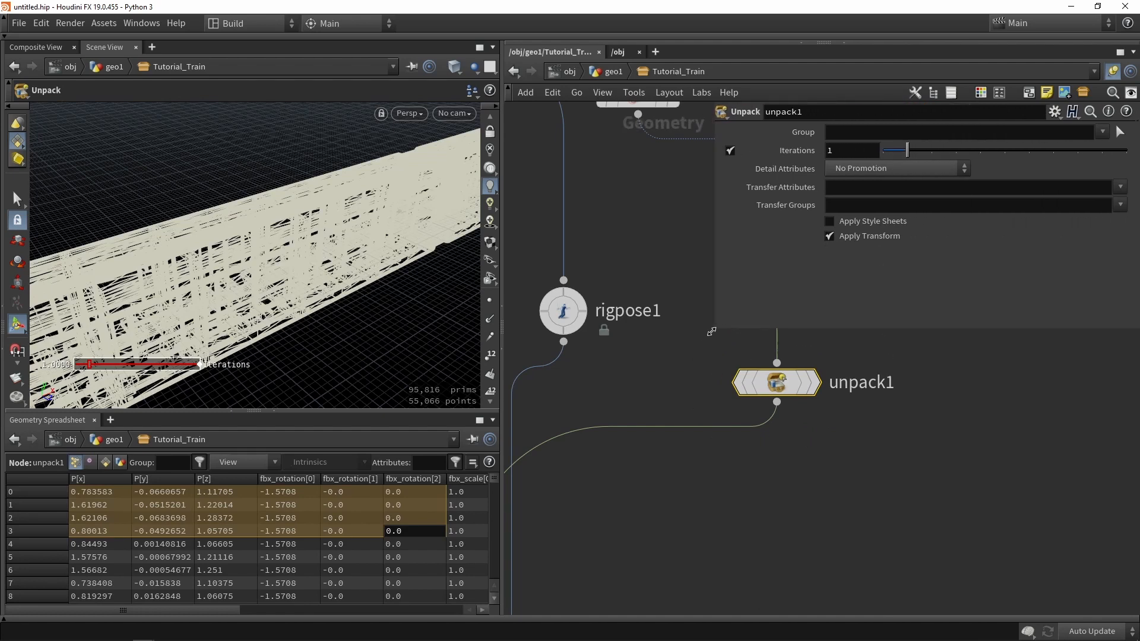
# Set unpack1's Transfer Attributes to boneCapture so the deform keeps capture weights
pyautogui.click(945, 187)
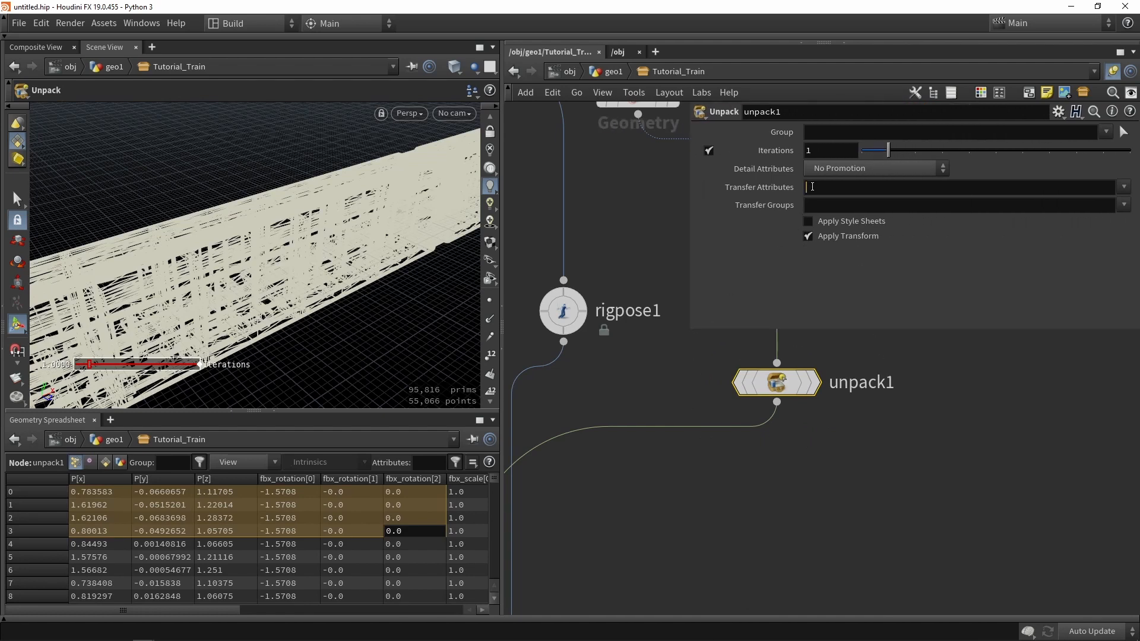
pyautogui.click(960, 186)
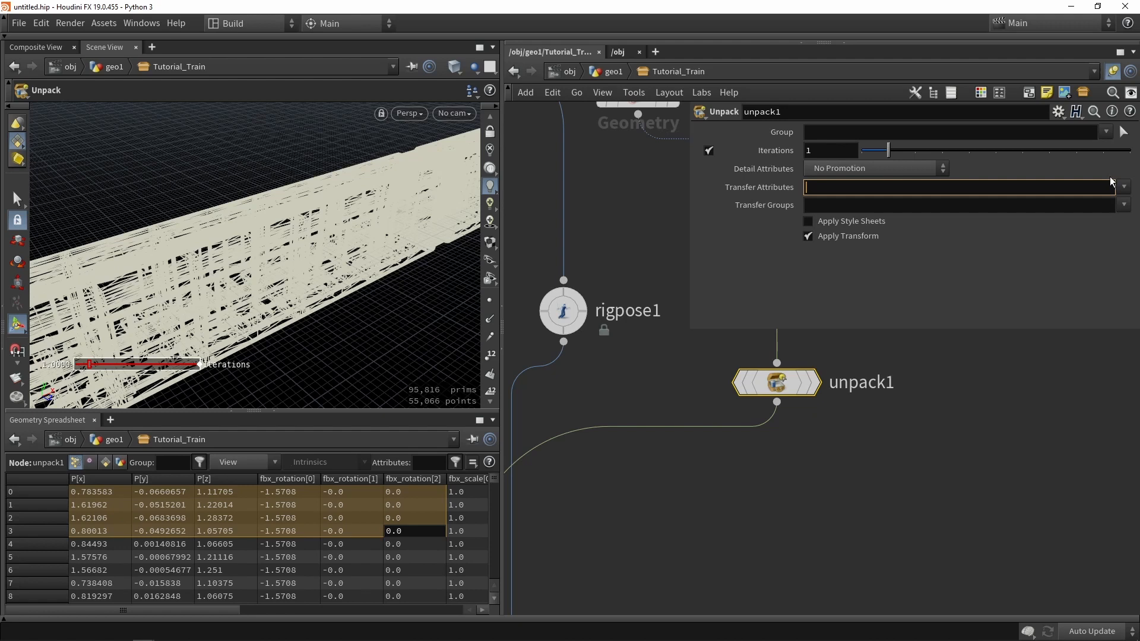
pyautogui.click(1123, 186)
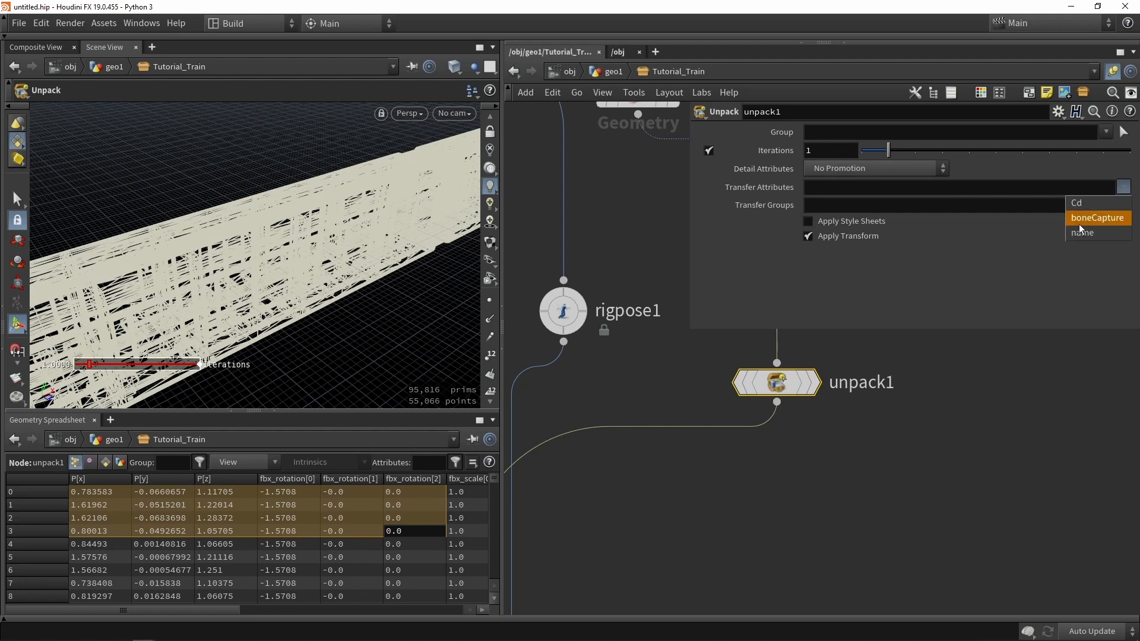
pyautogui.click(1097, 217)
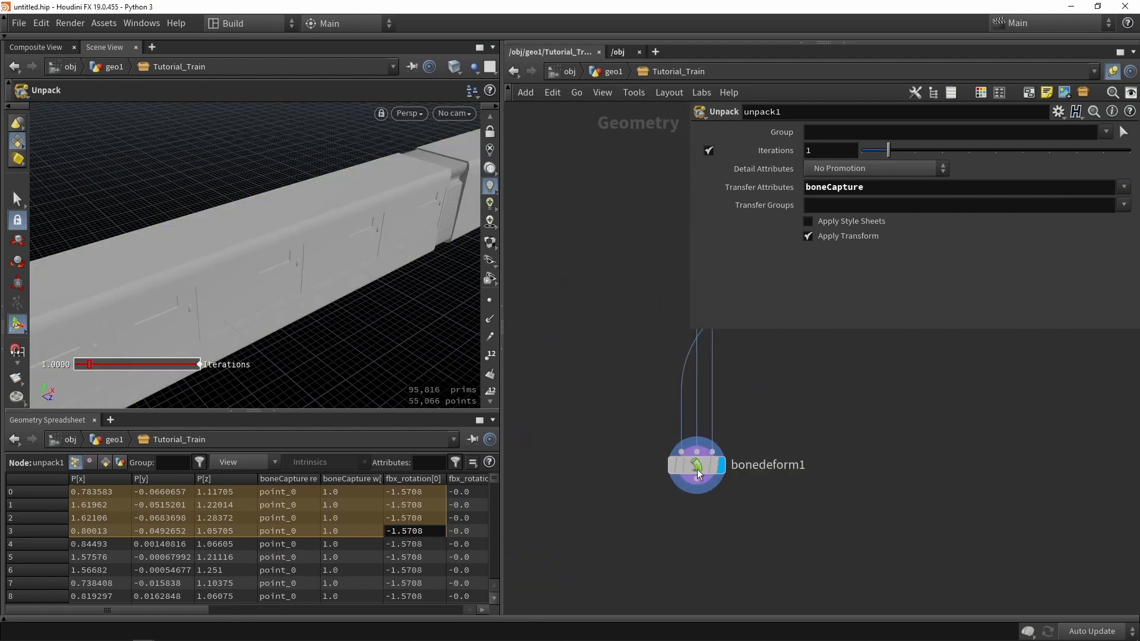
pyautogui.click(695, 465)
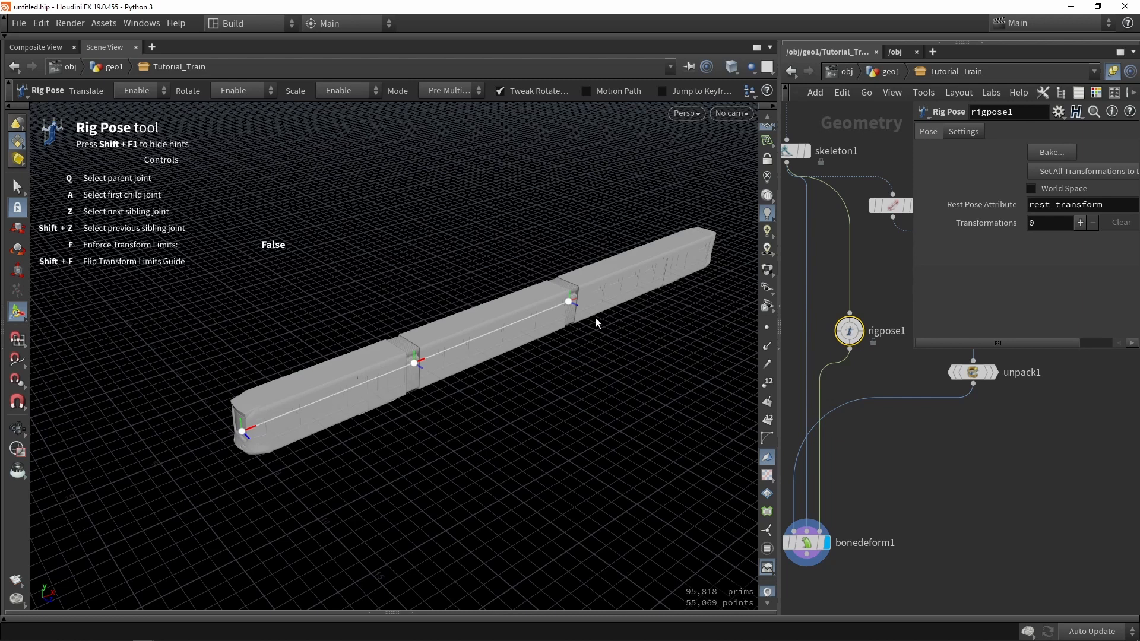
# Rotate two skeleton joints with Rig Pose so the rear carriages bend and the mesh follows
pyautogui.moveTo(575, 300); pyautogui.dragTo(582, 333)
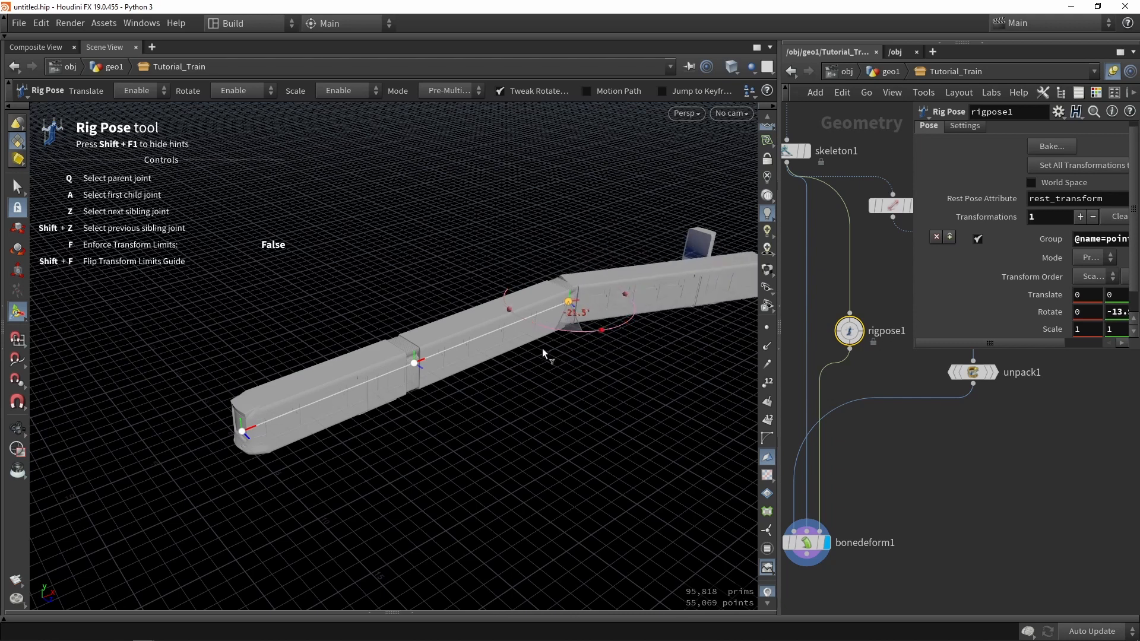
pyautogui.moveTo(579, 305); pyautogui.dragTo(459, 385)
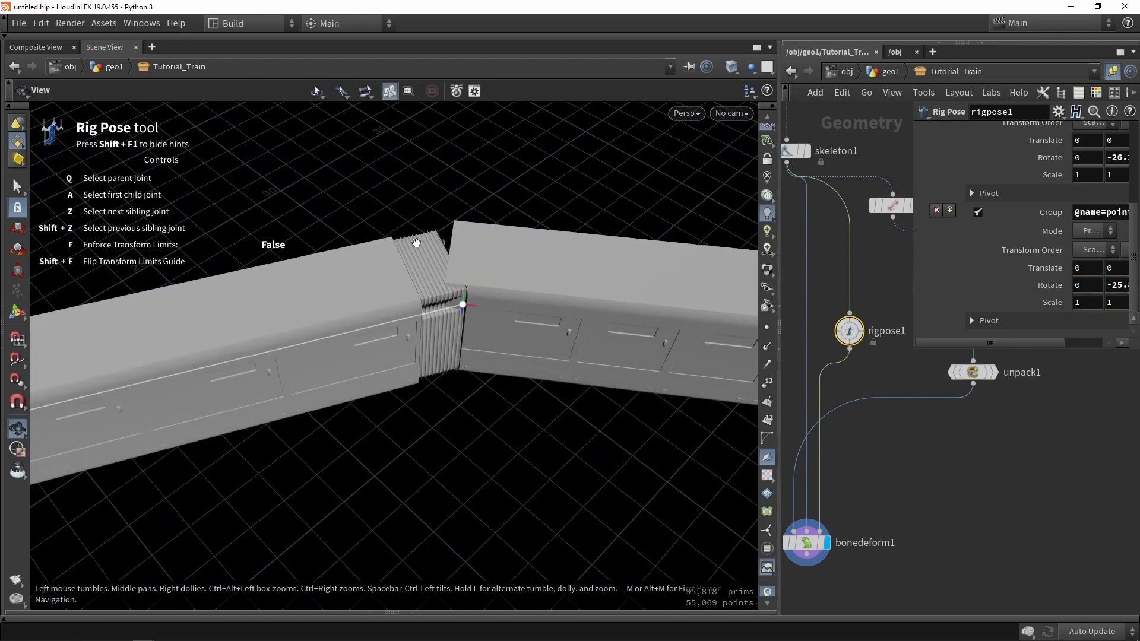
pyautogui.moveTo(417, 243); pyautogui.dragTo(452, 281)
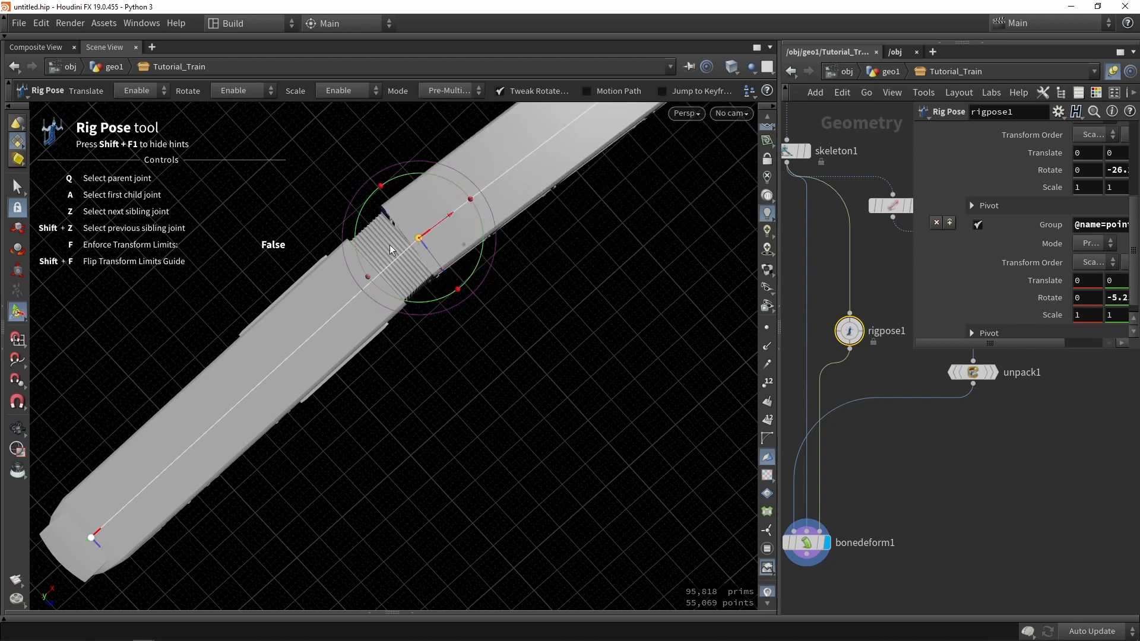
pyautogui.moveTo(744, 290)
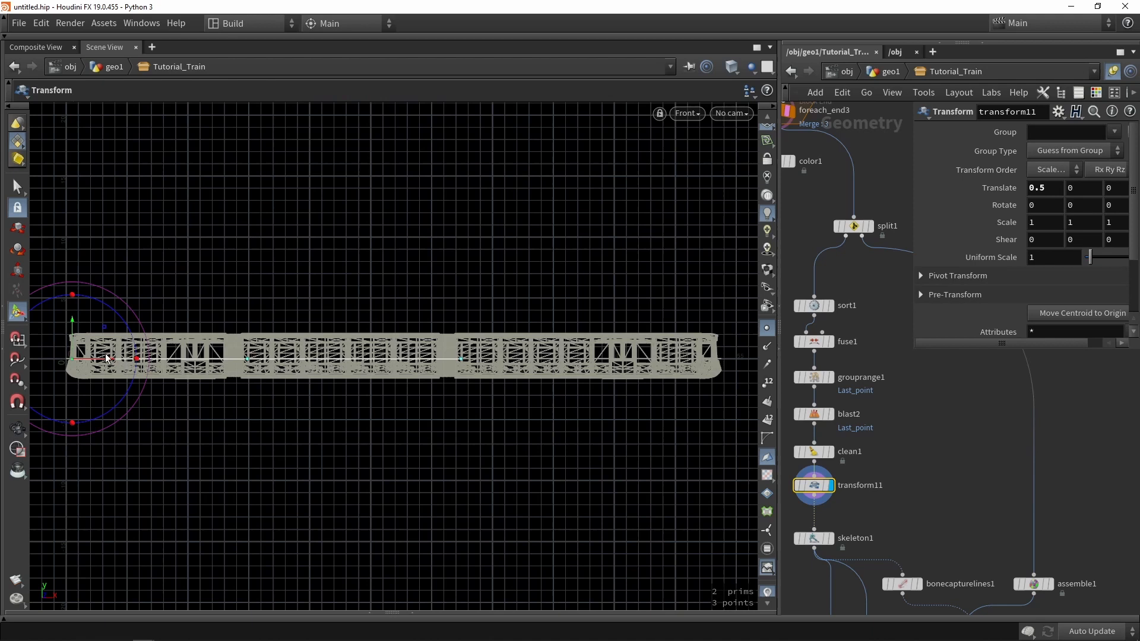
# Update skeleton1's stash from its output, confirm the warning, and view bonedeform1
pyautogui.moveTo(105, 358); pyautogui.dragTo(95, 361)
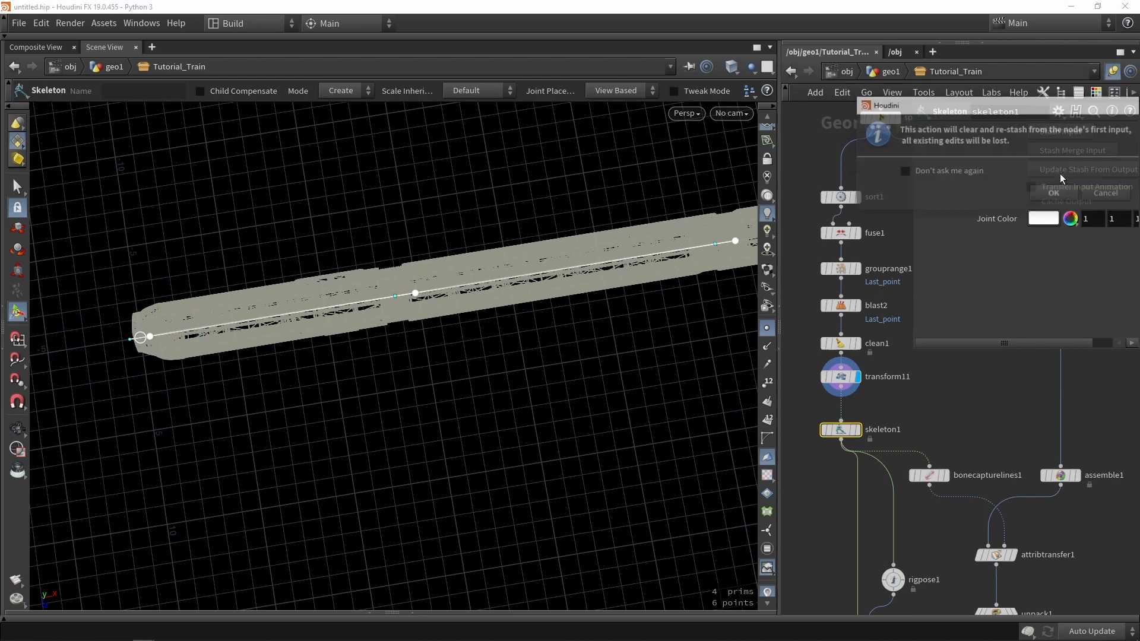
pyautogui.click(1054, 194)
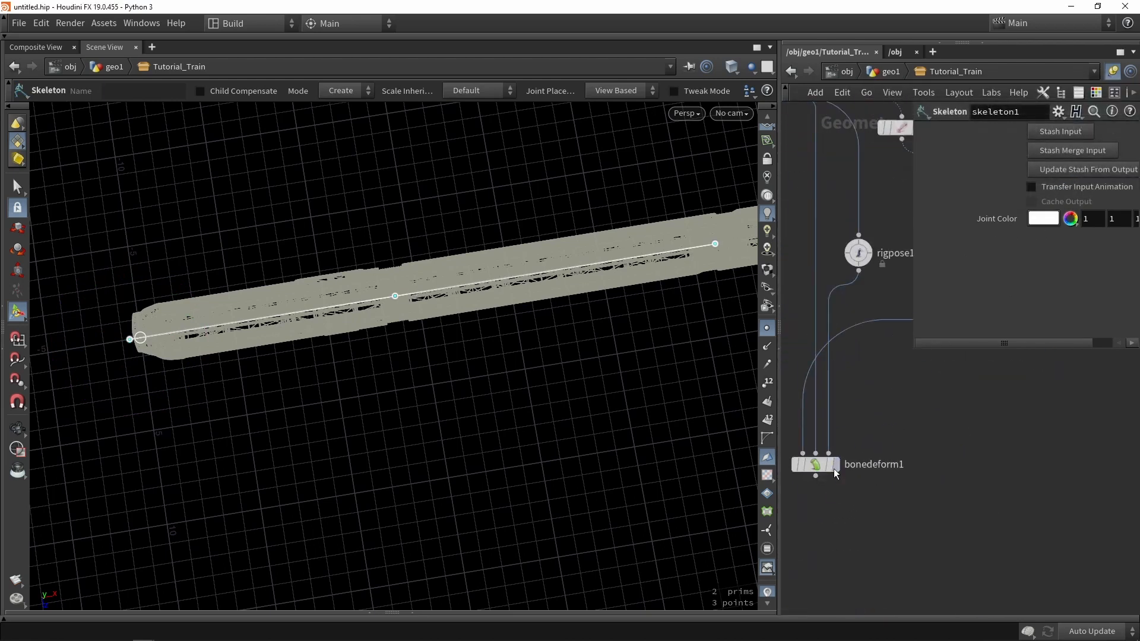
pyautogui.click(814, 464)
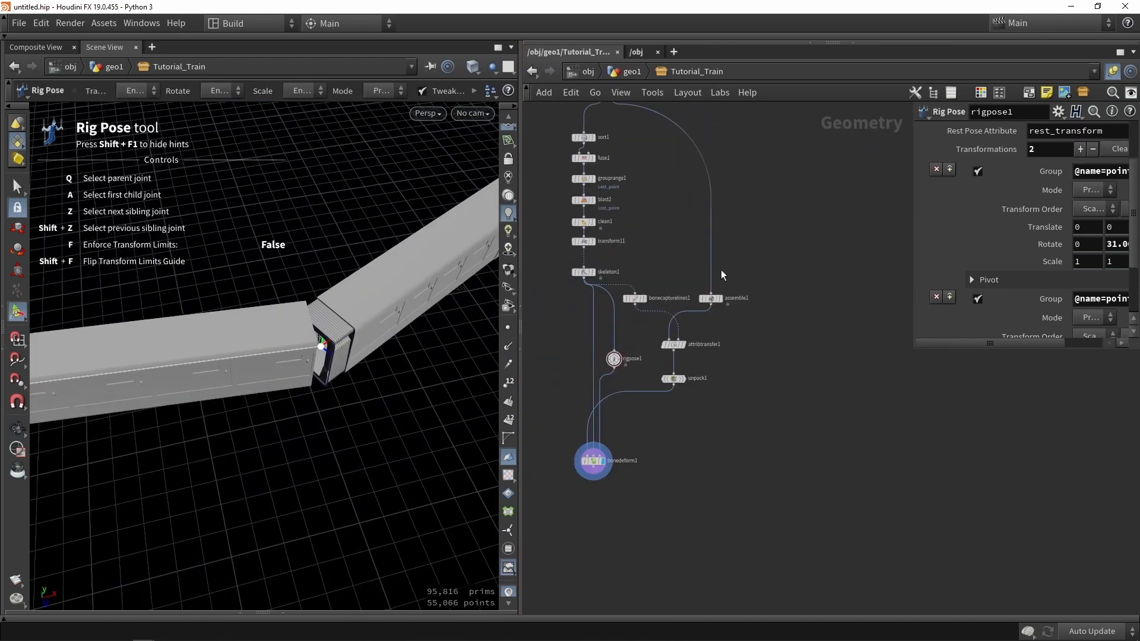
pyautogui.scroll(-3)
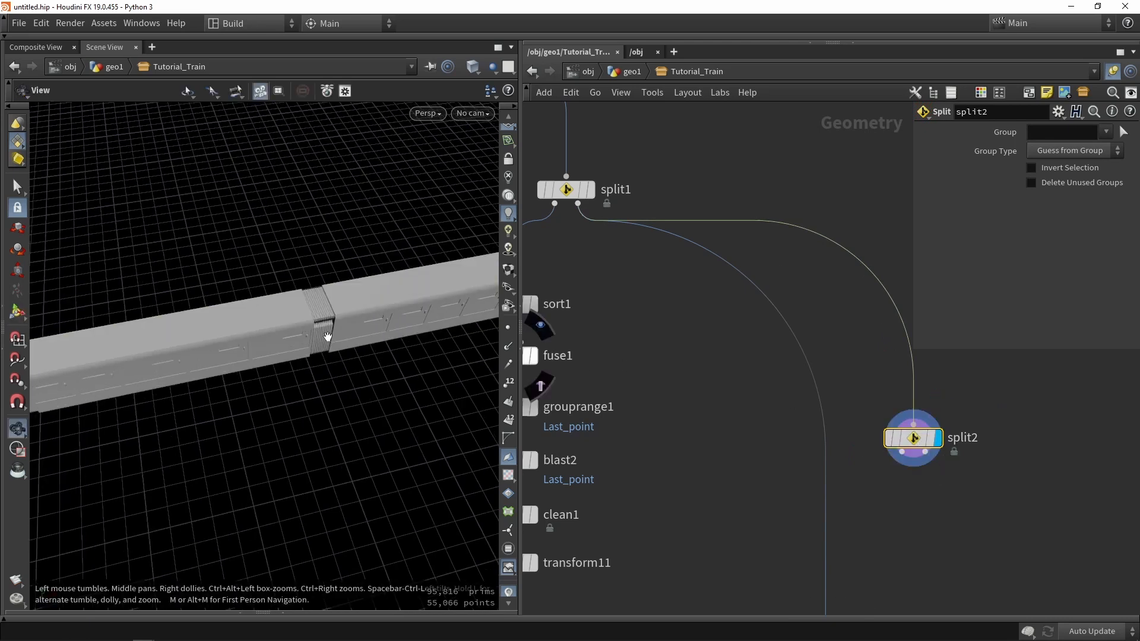
pyautogui.moveTo(328, 334); pyautogui.dragTo(357, 377)
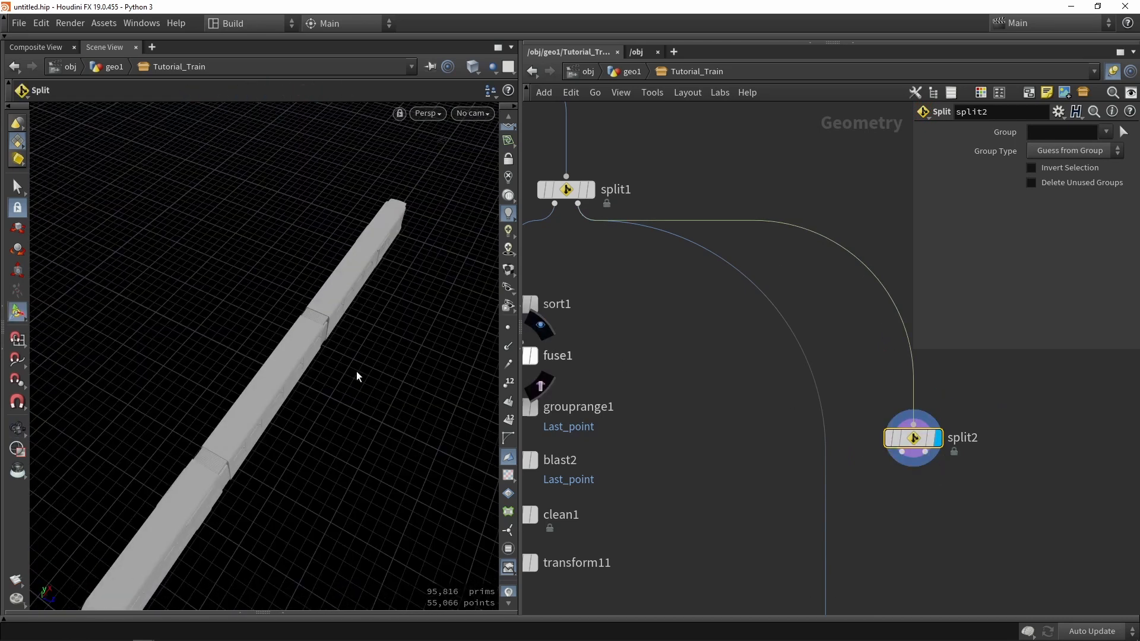
pyautogui.moveTo(511, 253)
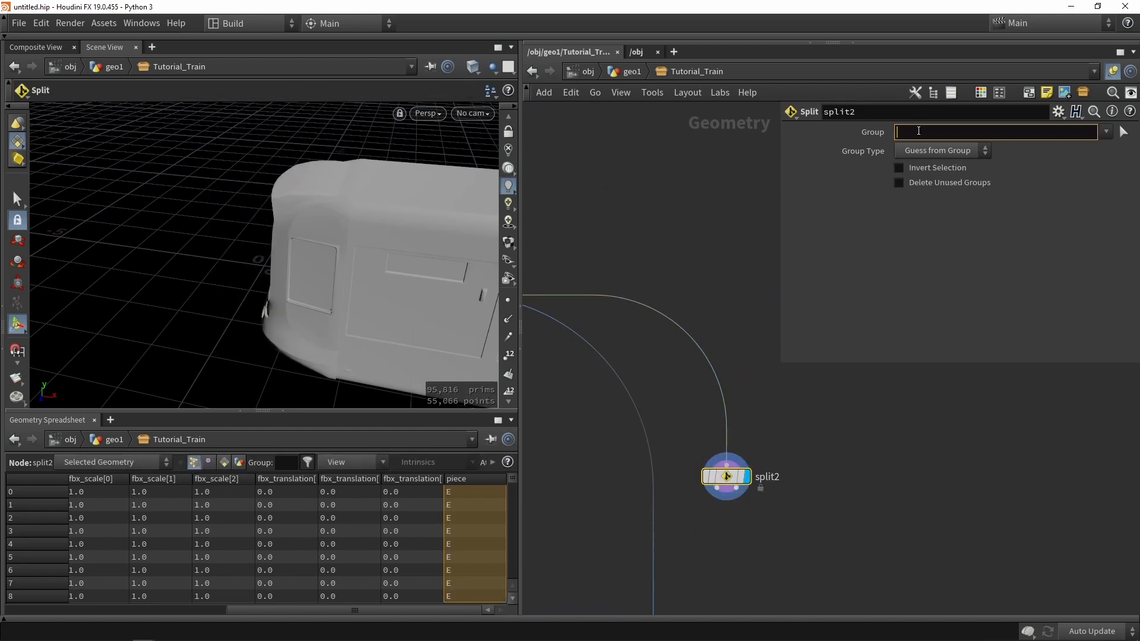
pyautogui.write('@piece')
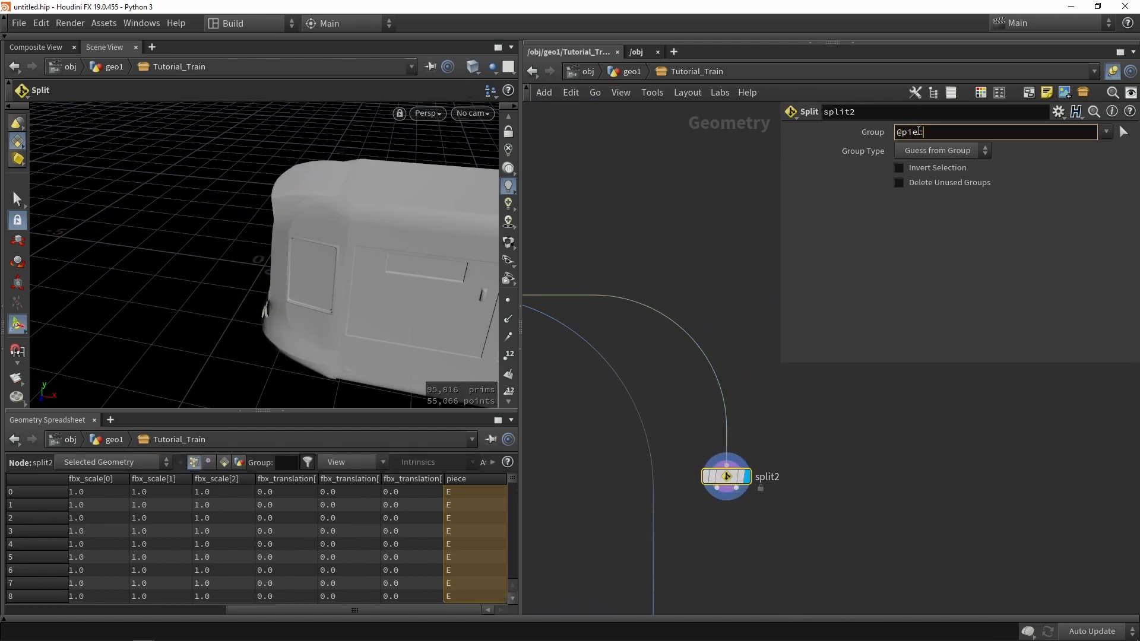
pyautogui.write('==')
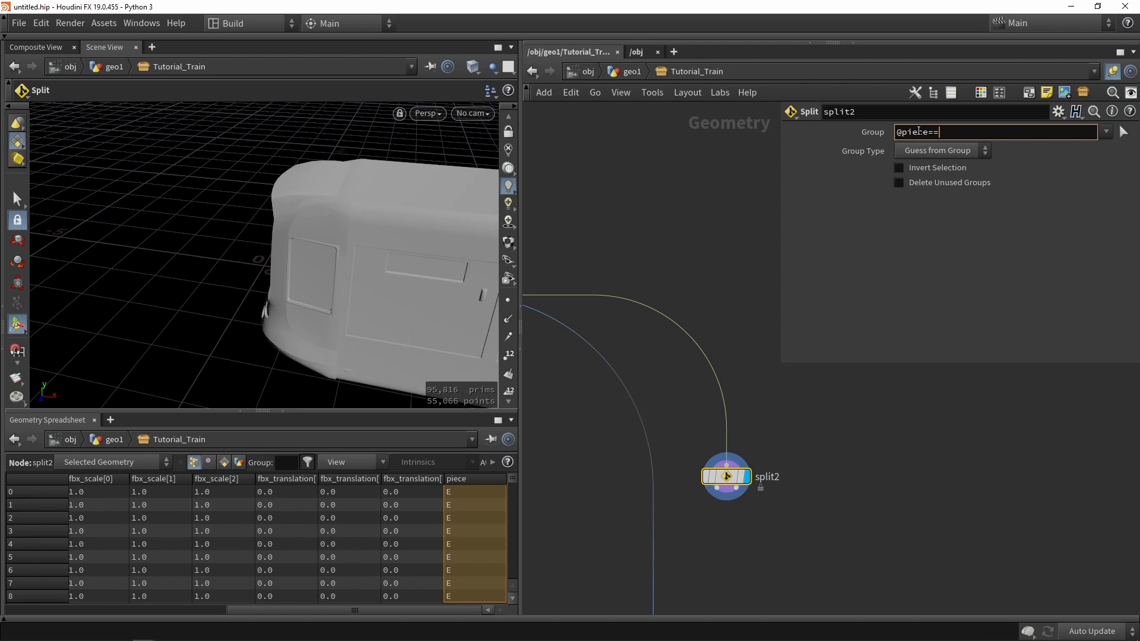
pyautogui.write('"A')
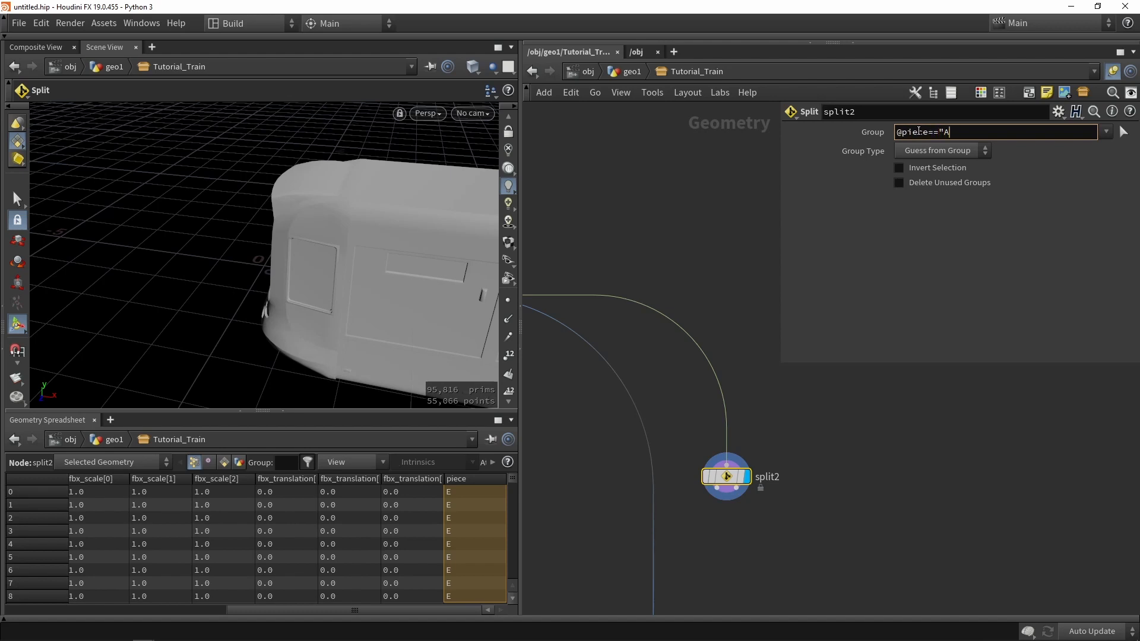
pyautogui.click(941, 150)
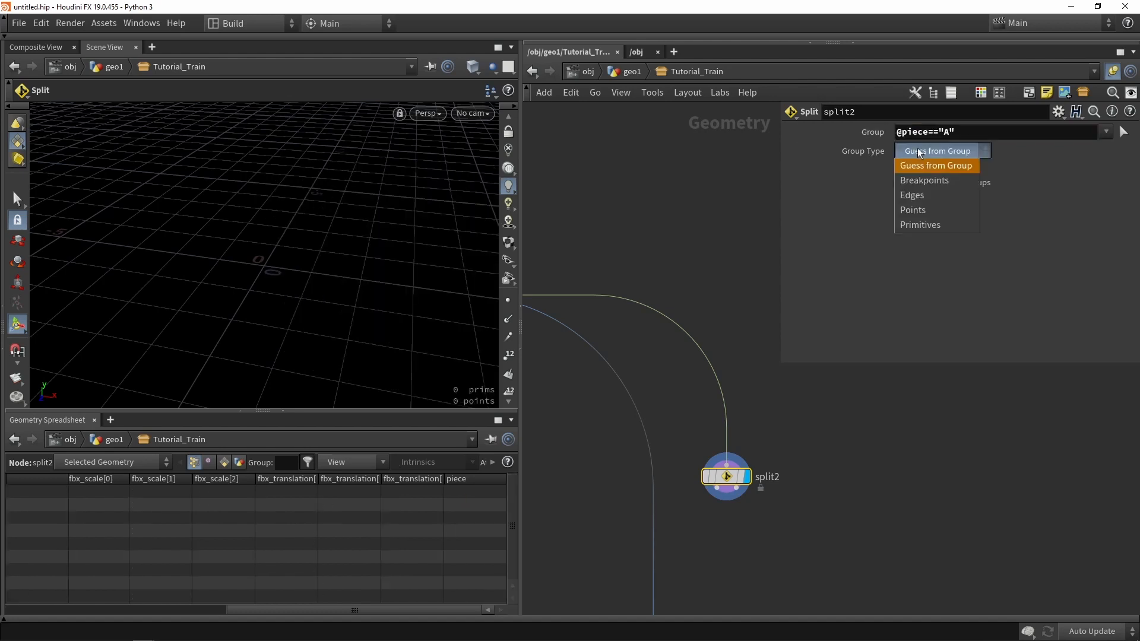
pyautogui.click(912, 209)
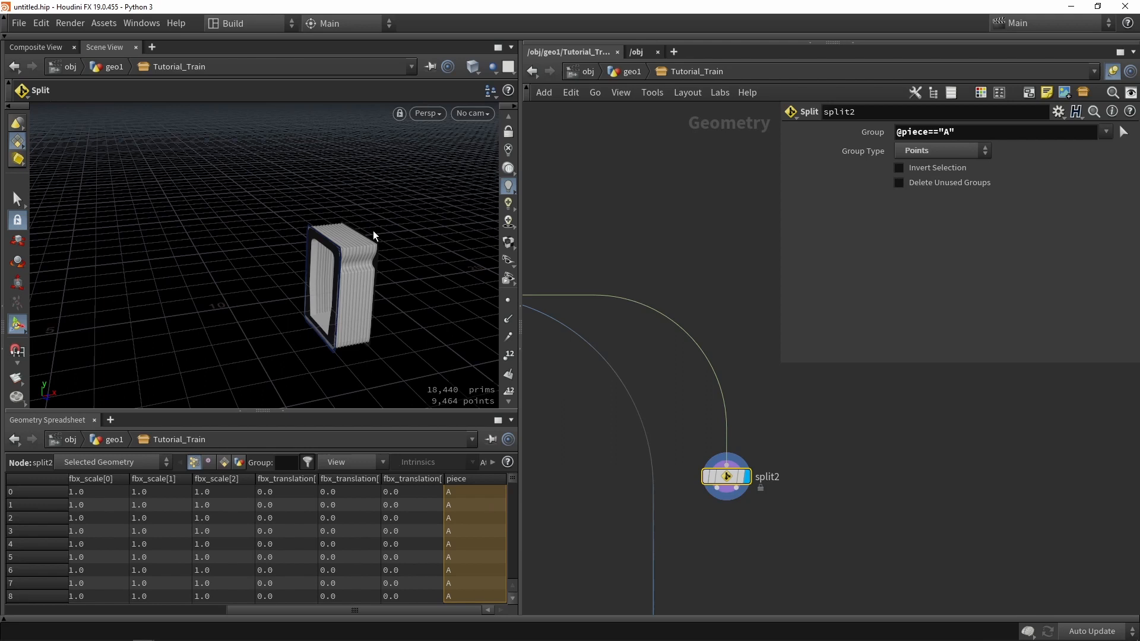
pyautogui.click(899, 167)
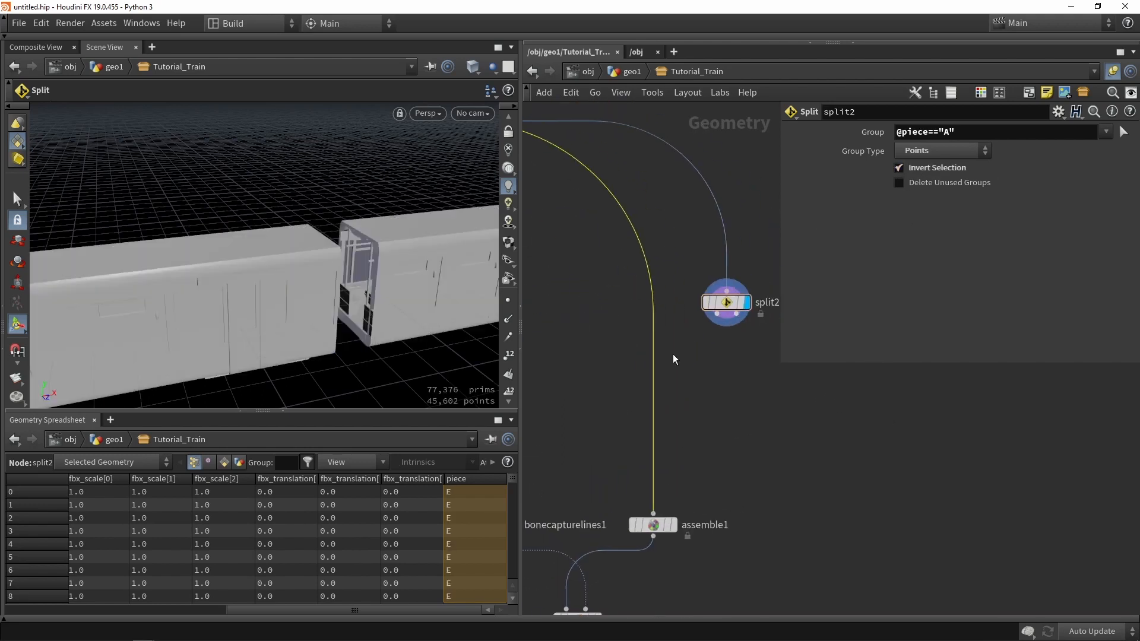
# Feed the split geometry into assemble1 and inspect the assembled result
pyautogui.moveTo(726, 302); pyautogui.dragTo(652, 342)
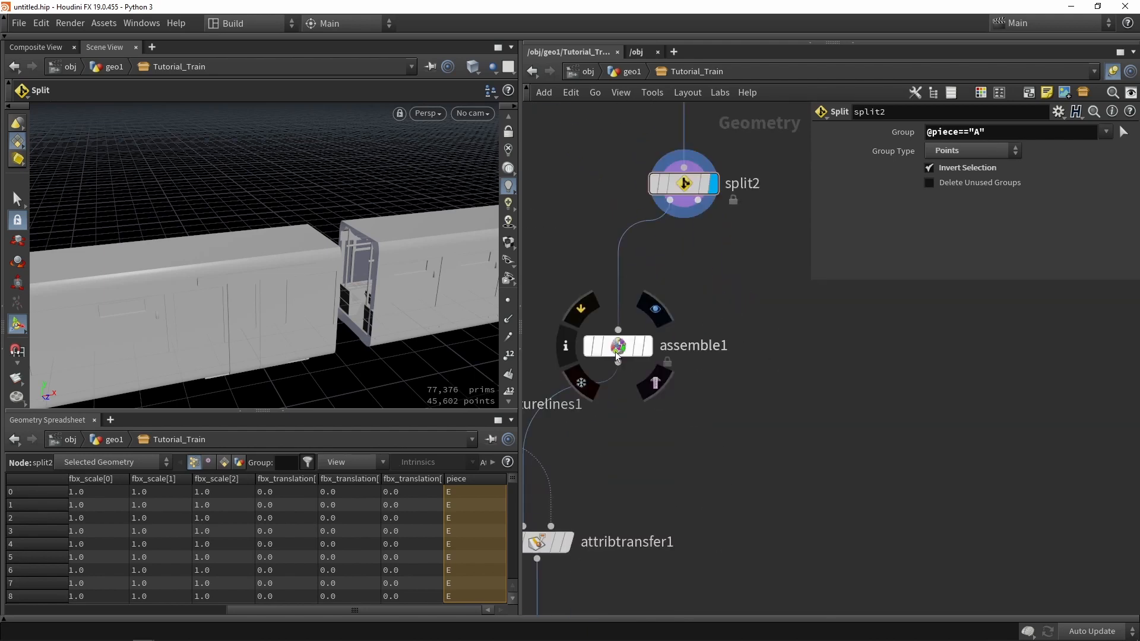
pyautogui.click(616, 346)
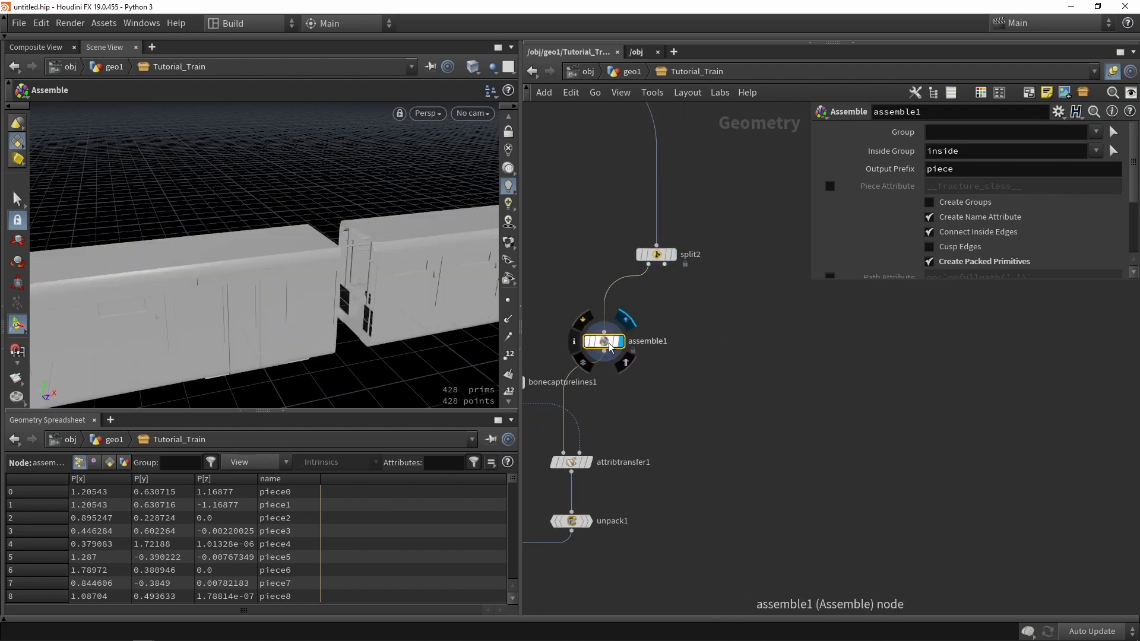
pyautogui.moveTo(620, 342)
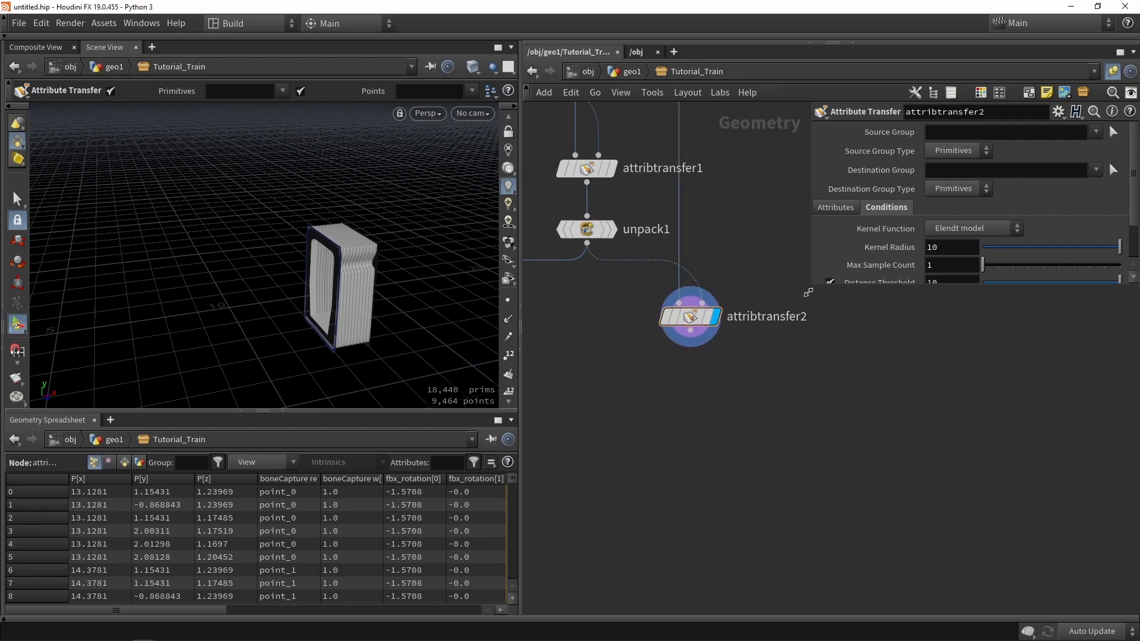
# On attribtransfer2 disable primitive attributes and transfer the boneCapture point attribute
pyautogui.click(872, 207)
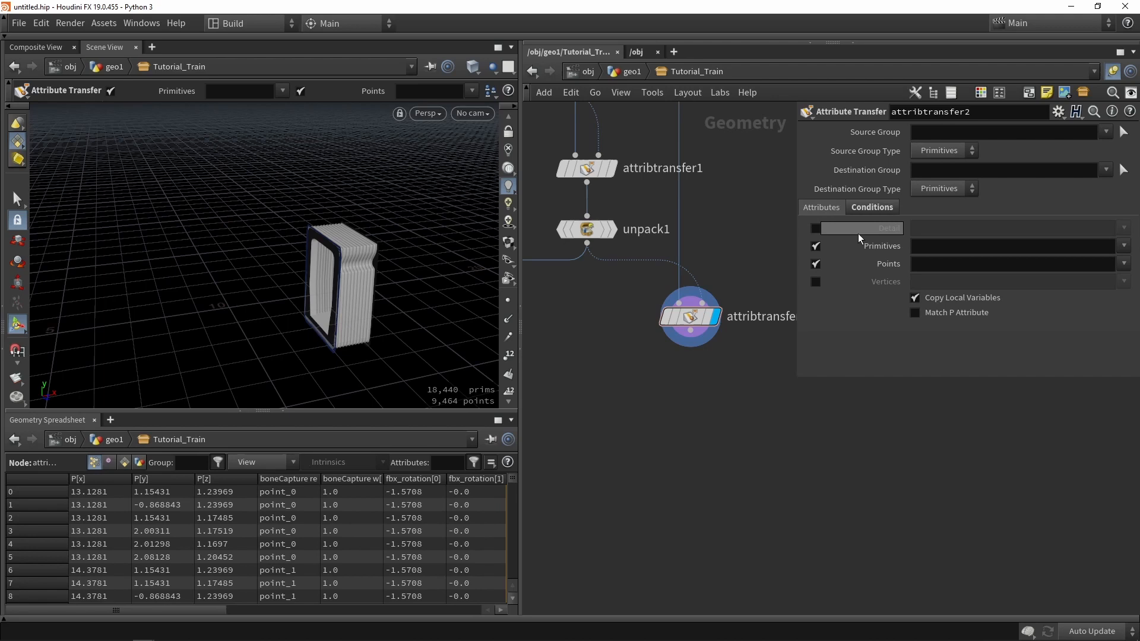
pyautogui.click(816, 263)
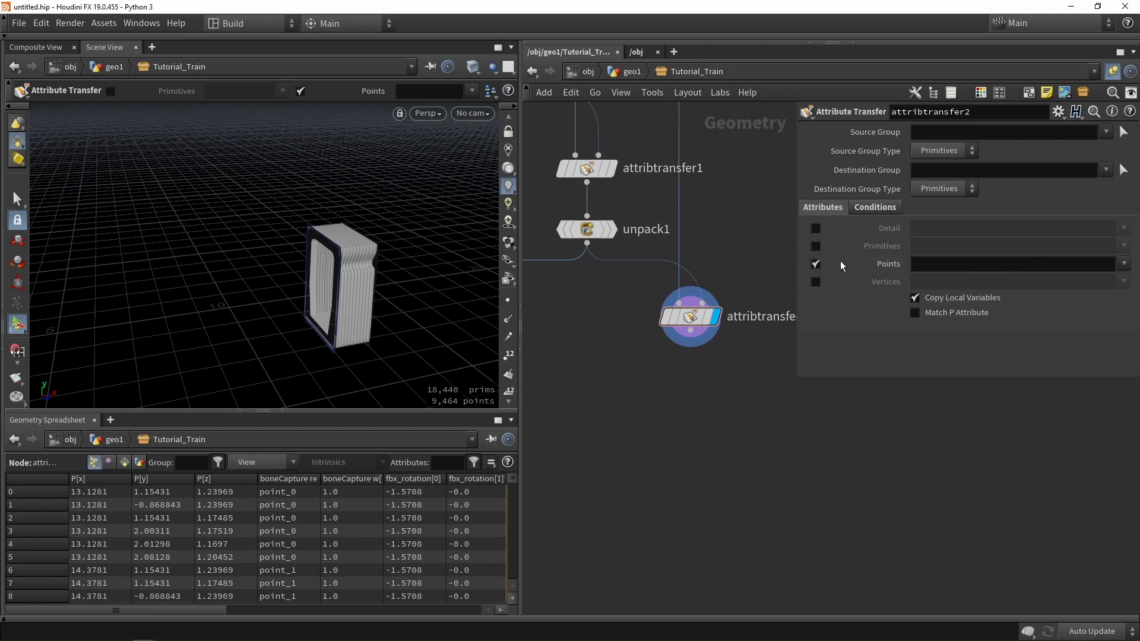
pyautogui.click(1123, 264)
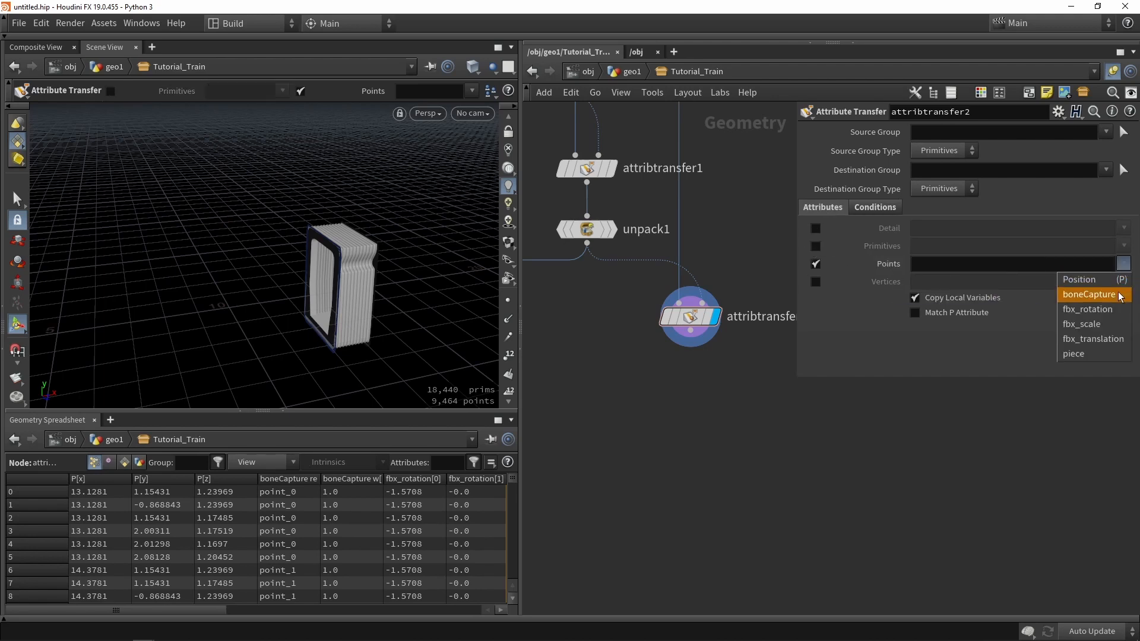
pyautogui.click(1089, 294)
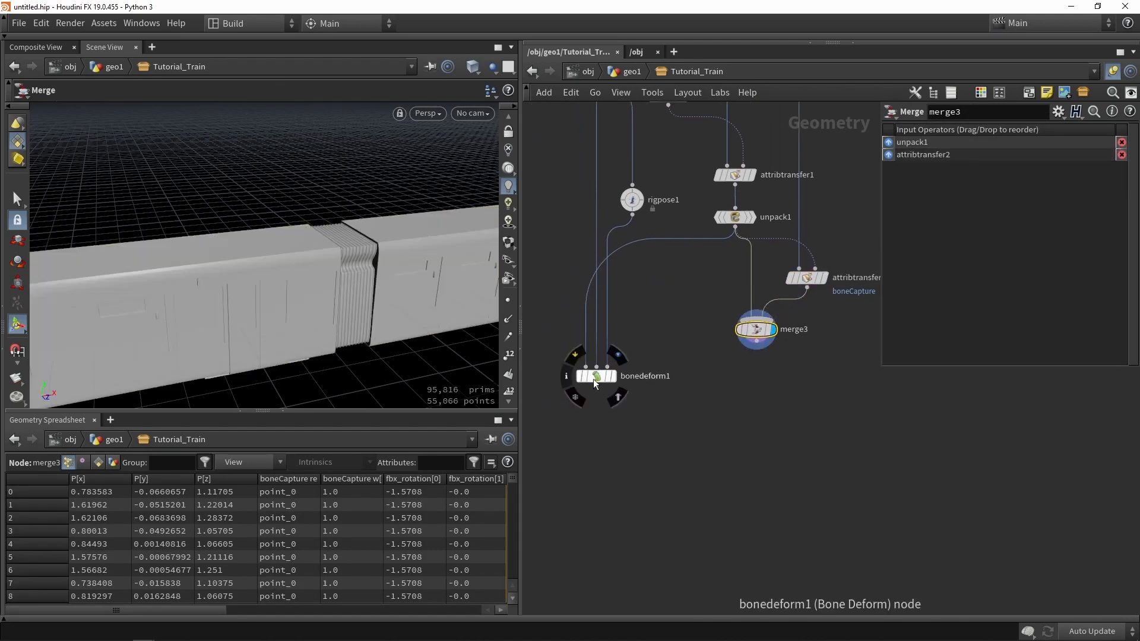
# Wire the merged train into the Bone Deform and raise attribtransfer2's Max Sample Count to 200
pyautogui.moveTo(595, 376); pyautogui.dragTo(617, 443)
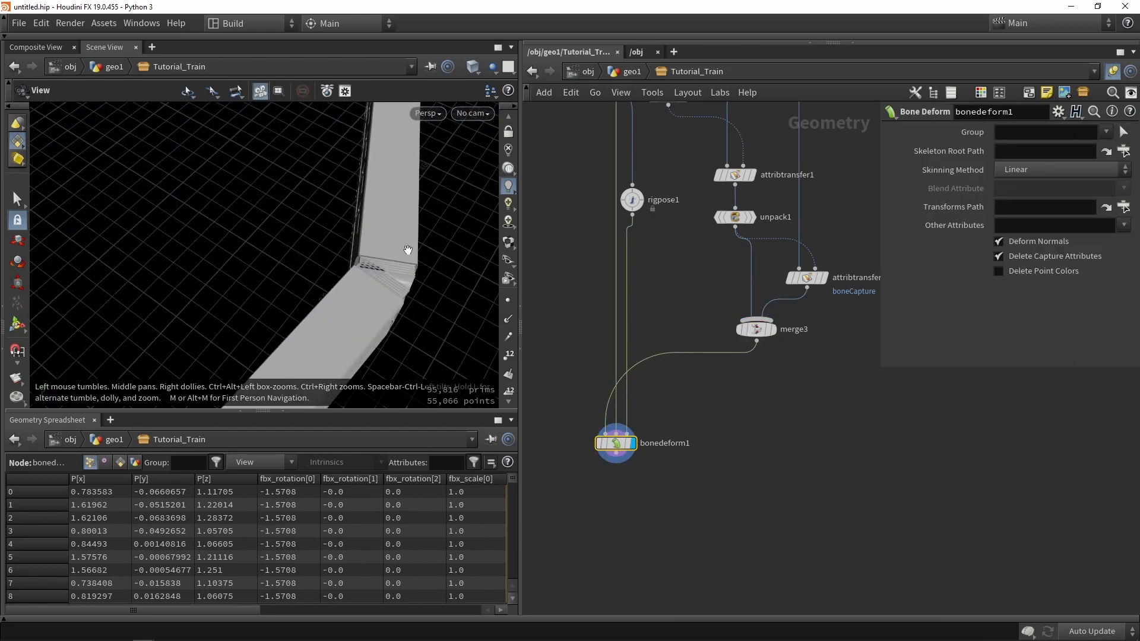
pyautogui.moveTo(407, 249); pyautogui.dragTo(325, 270)
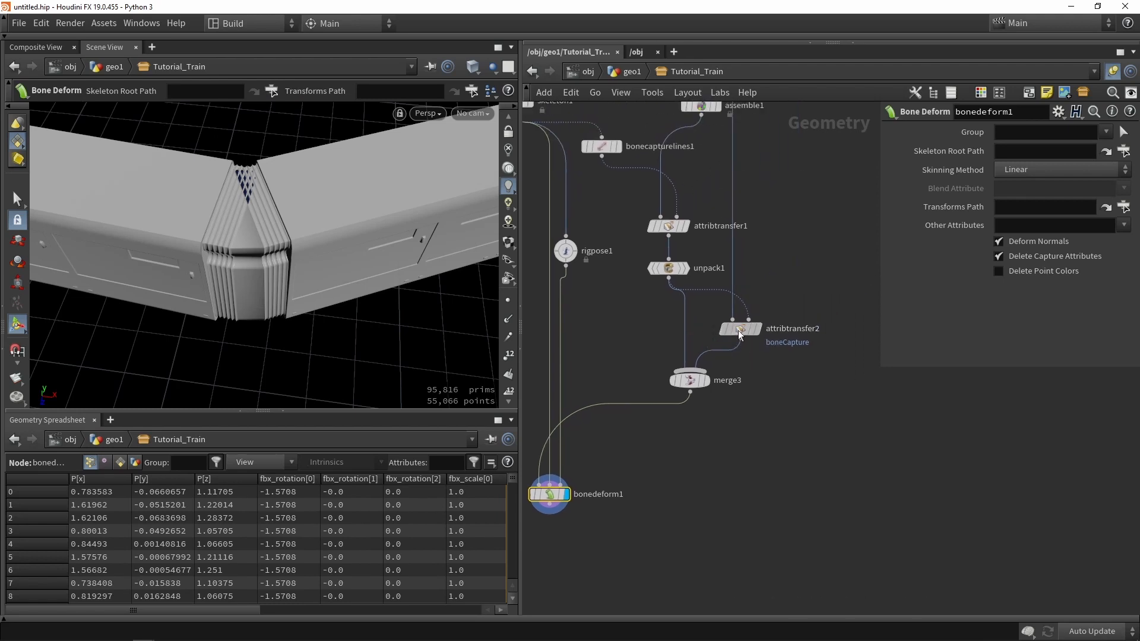
pyautogui.click(739, 329)
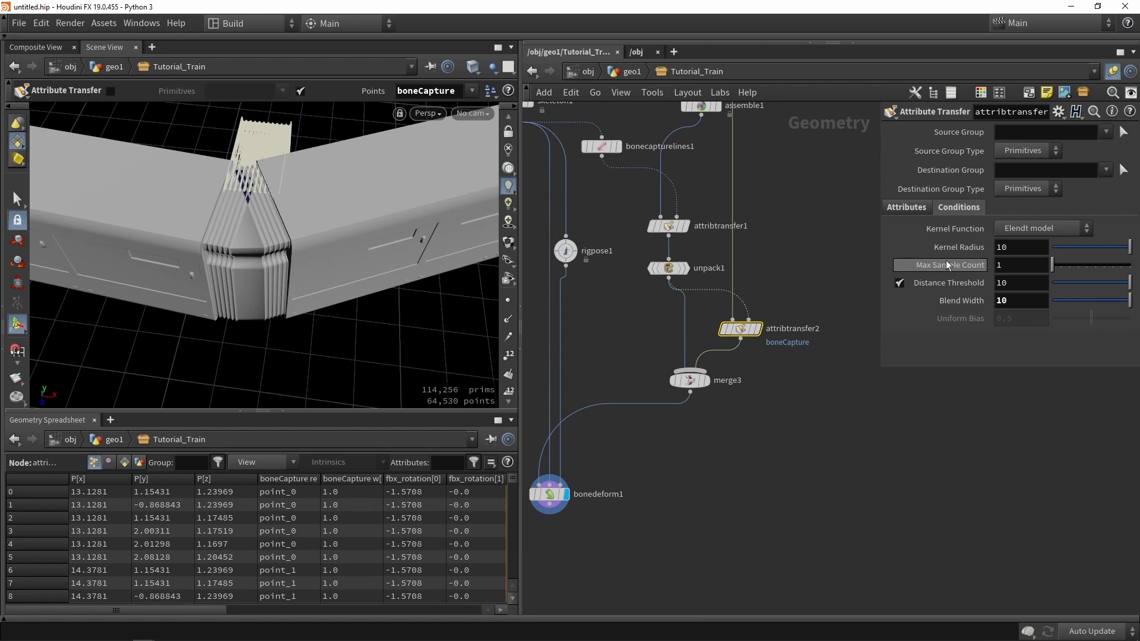
pyautogui.moveTo(1061, 263); pyautogui.dragTo(1102, 264)
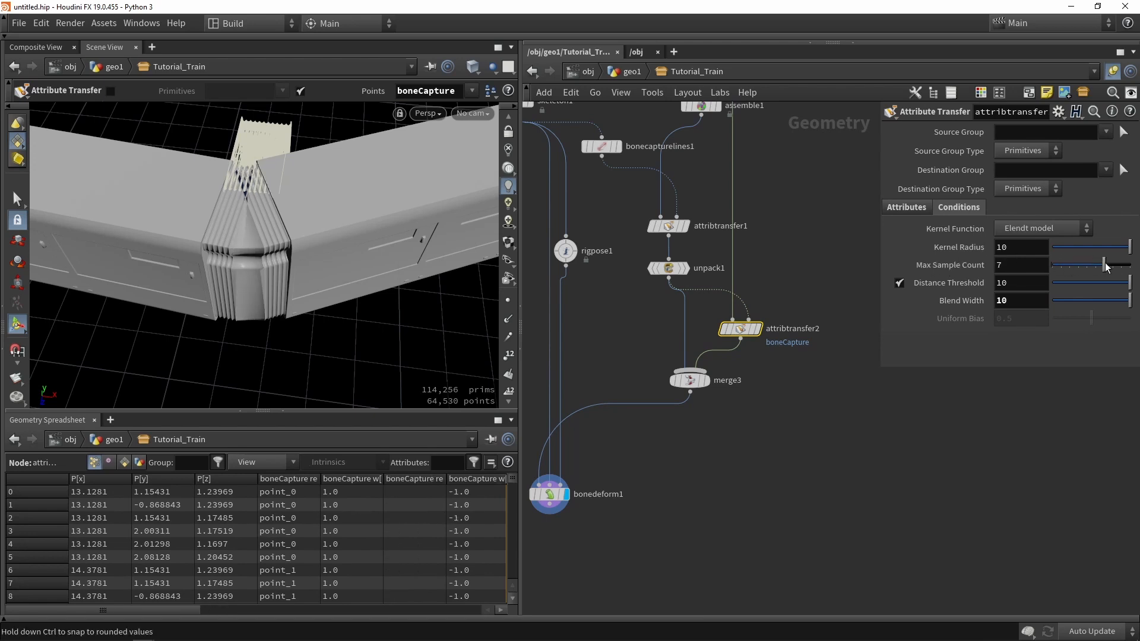
pyautogui.moveTo(1113, 264); pyautogui.dragTo(1094, 264)
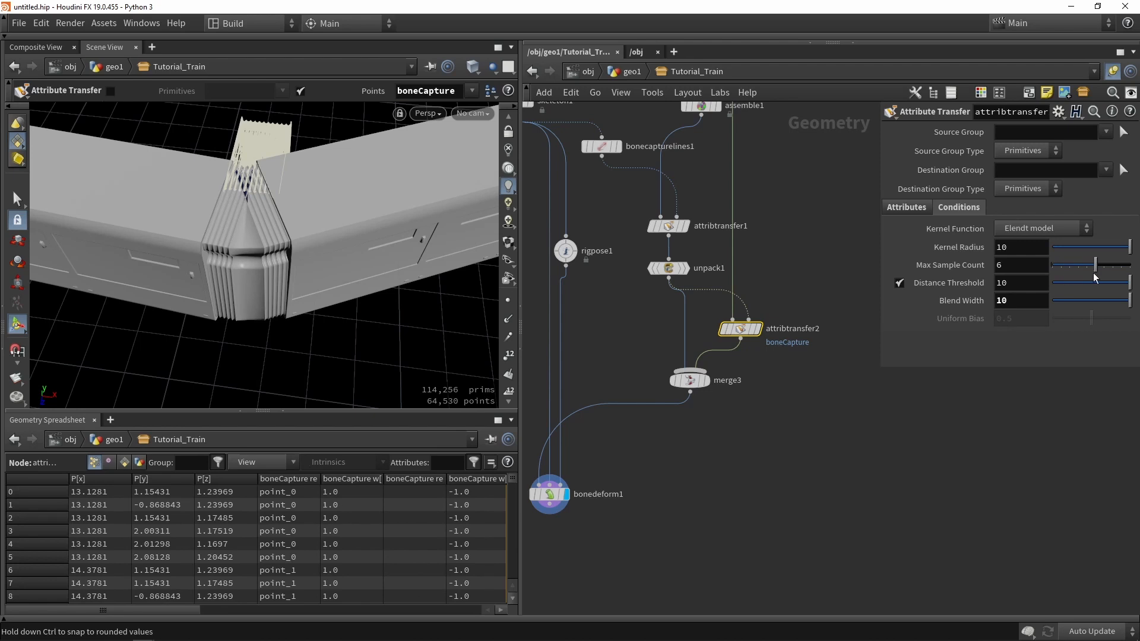
pyautogui.moveTo(974, 265)
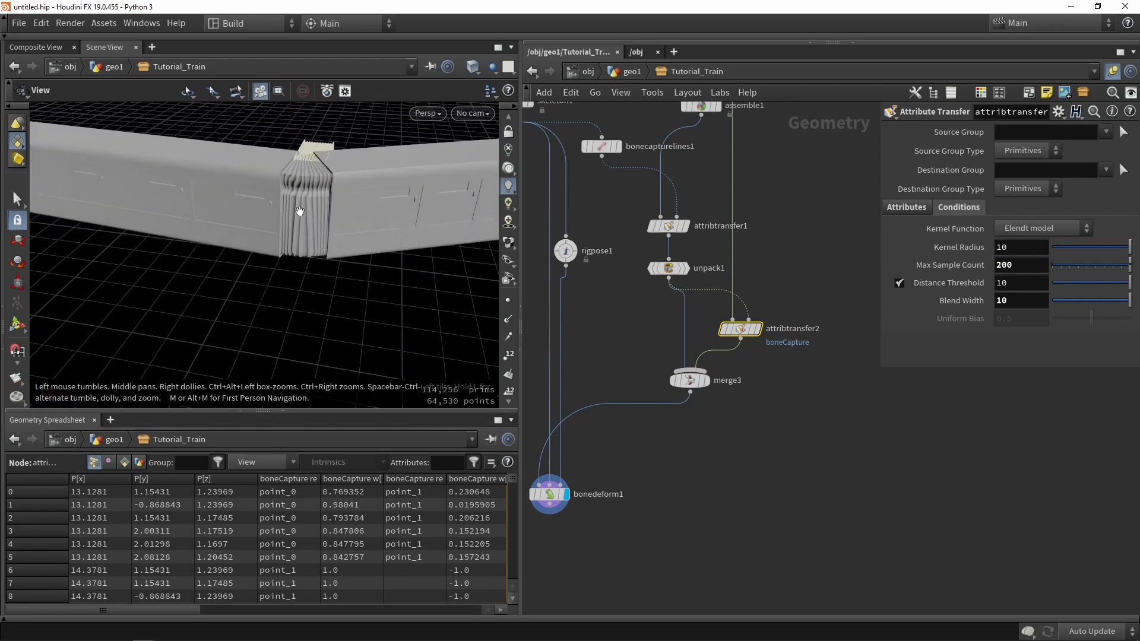
# Orbit the view to inspect the smoother fold at the wagon joint
pyautogui.moveTo(298, 212); pyautogui.dragTo(309, 211)
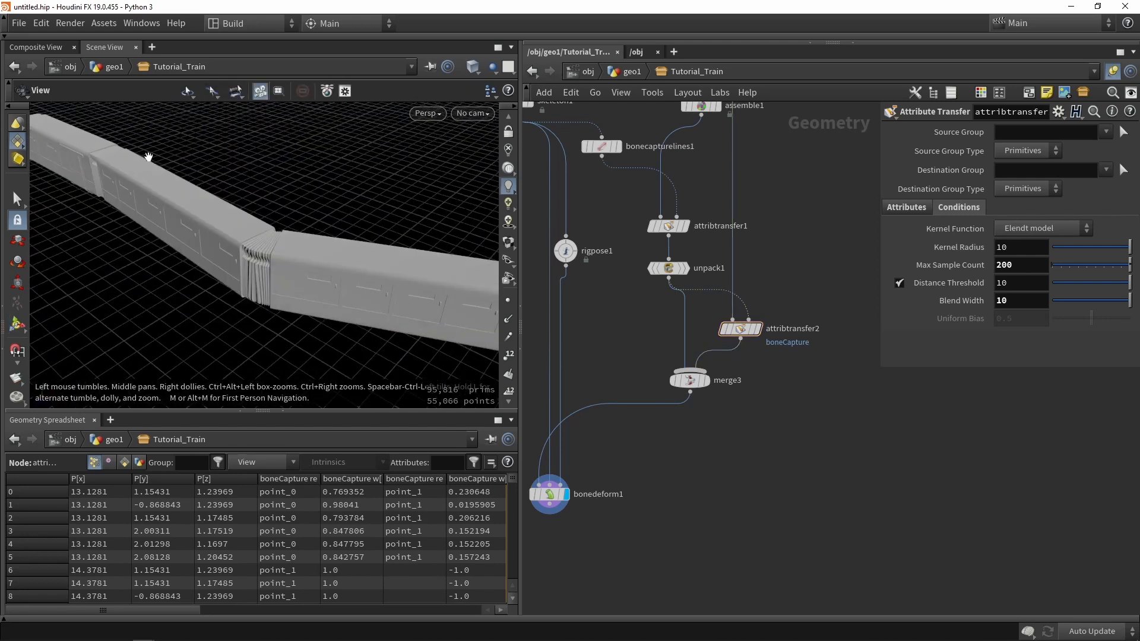
pyautogui.moveTo(149, 158); pyautogui.dragTo(319, 190)
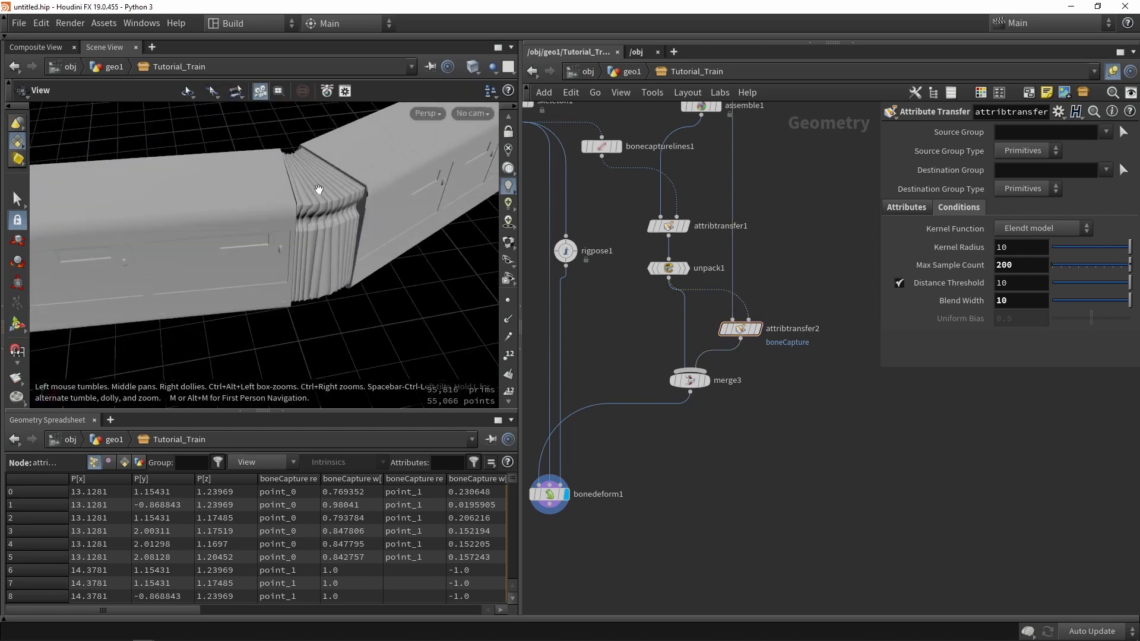
pyautogui.moveTo(319, 189); pyautogui.dragTo(387, 183)
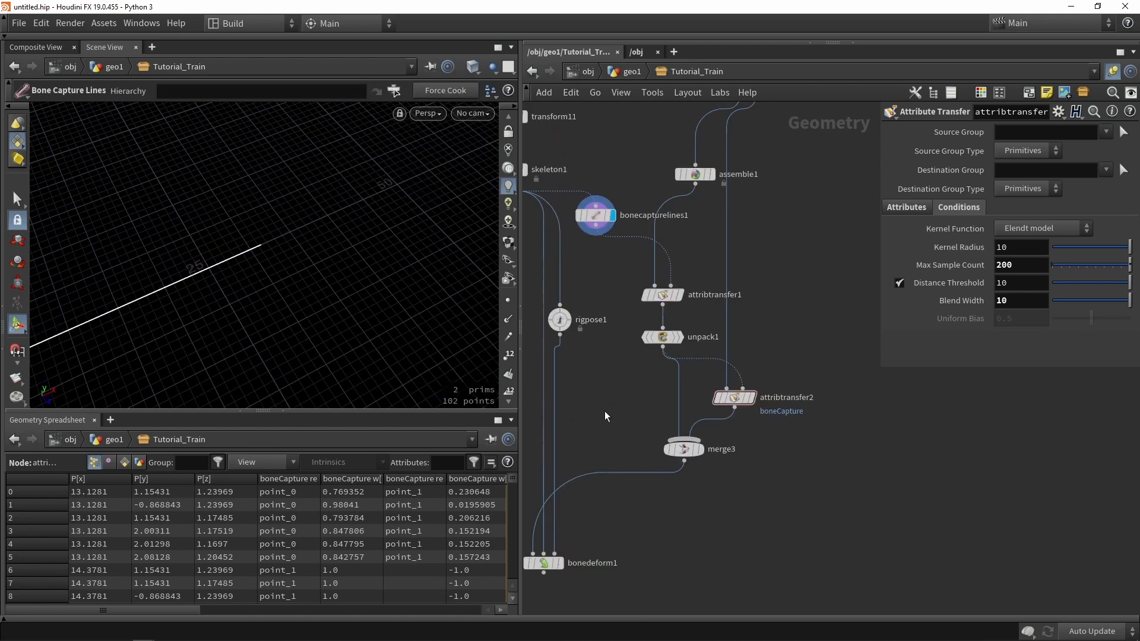
# Set attribtransfer1's Distance Threshold to 20 and view the bonedeform1 result
pyautogui.click(661, 295)
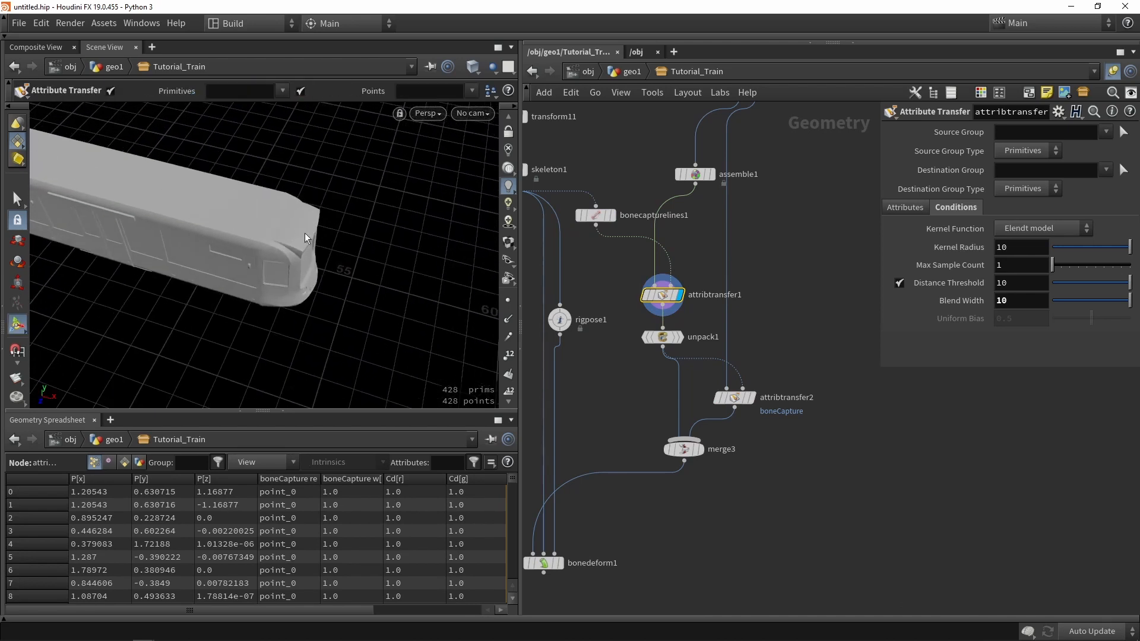
pyautogui.click(663, 337)
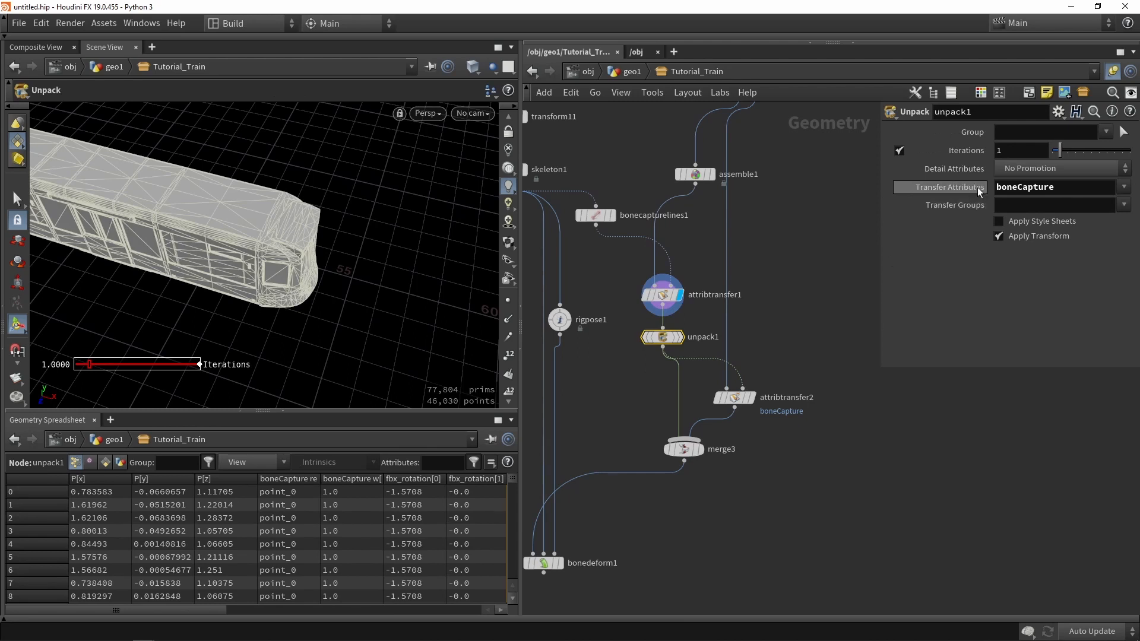
pyautogui.click(661, 294)
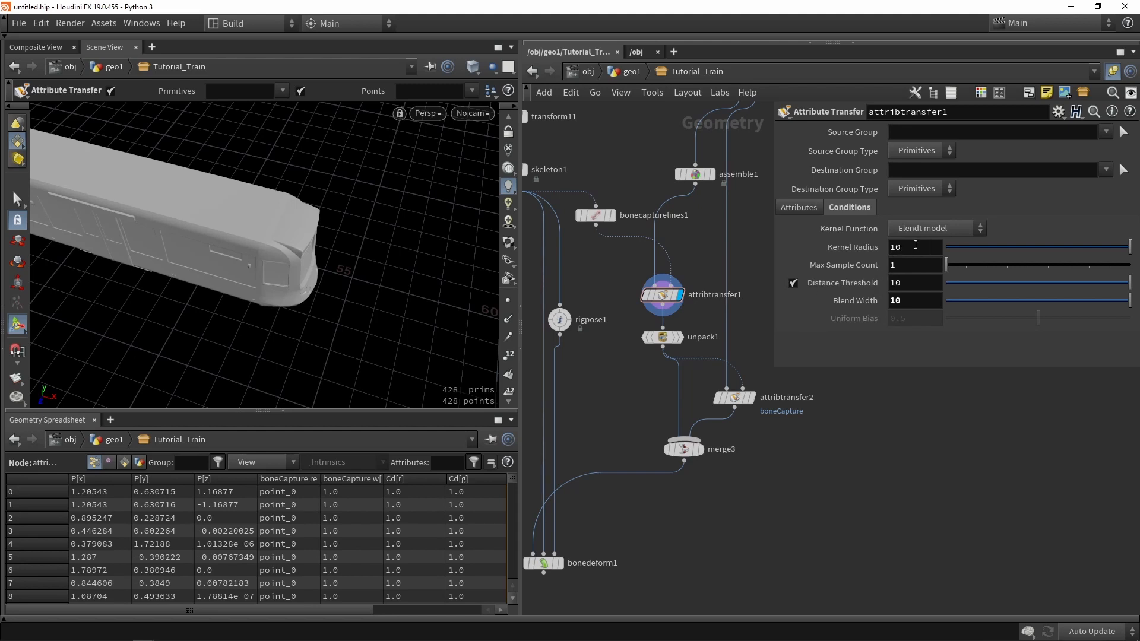
pyautogui.moveTo(891, 401)
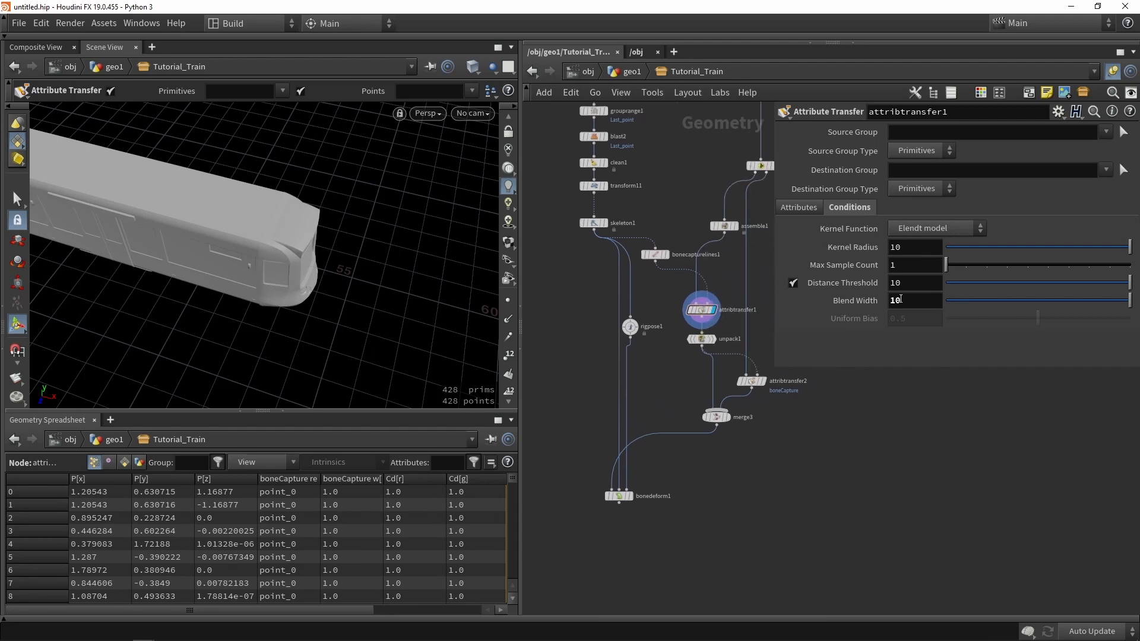
pyautogui.write('20')
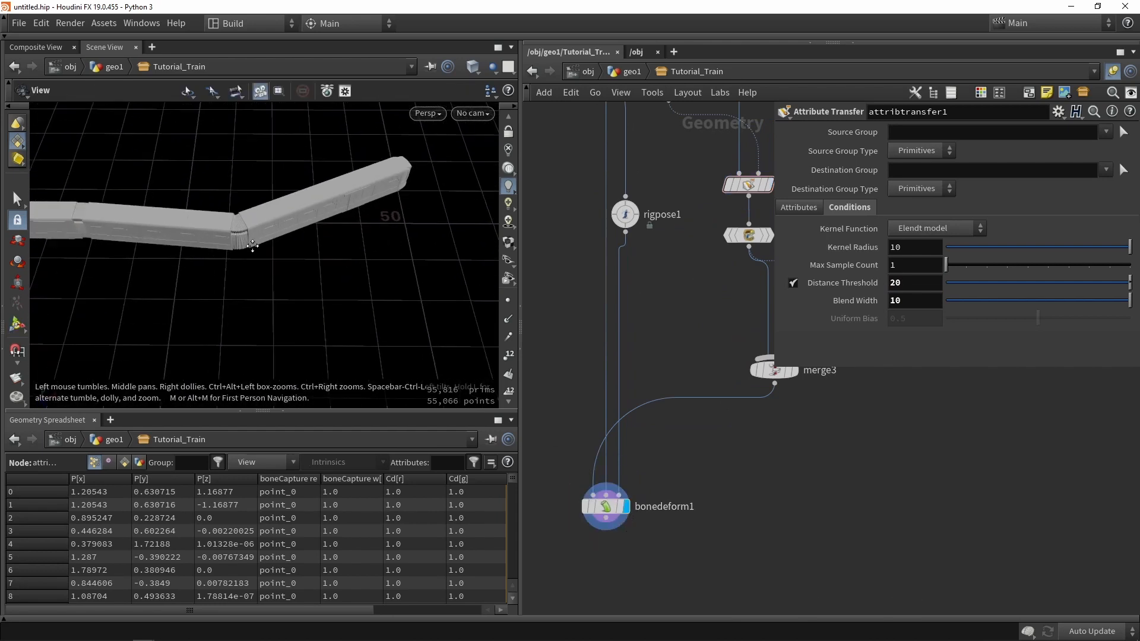
pyautogui.click(606, 507)
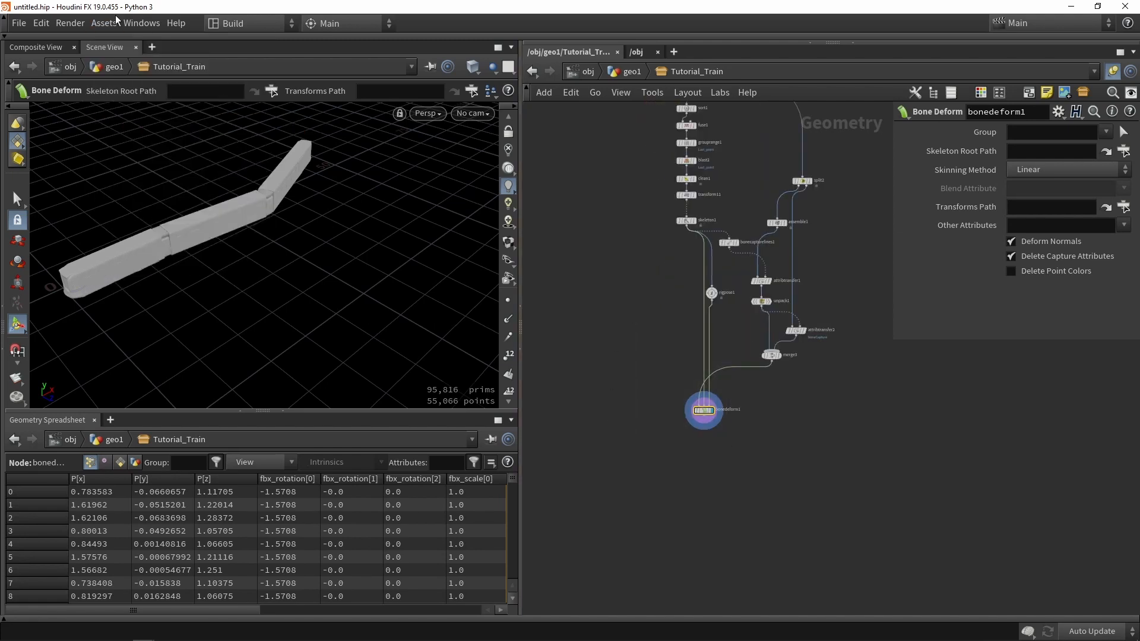
# In Edit Asset Properties, set Tutorial_Train's Maximum Outputs to 2 and accept
pyautogui.click(104, 23)
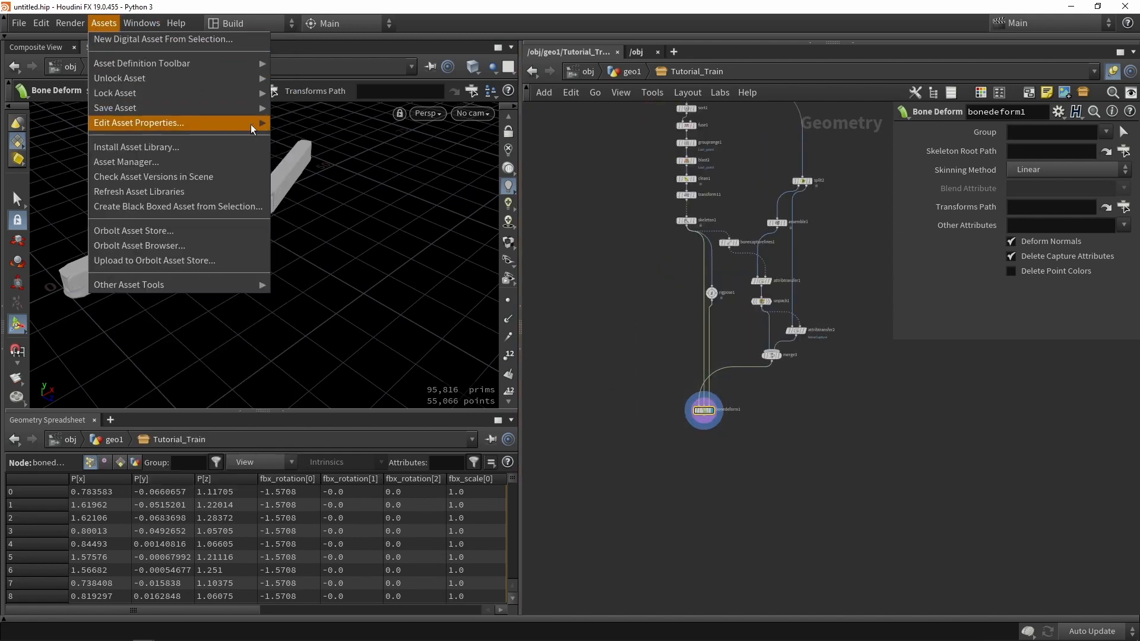
pyautogui.click(138, 122)
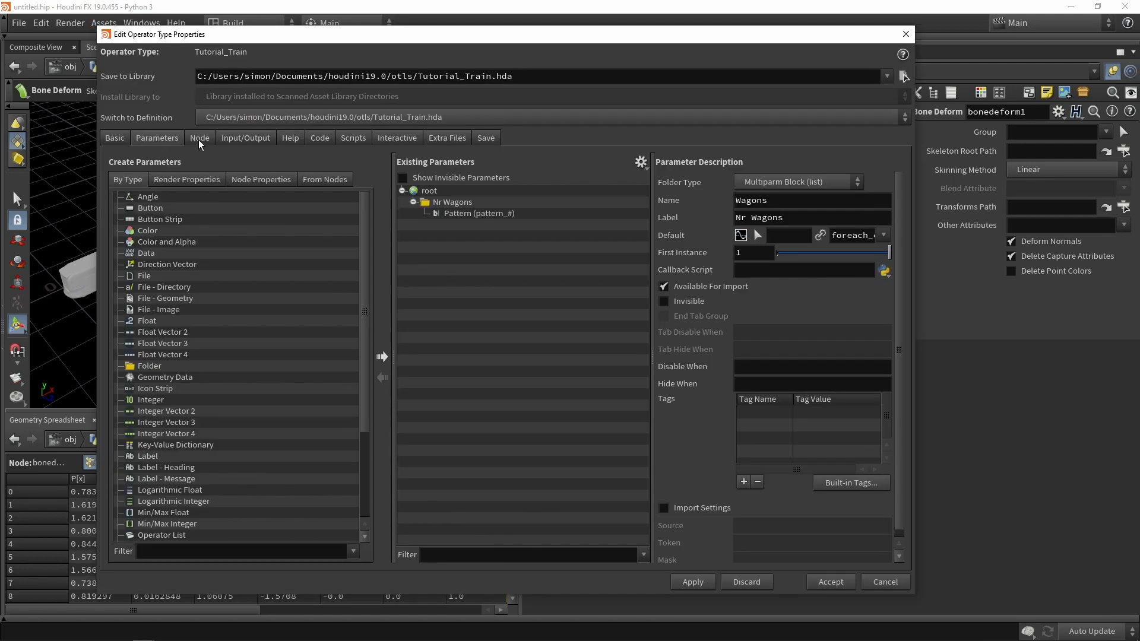
pyautogui.click(114, 138)
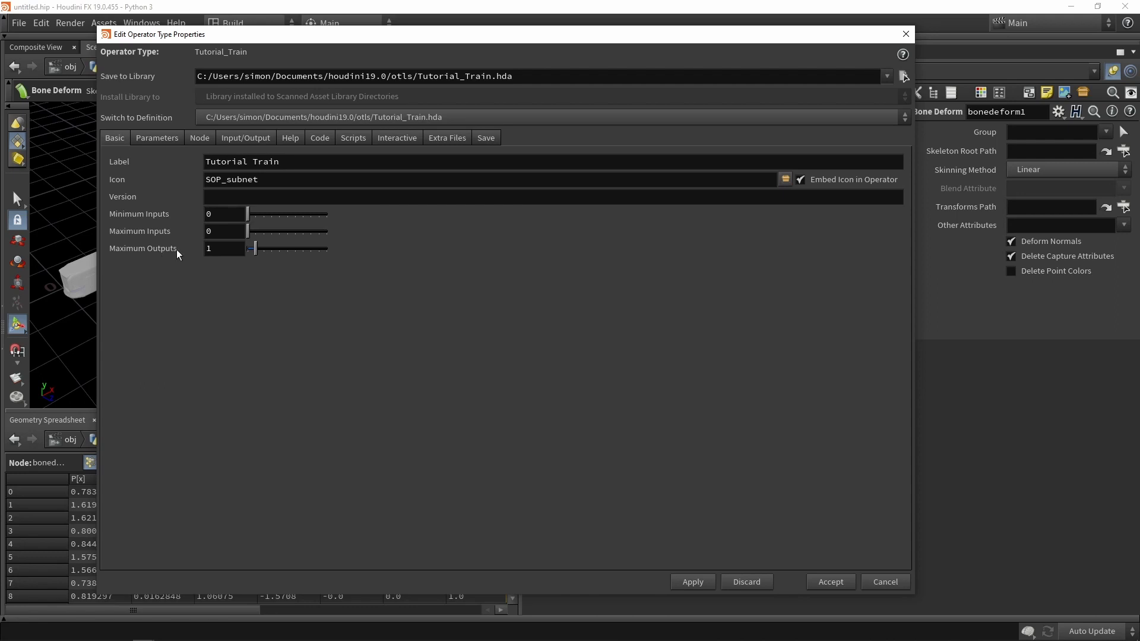
pyautogui.moveTo(252, 248); pyautogui.dragTo(264, 248)
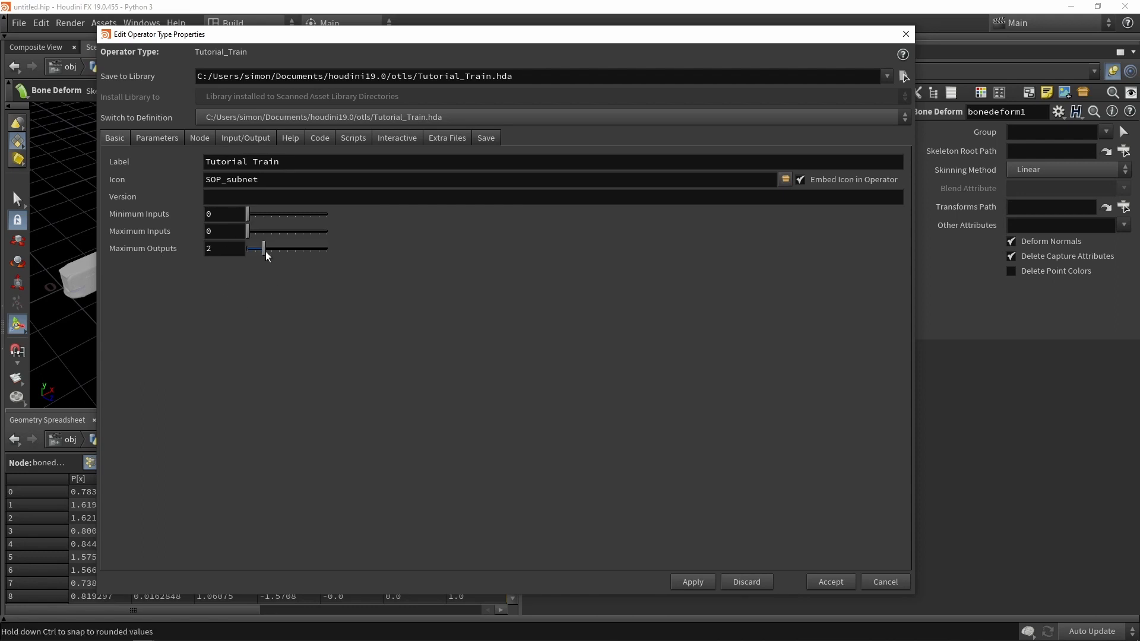
pyautogui.click(225, 248)
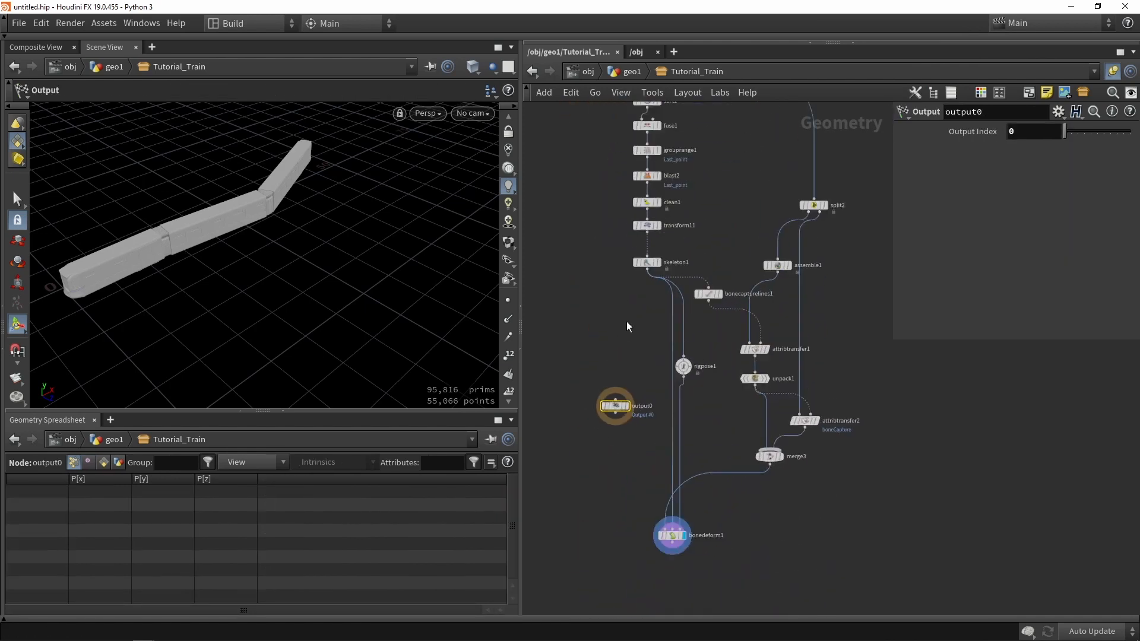
# Wire merge3 to output0 and skeleton1 to output1 as the asset's mesh and rig outputs
pyautogui.scroll(-3)
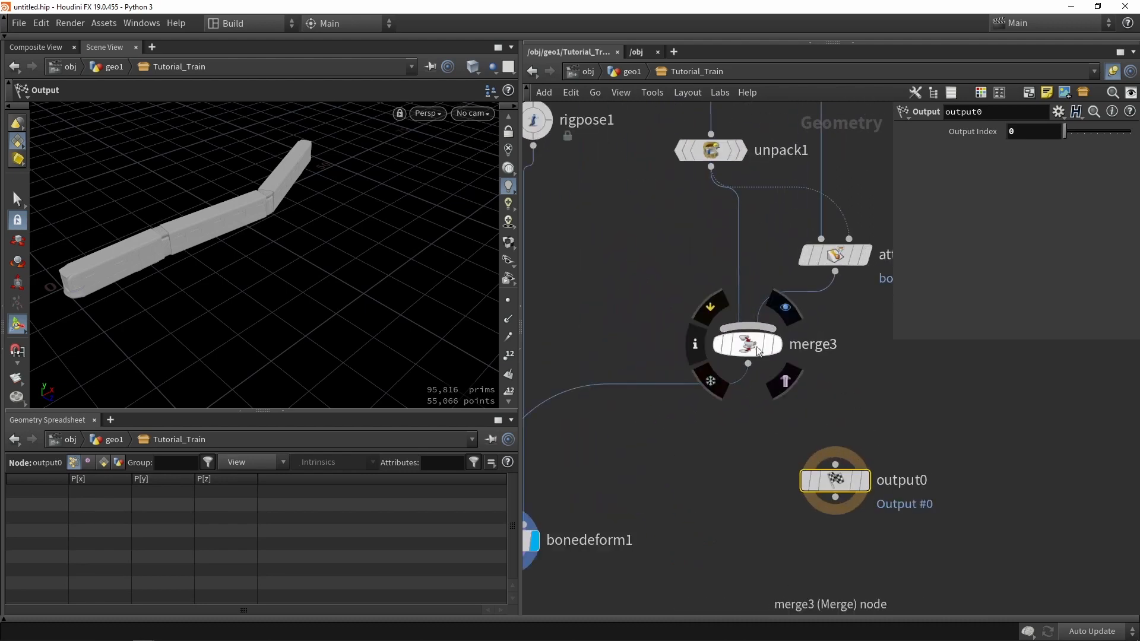
pyautogui.click(746, 344)
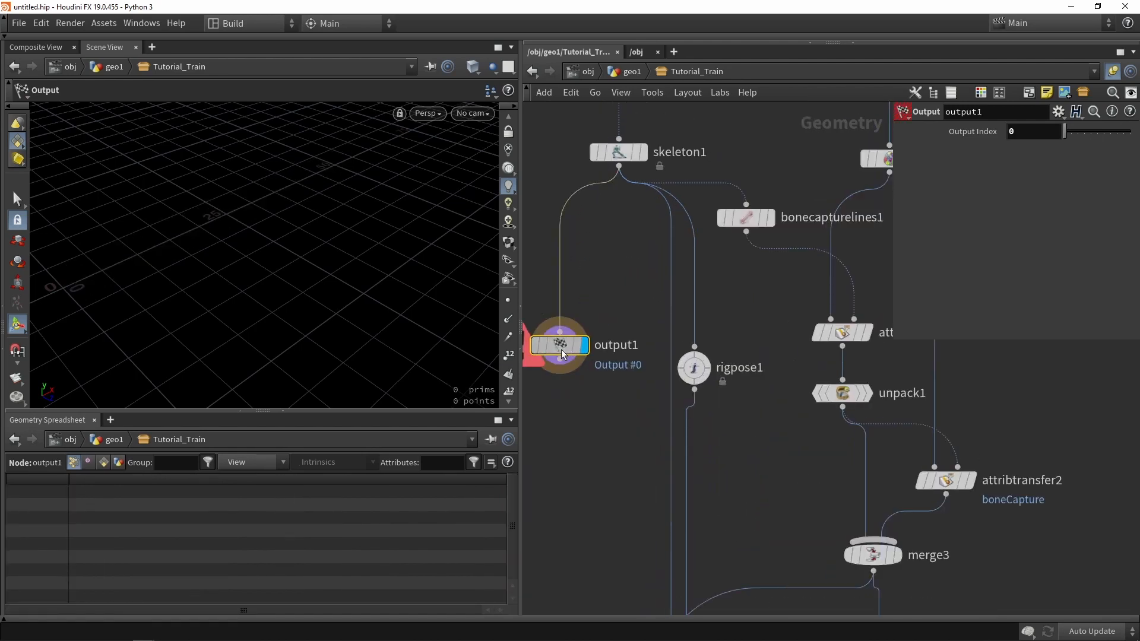
pyautogui.click(1070, 130)
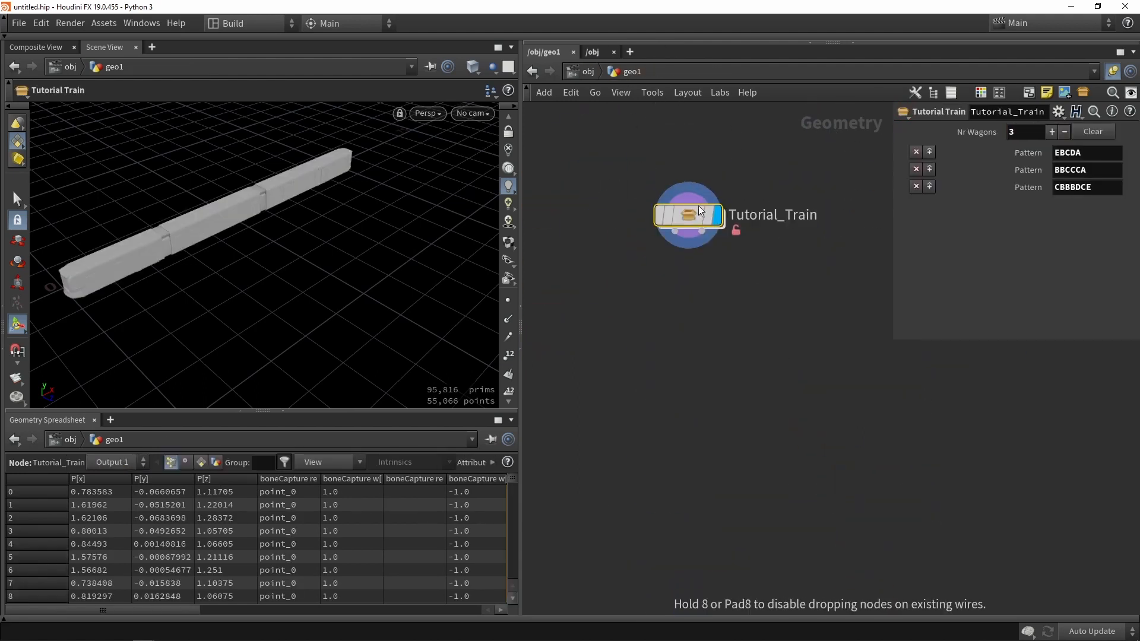
# Add a fifth wagon with its own pattern and bend the train's joints into a curved pose
pyautogui.moveTo(687, 215); pyautogui.dragTo(688, 189)
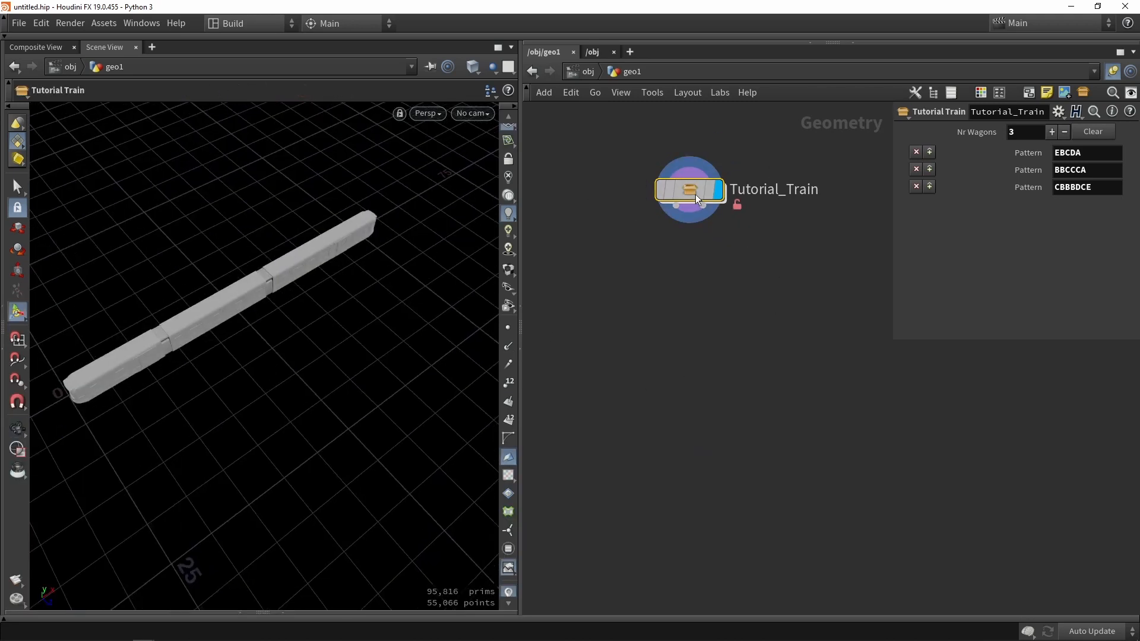
pyautogui.doubleClick(689, 189)
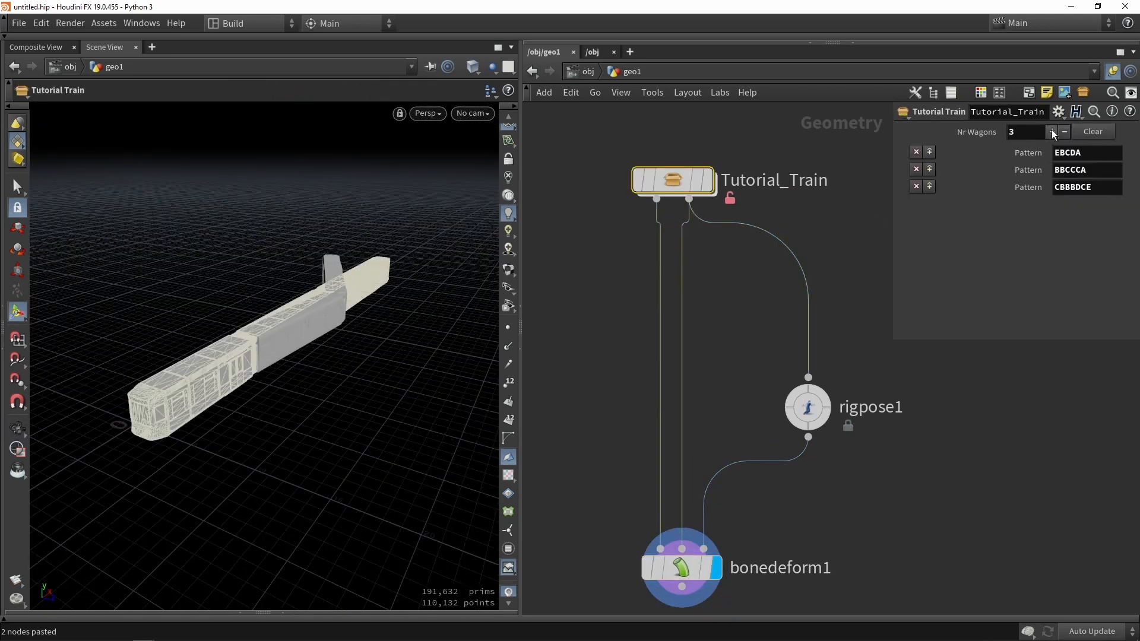
pyautogui.click(1051, 132)
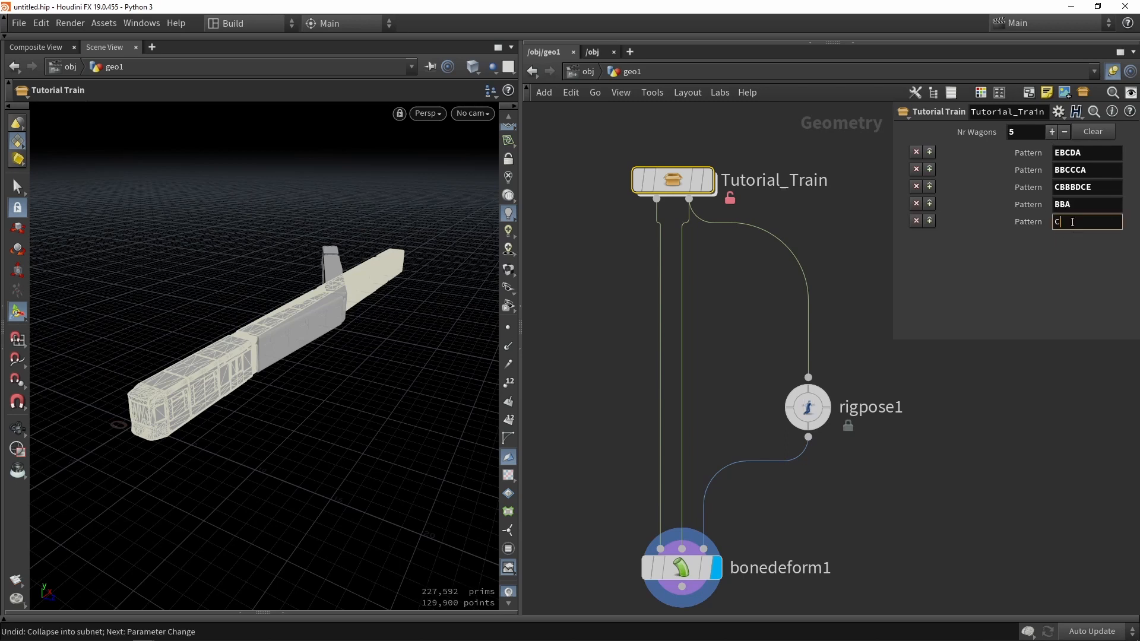
pyautogui.write('CA')
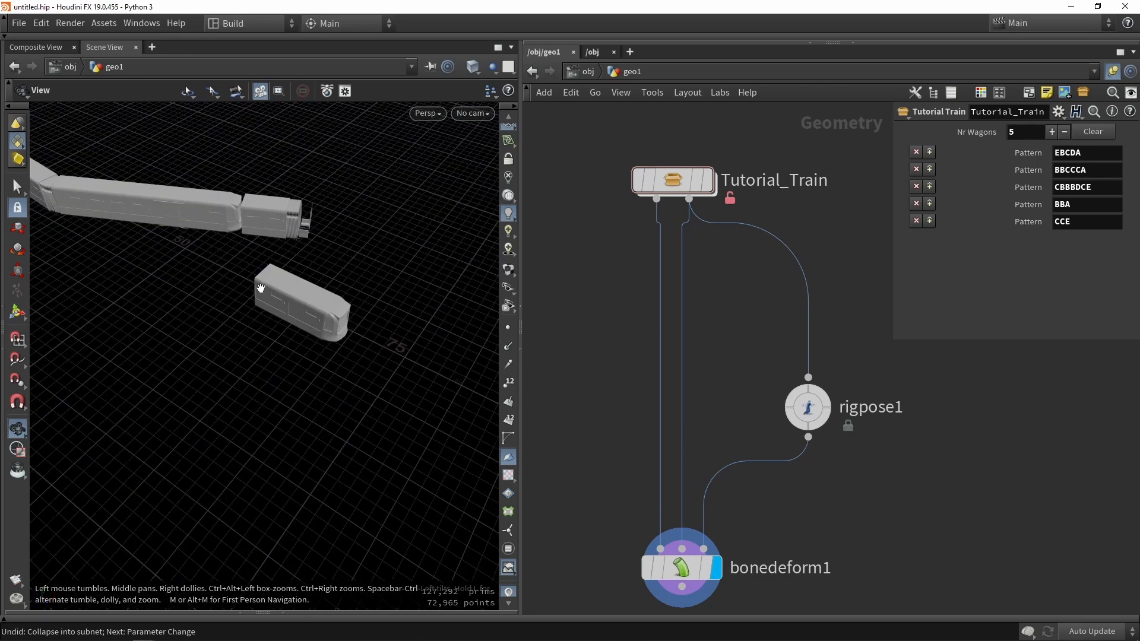
pyautogui.doubleClick(671, 179)
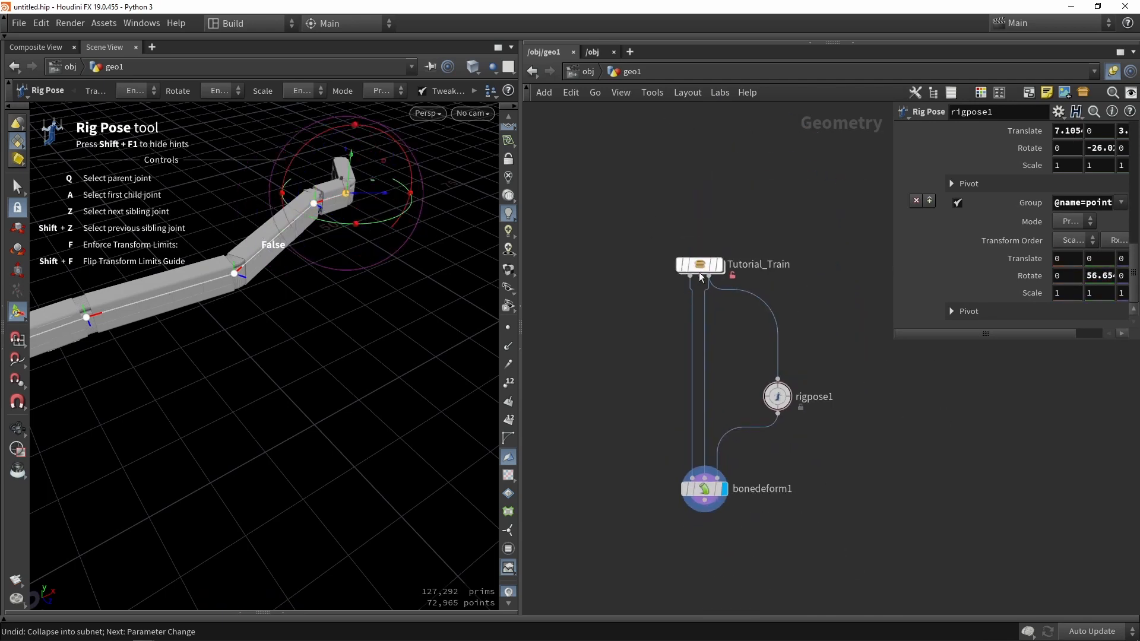
# Bring up the Tutorial_Train type properties on the Parameters layout to promote Stash Input
pyautogui.doubleClick(699, 263)
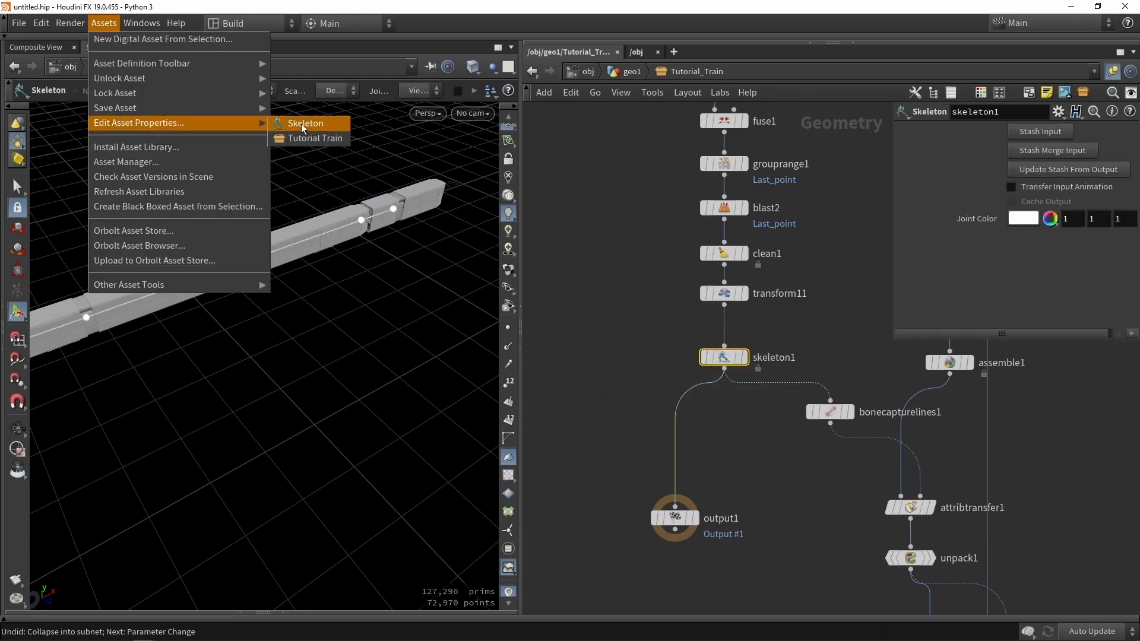
pyautogui.click(315, 138)
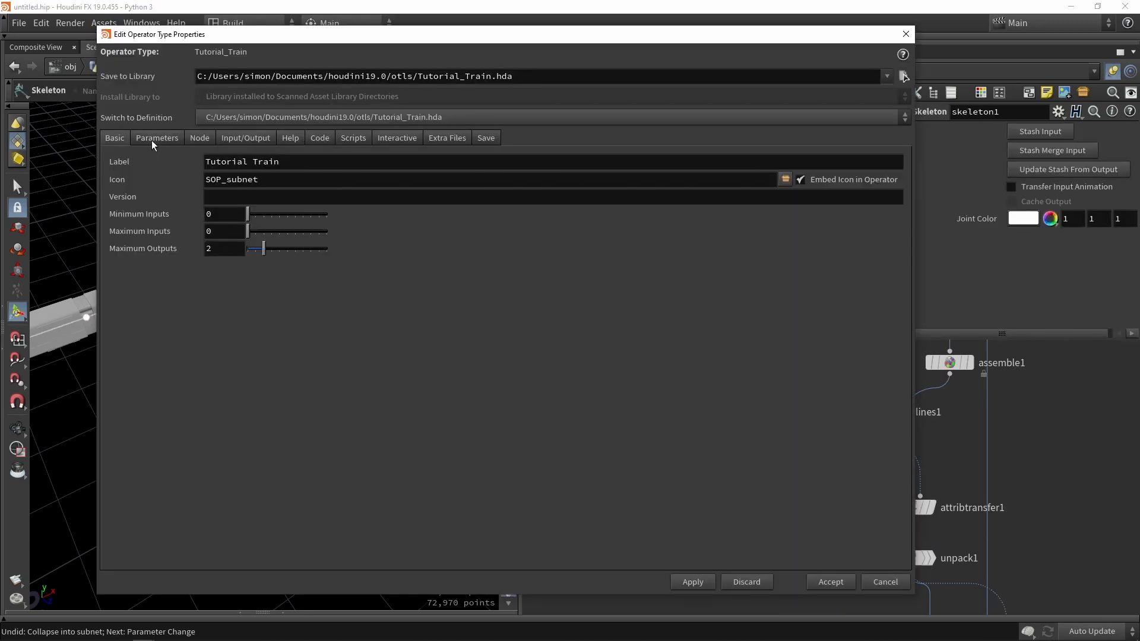
pyautogui.click(156, 138)
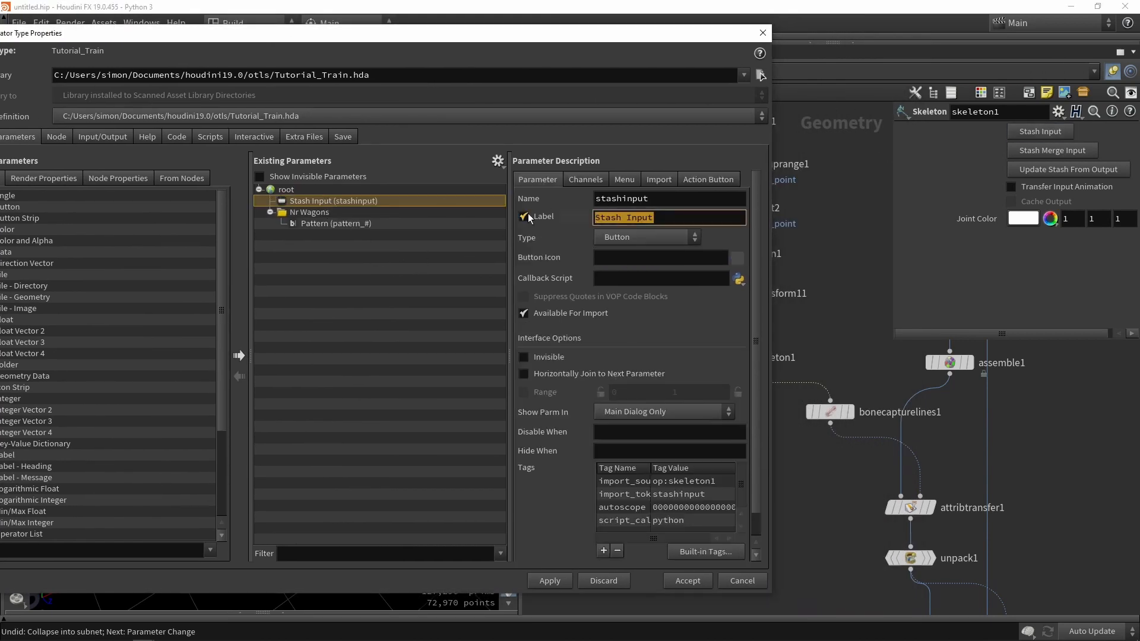
pyautogui.moveTo(527, 217)
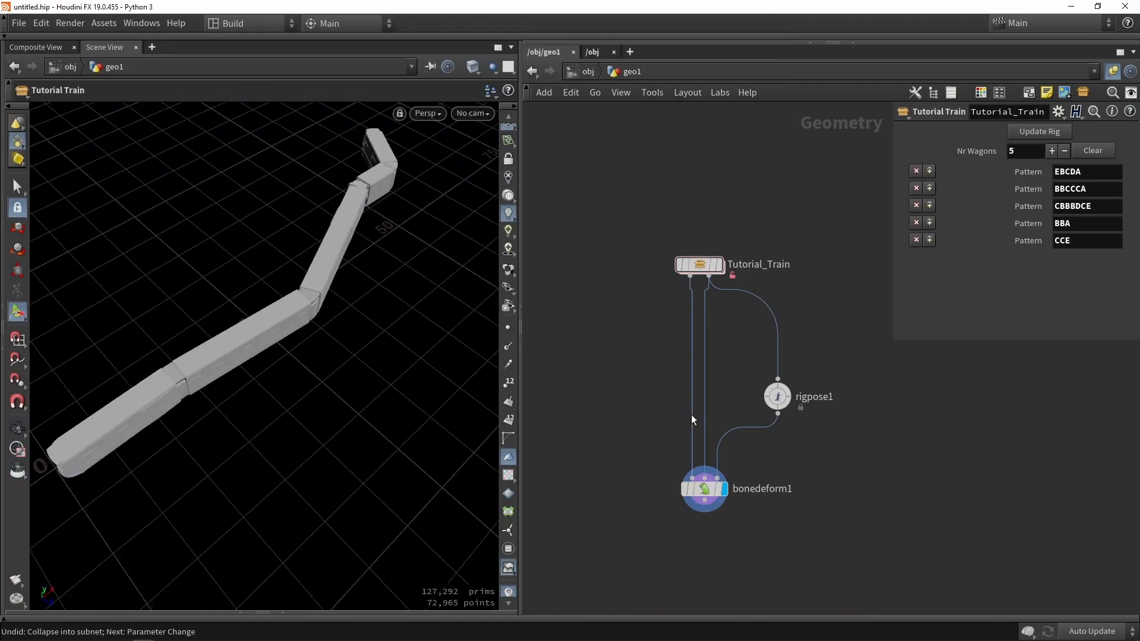
pyautogui.moveTo(640, 398)
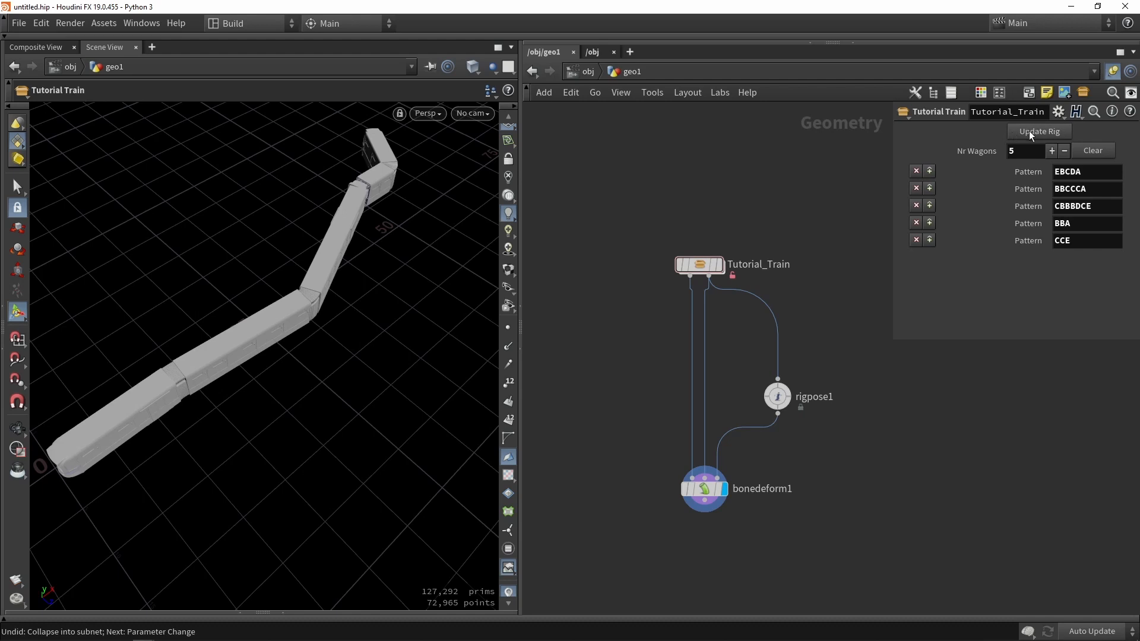
pyautogui.moveTo(736, 345)
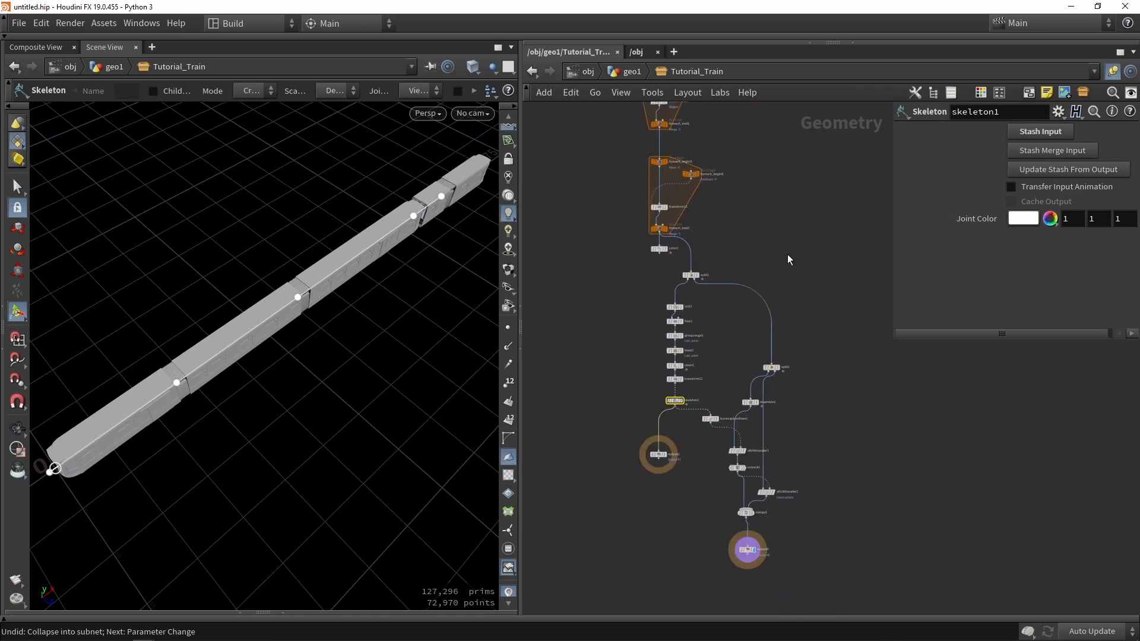
pyautogui.moveTo(620, 366)
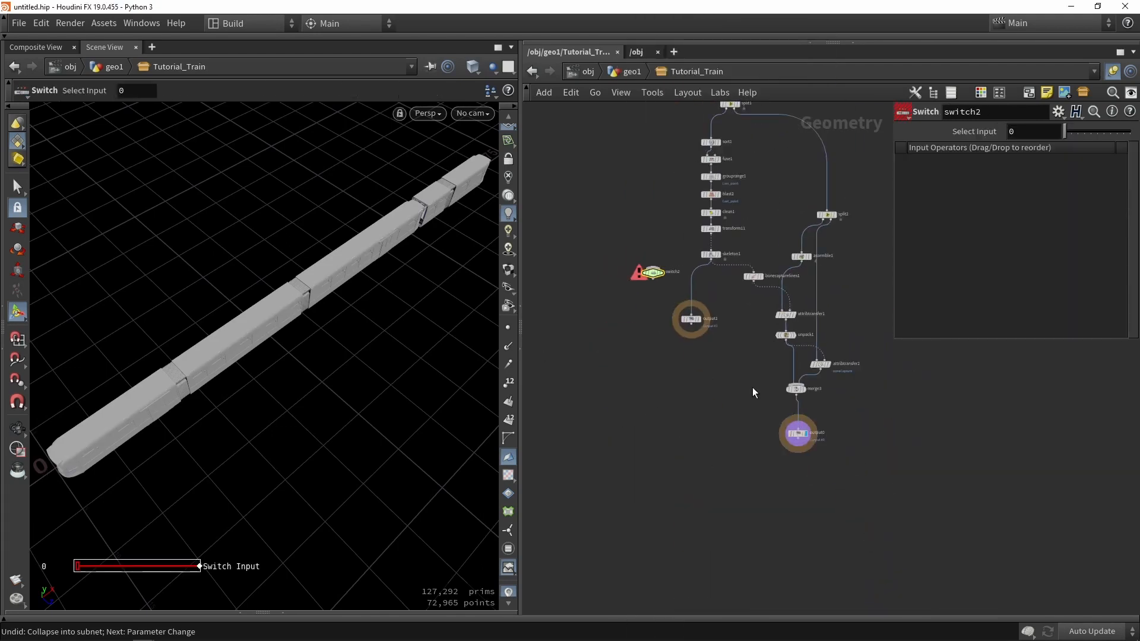
pyautogui.moveTo(670, 342)
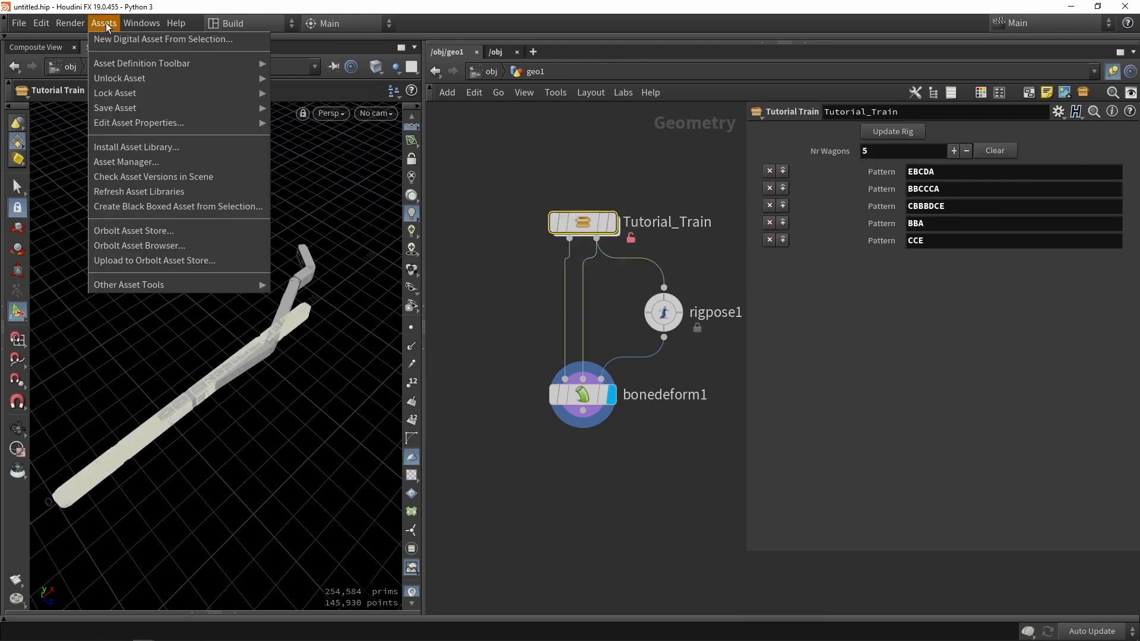
pyautogui.moveTo(137, 123)
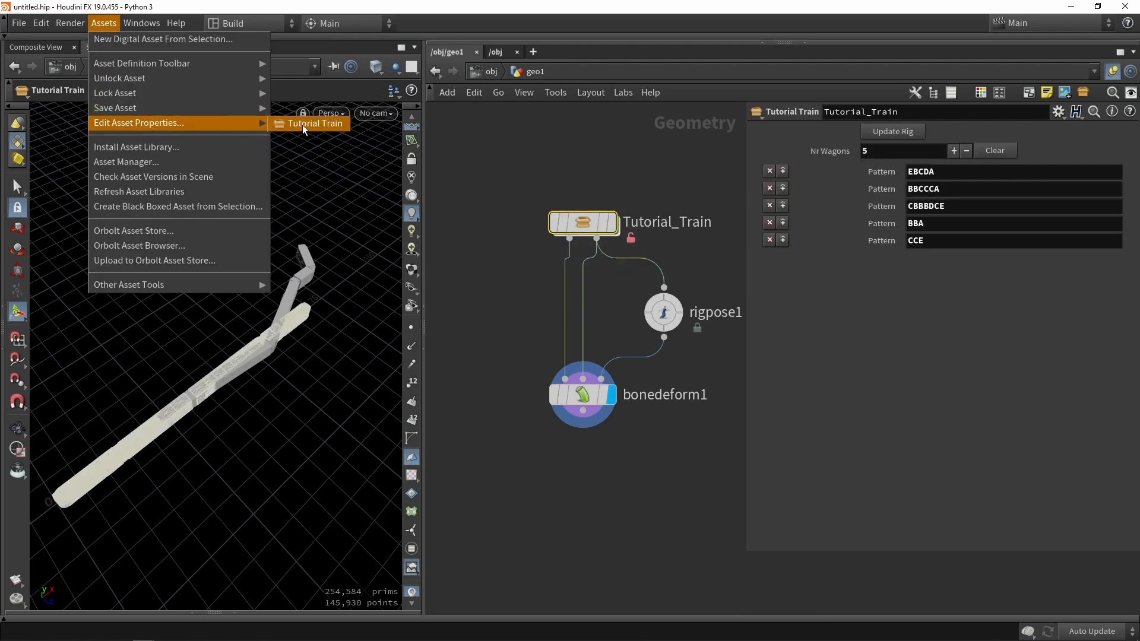
# Give the Pattern parameter a default value of BCA in the asset's type properties and accept
pyautogui.click(315, 122)
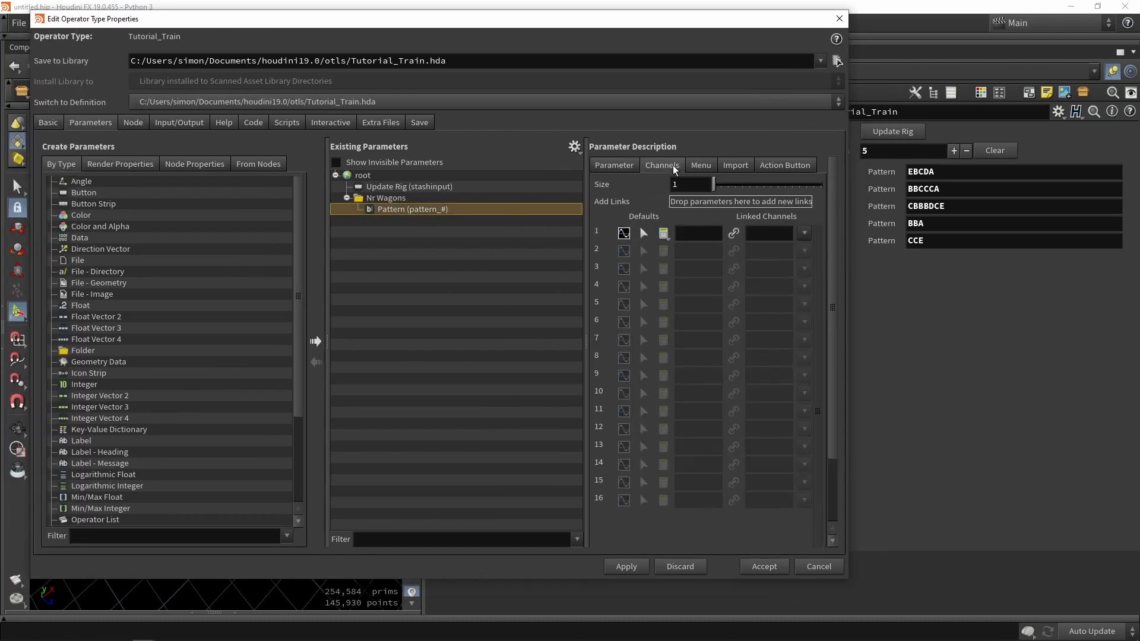
pyautogui.click(698, 234)
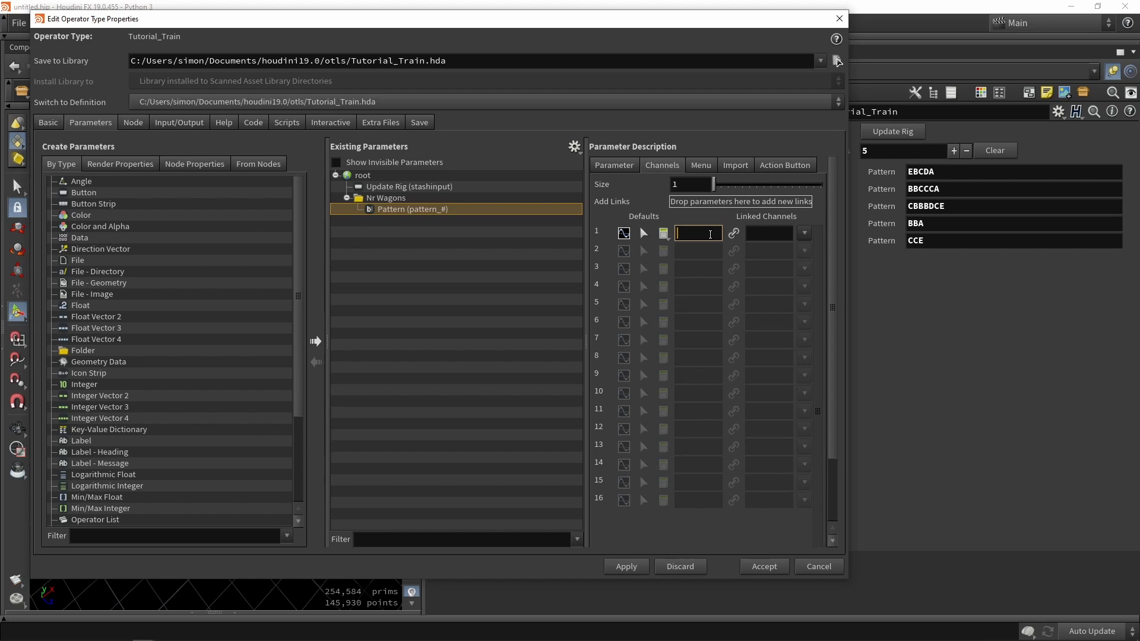
pyautogui.write('E')
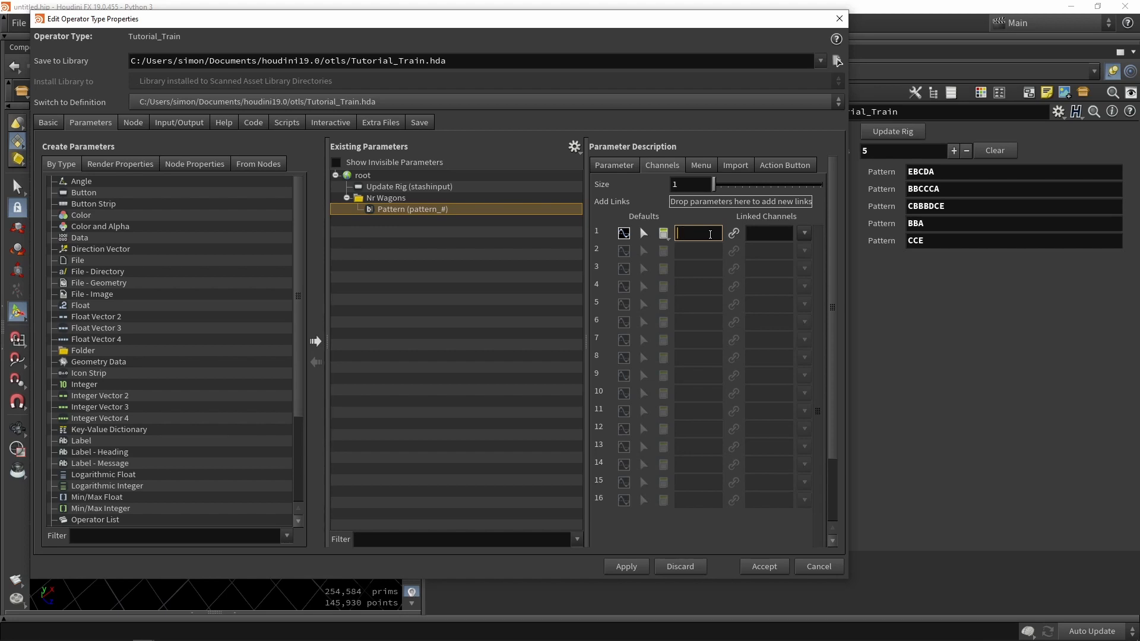
pyautogui.write('BCA')
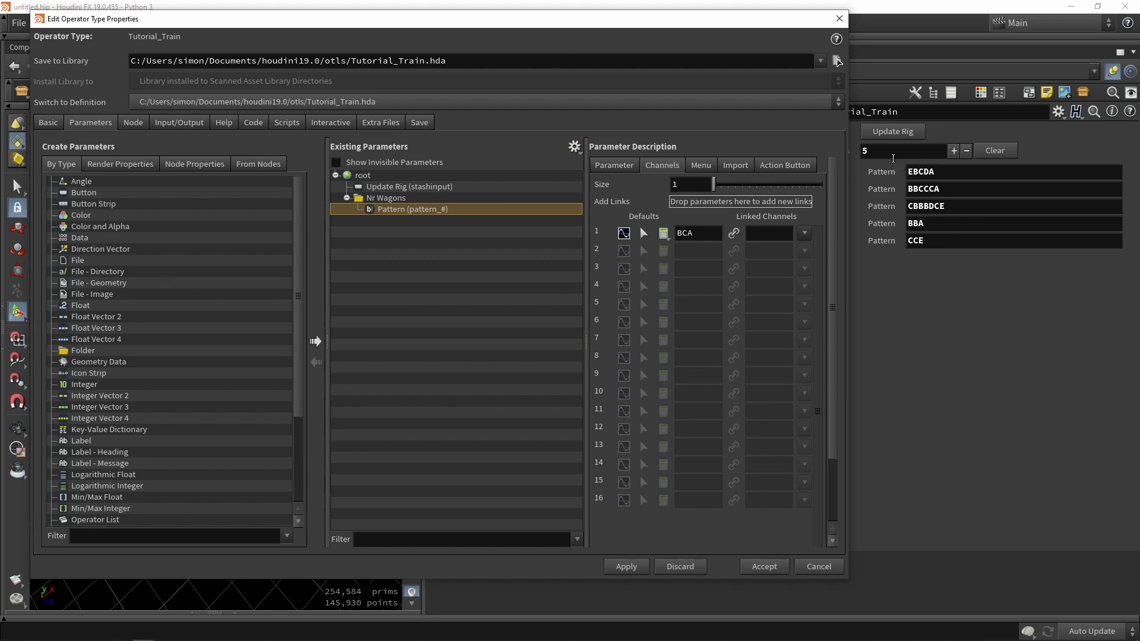
pyautogui.click(763, 567)
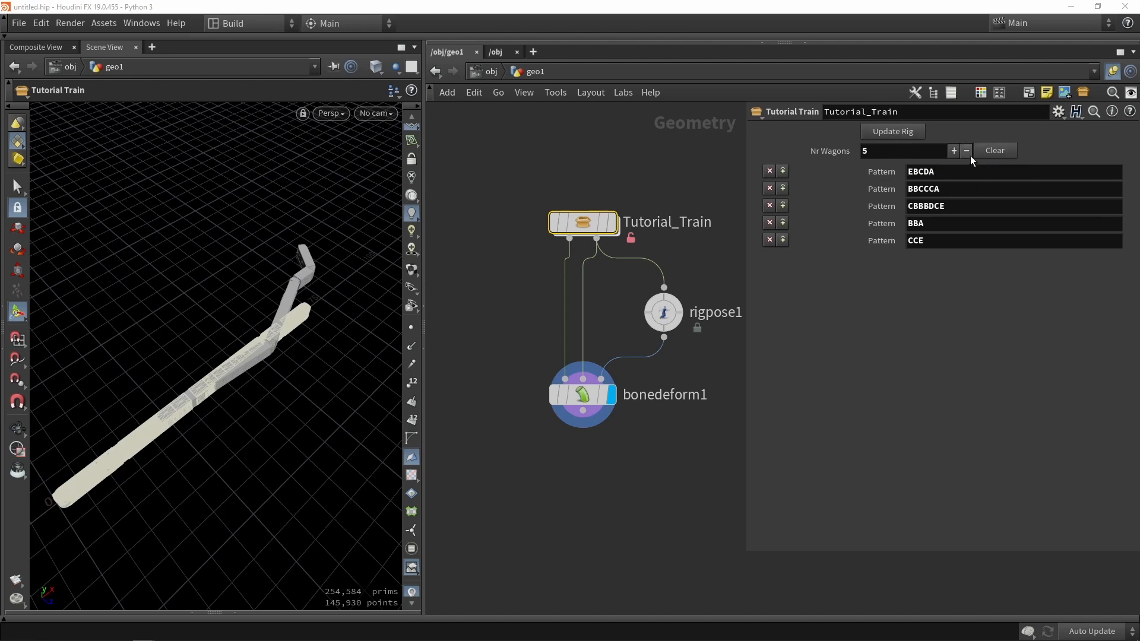
# Clear the wagons, add four default BCA wagons and re-stash the rig via Update Rig
pyautogui.click(994, 151)
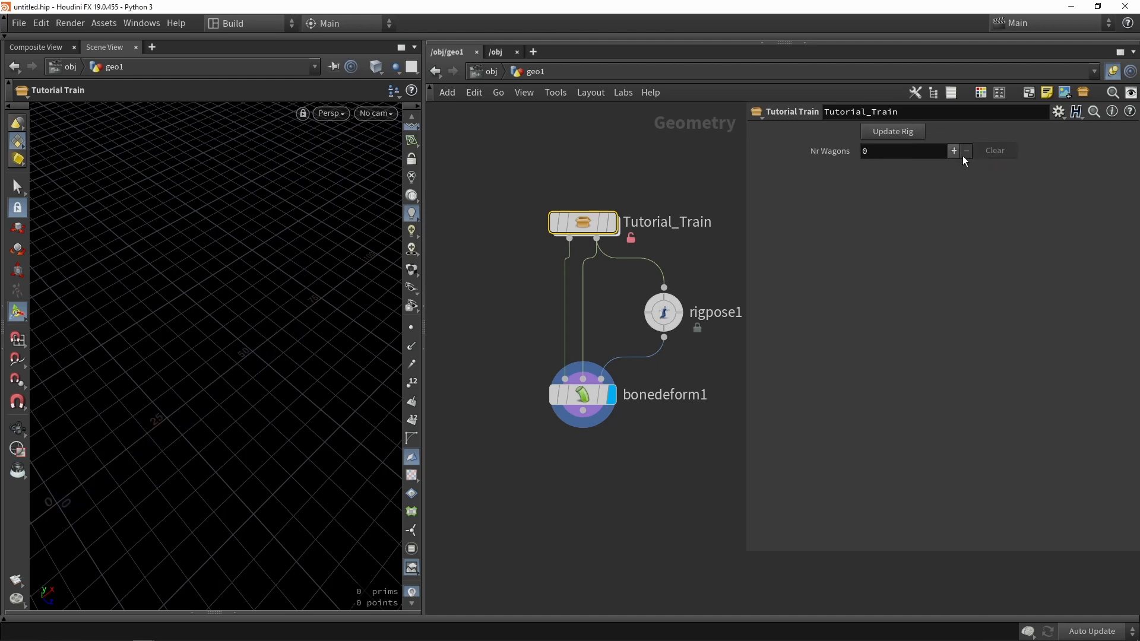
pyautogui.click(954, 151)
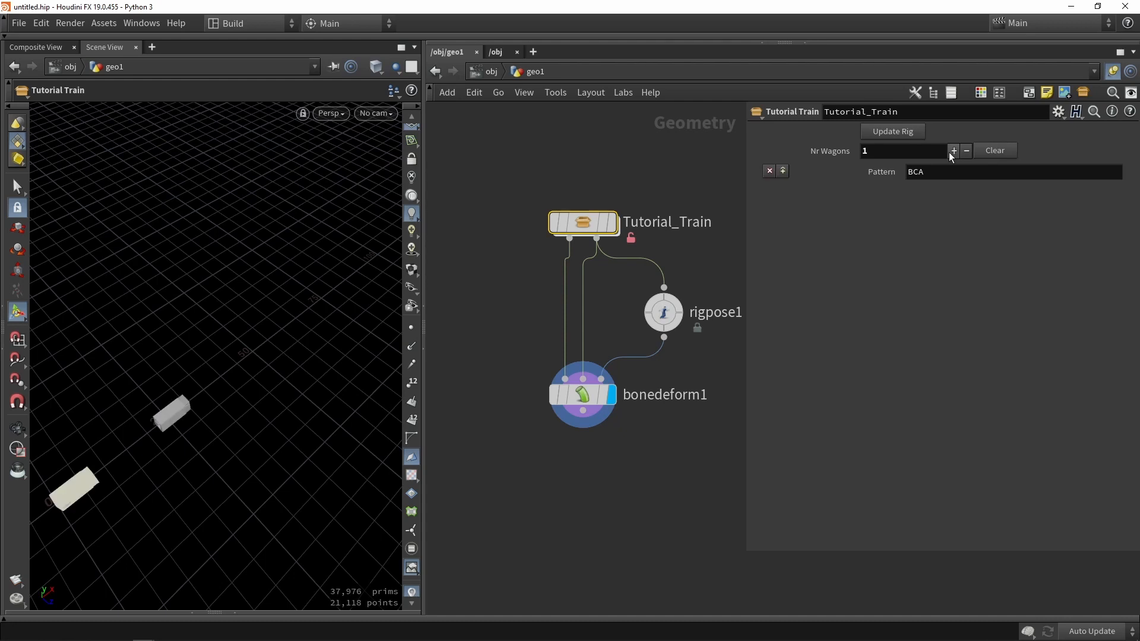
pyautogui.click(954, 150)
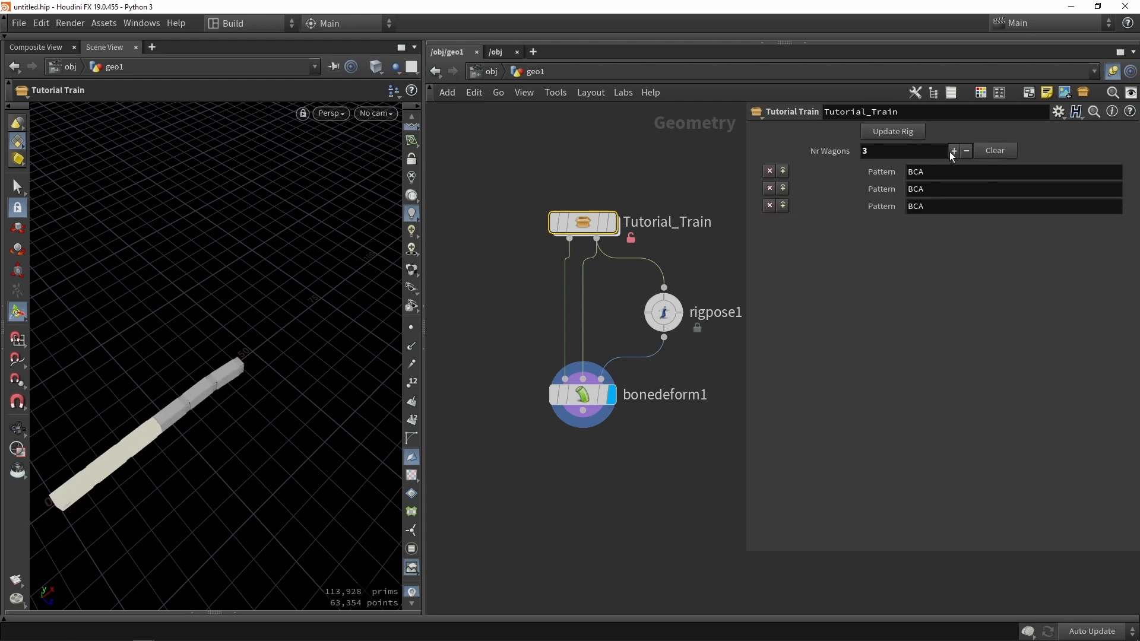
pyautogui.click(953, 151)
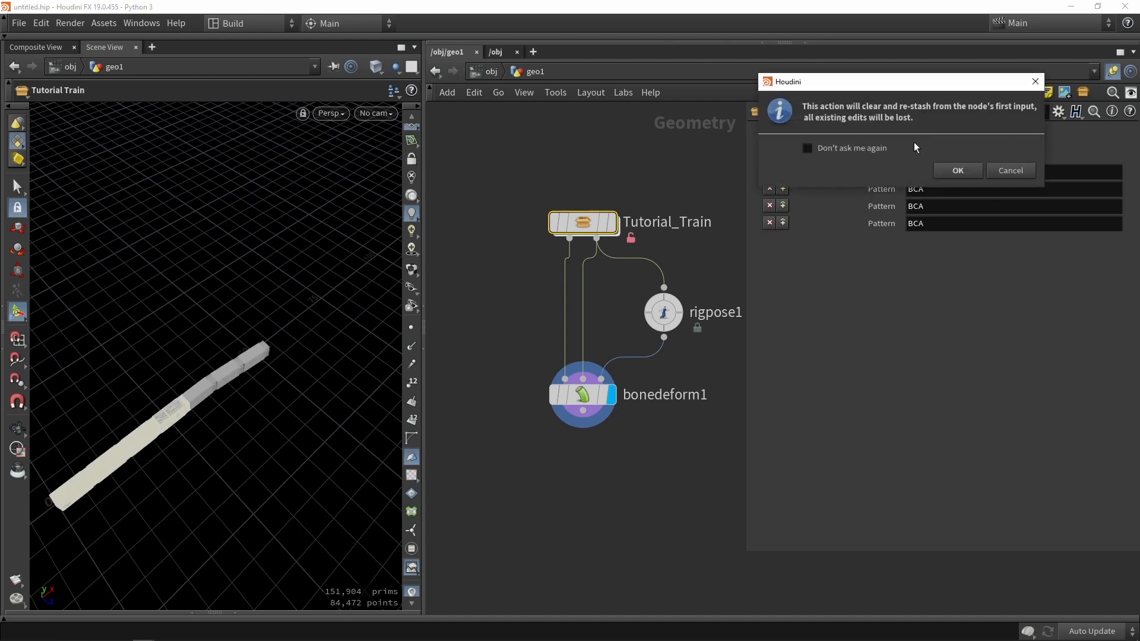
pyautogui.click(956, 170)
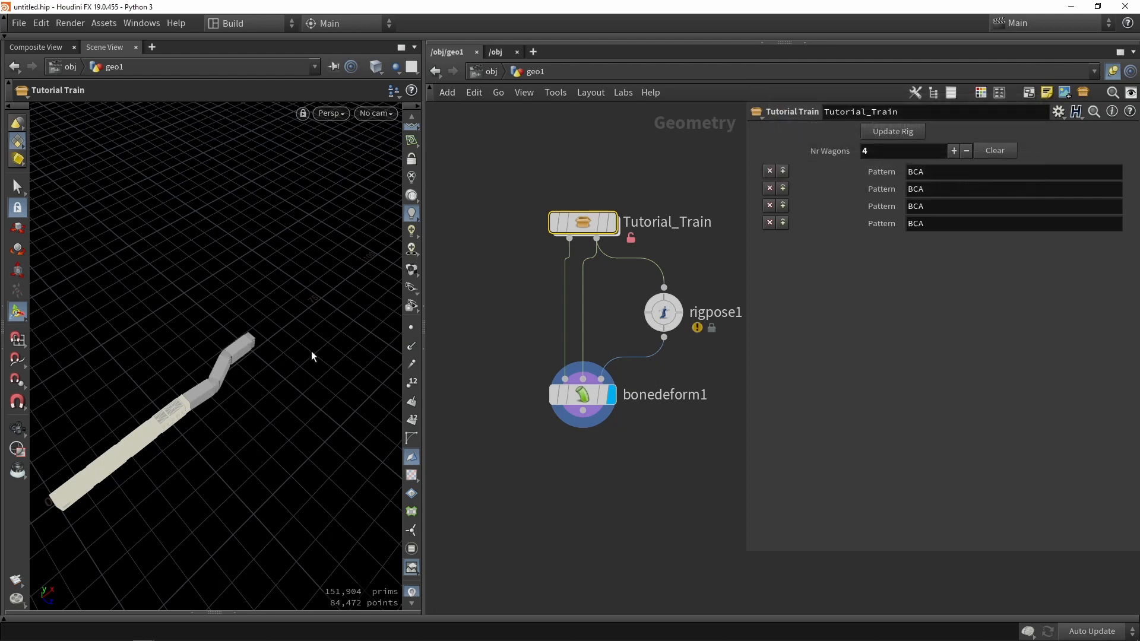
# Reset all Rig Pose transformations on rigpose1 to 0
pyautogui.click(582, 394)
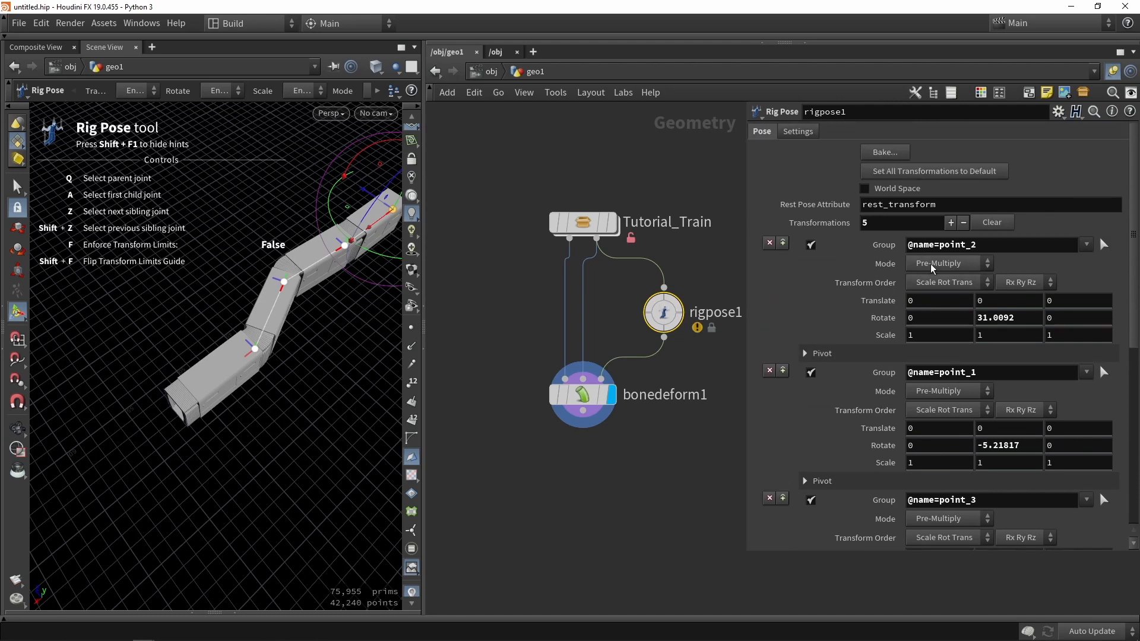
pyautogui.click(990, 223)
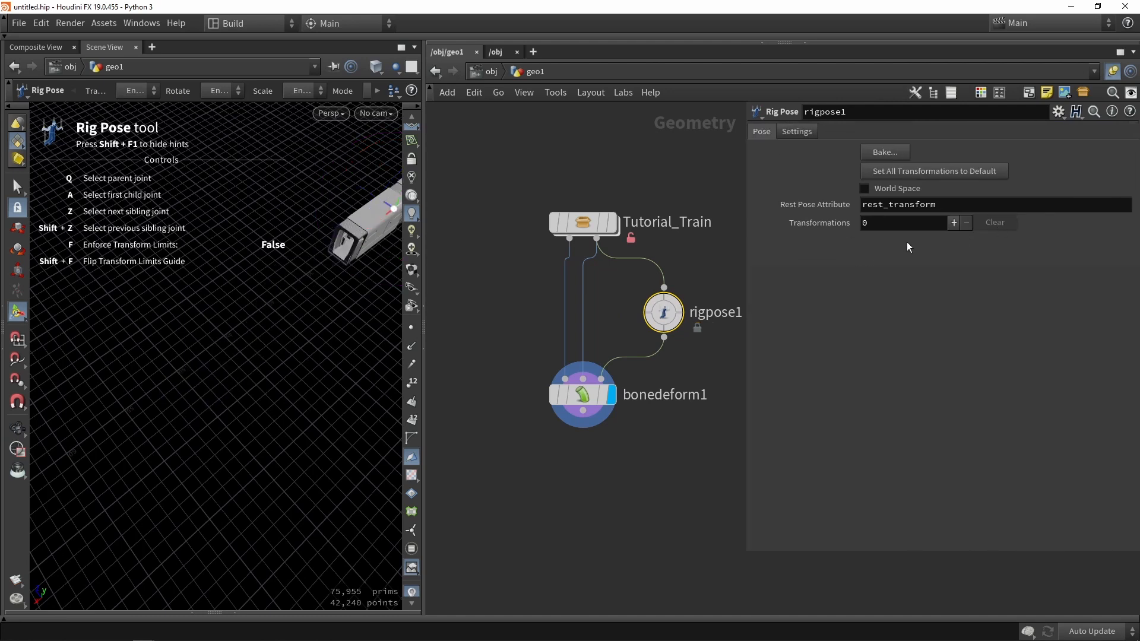